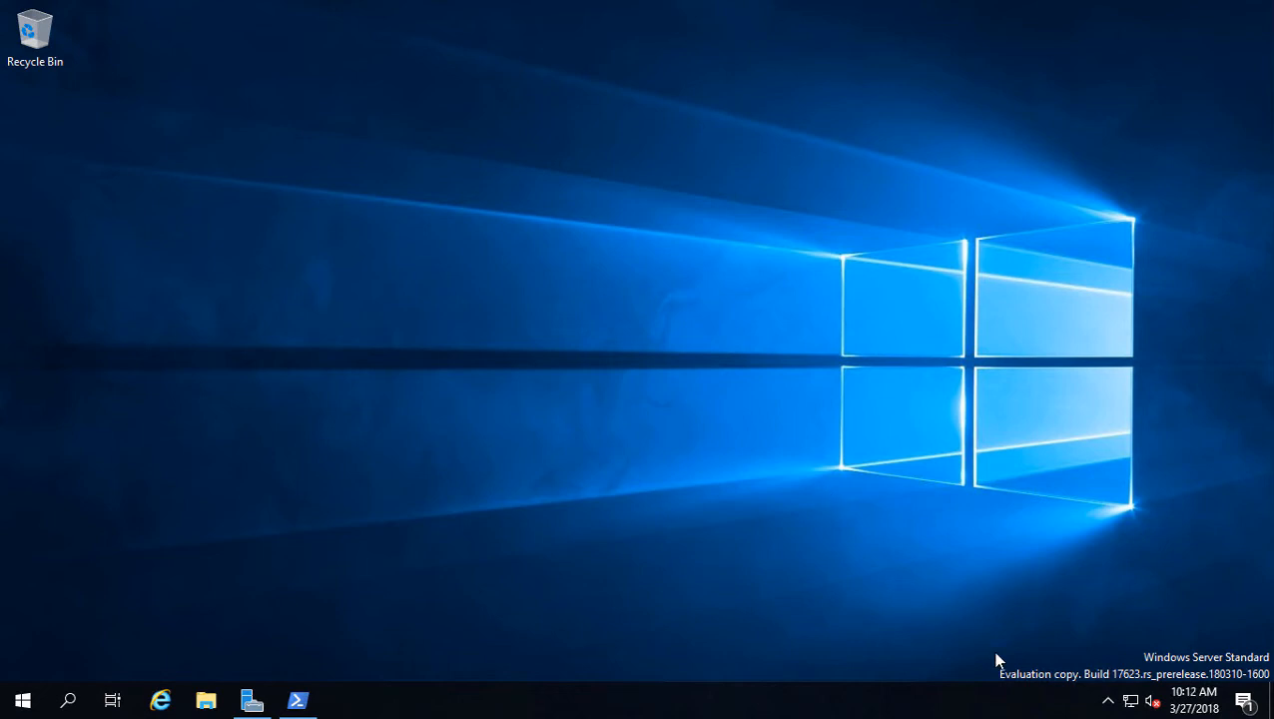
mouse_move(639, 431)
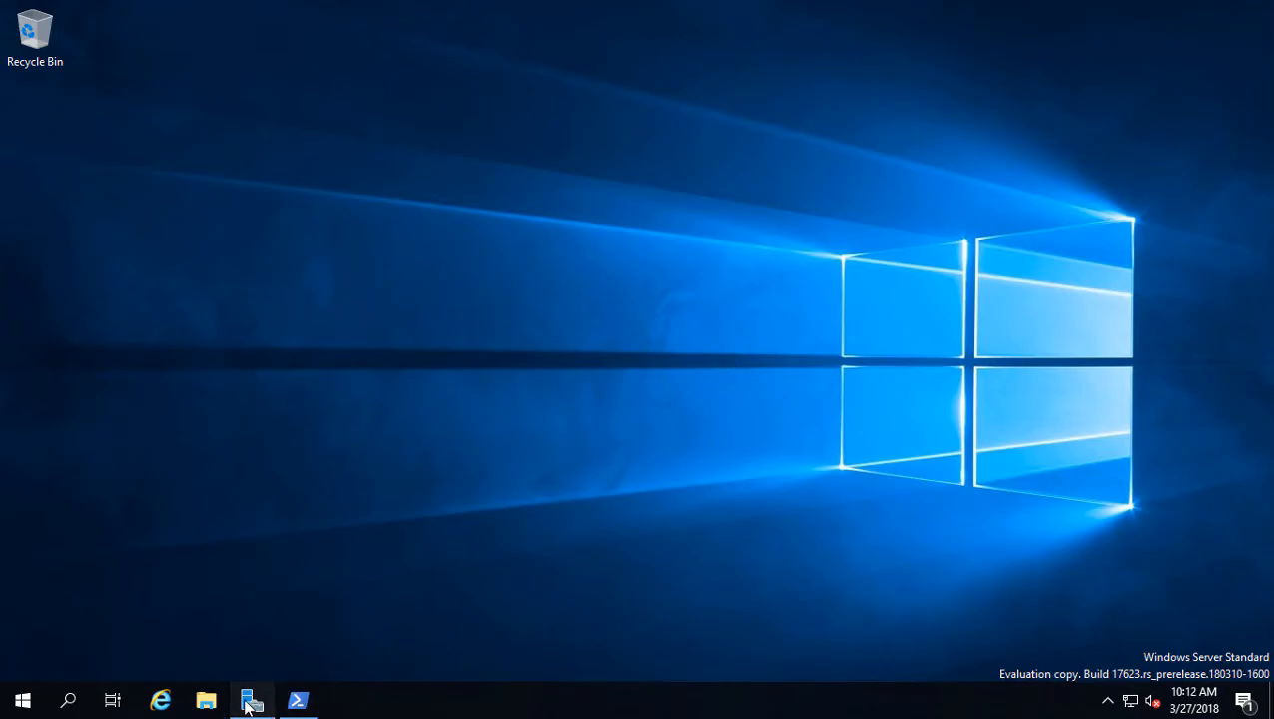
- Launch the Add Roles and Features wizard from Server Manager, maximized, with role-based installation kept
left_click(251, 698)
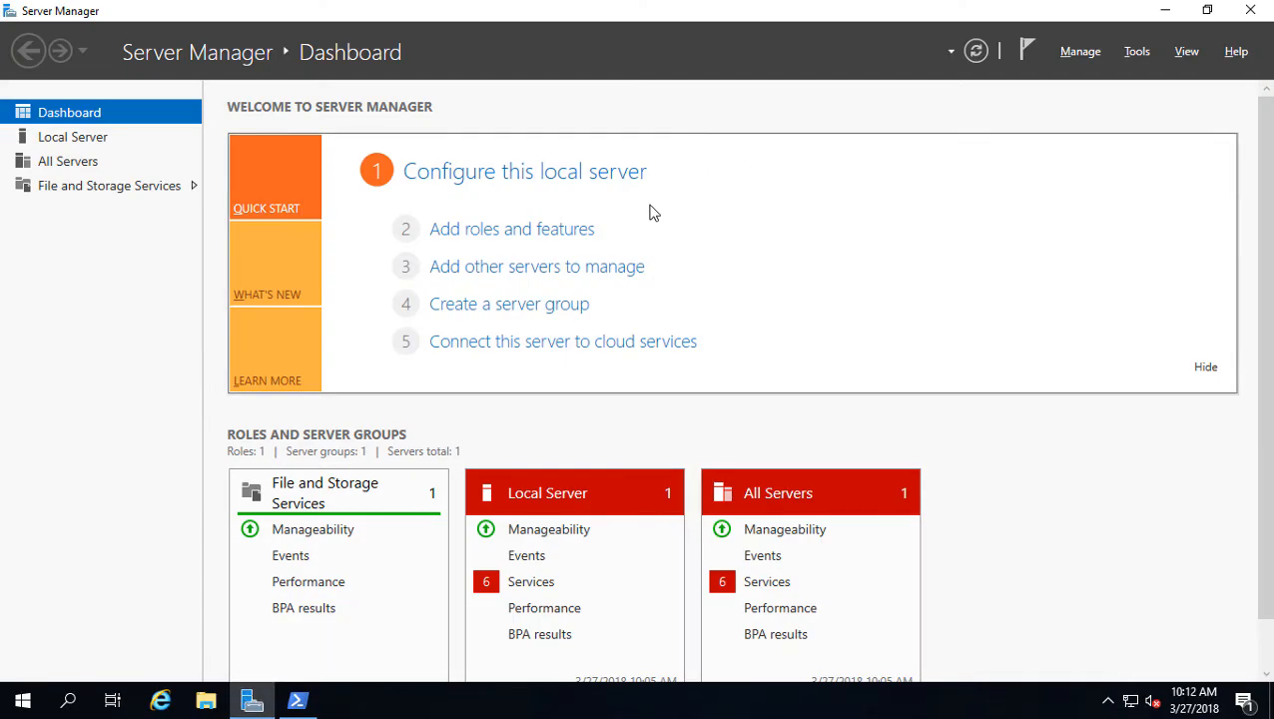
left_click(511, 228)
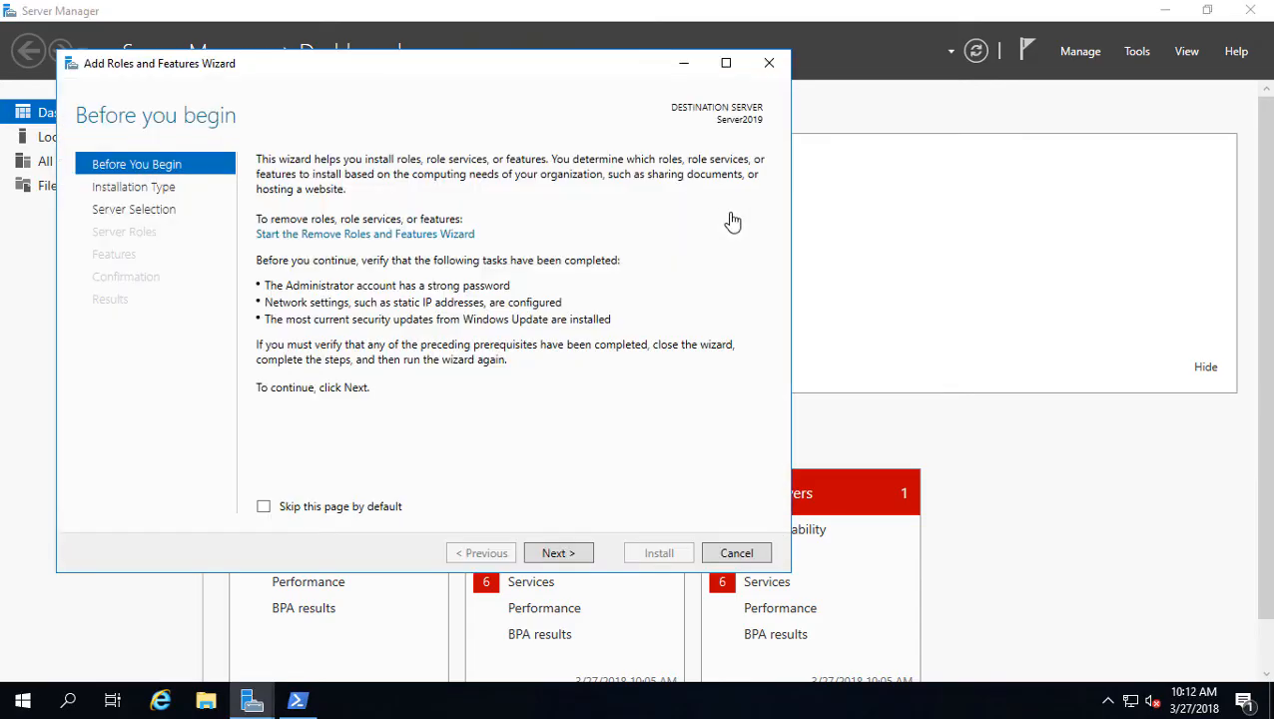
left_click(727, 62)
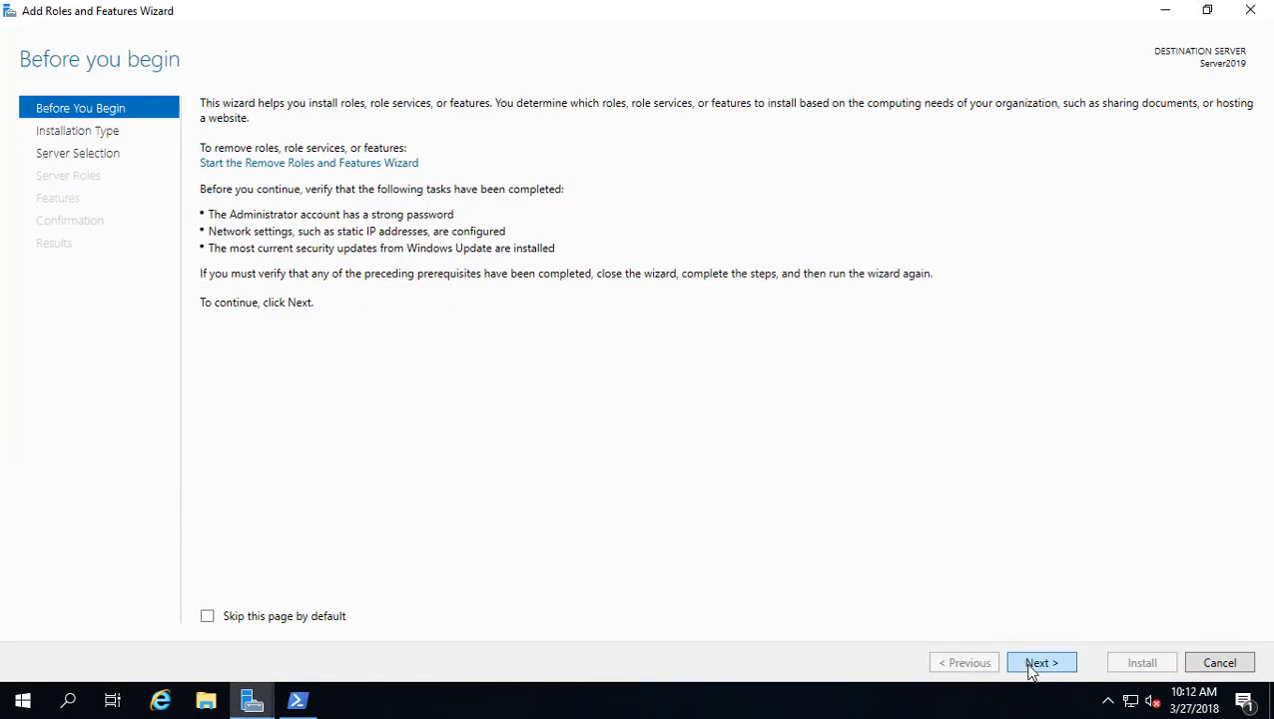
left_click(1042, 662)
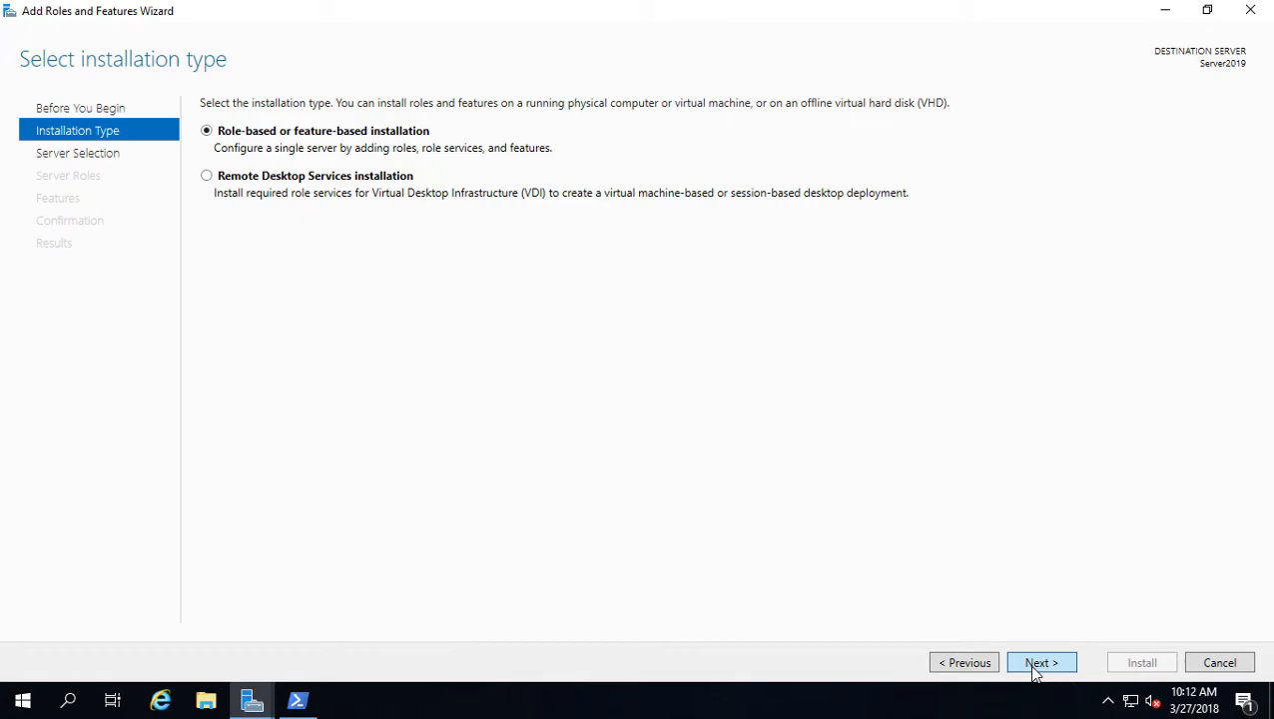
left_click(1040, 663)
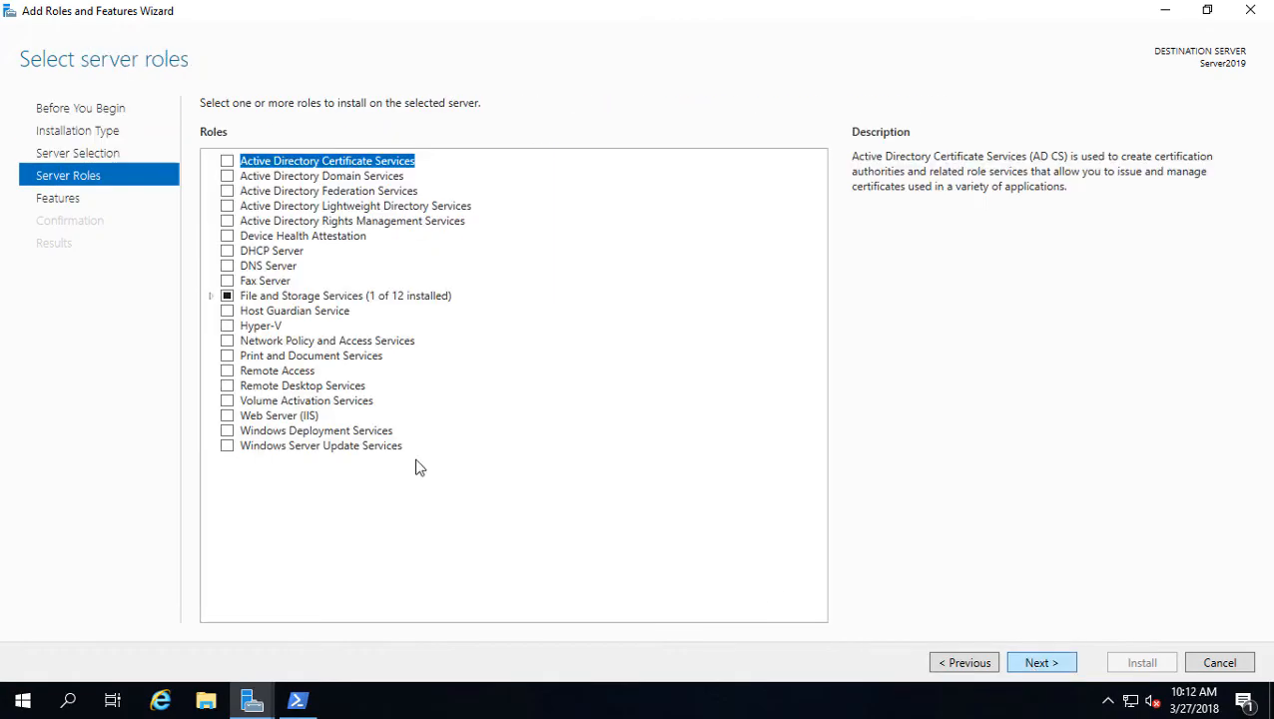
- Select Active Directory Domain Services with its required management tools and advance to the Confirmation page
left_click(228, 176)
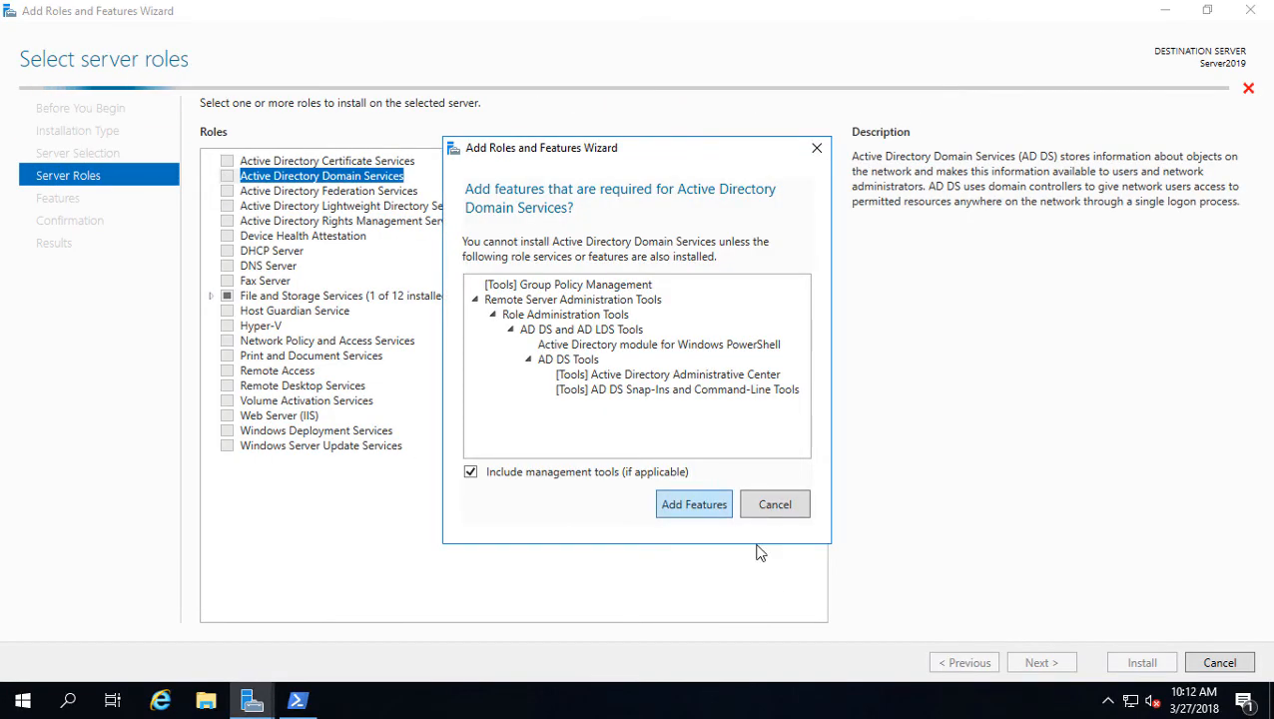
left_click(693, 503)
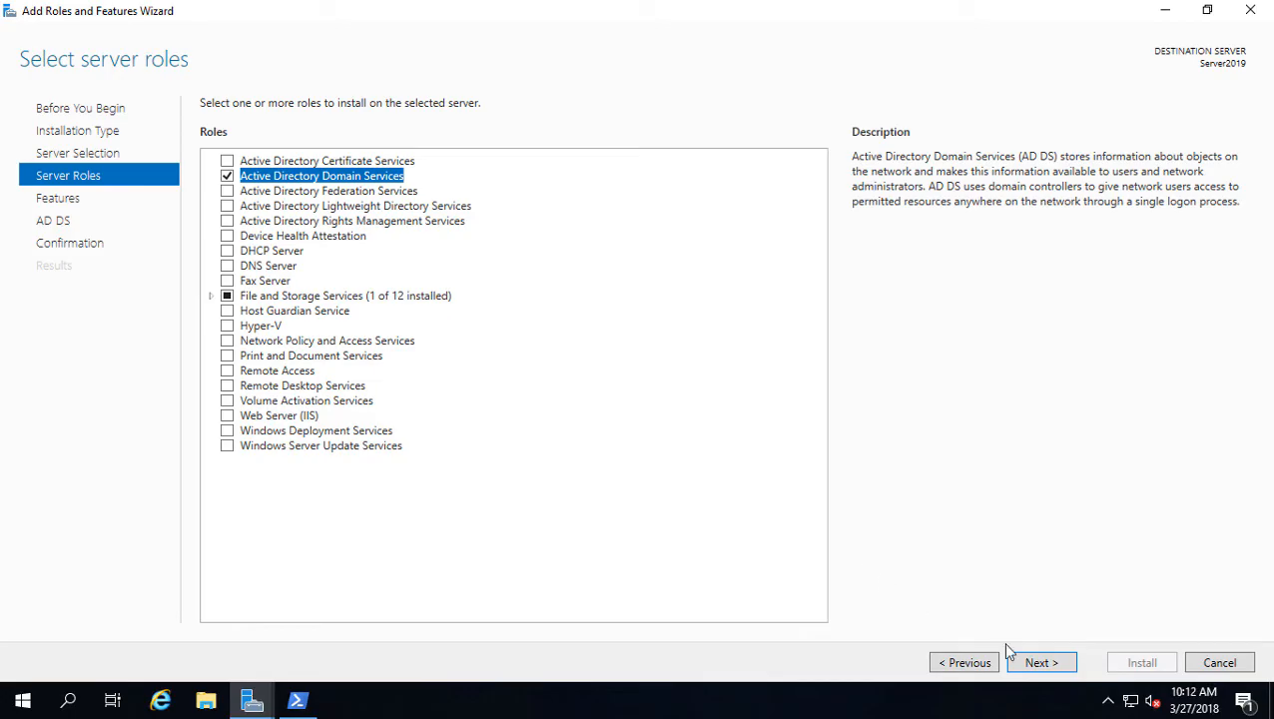
left_click(962, 663)
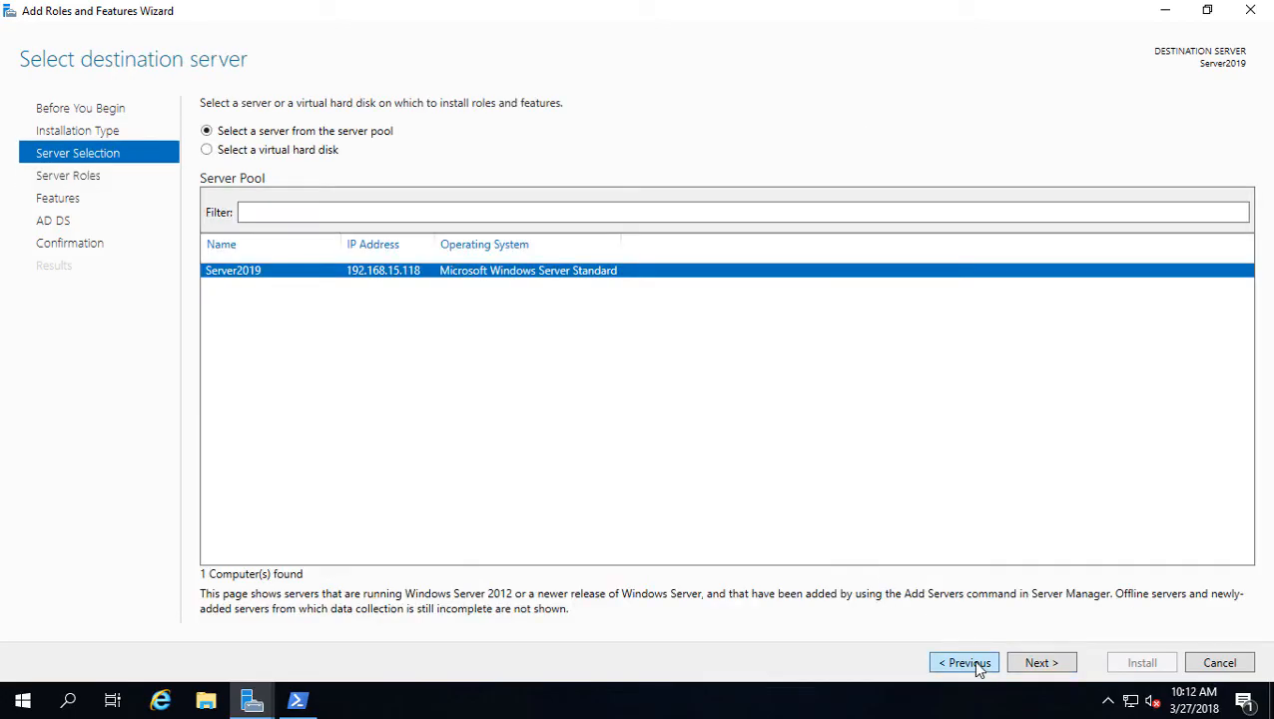
mouse_move(224, 287)
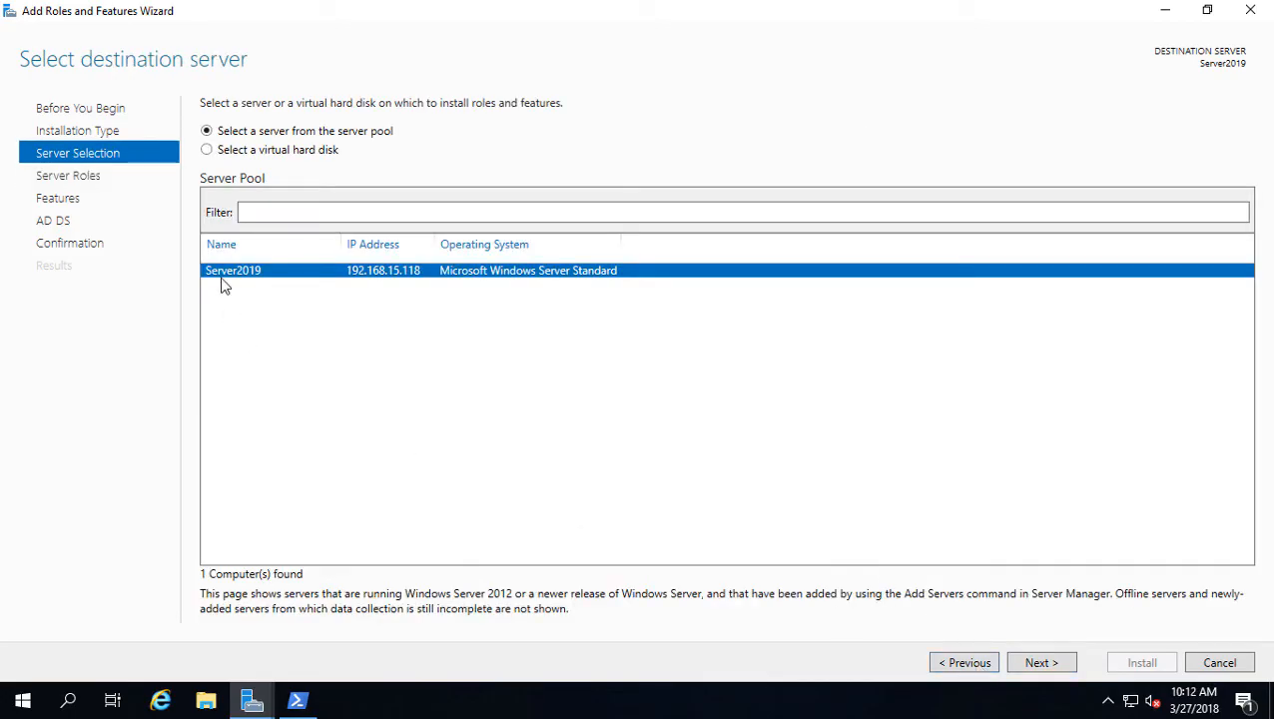
mouse_move(410, 290)
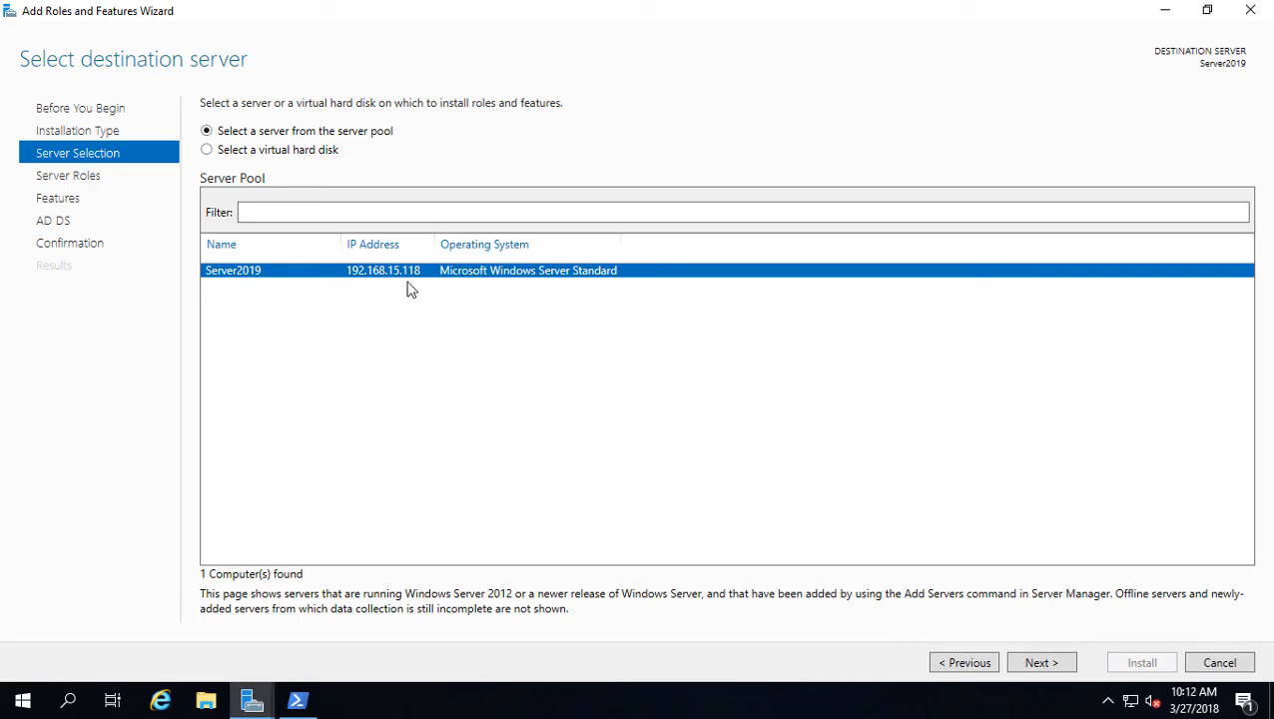
left_click(1042, 663)
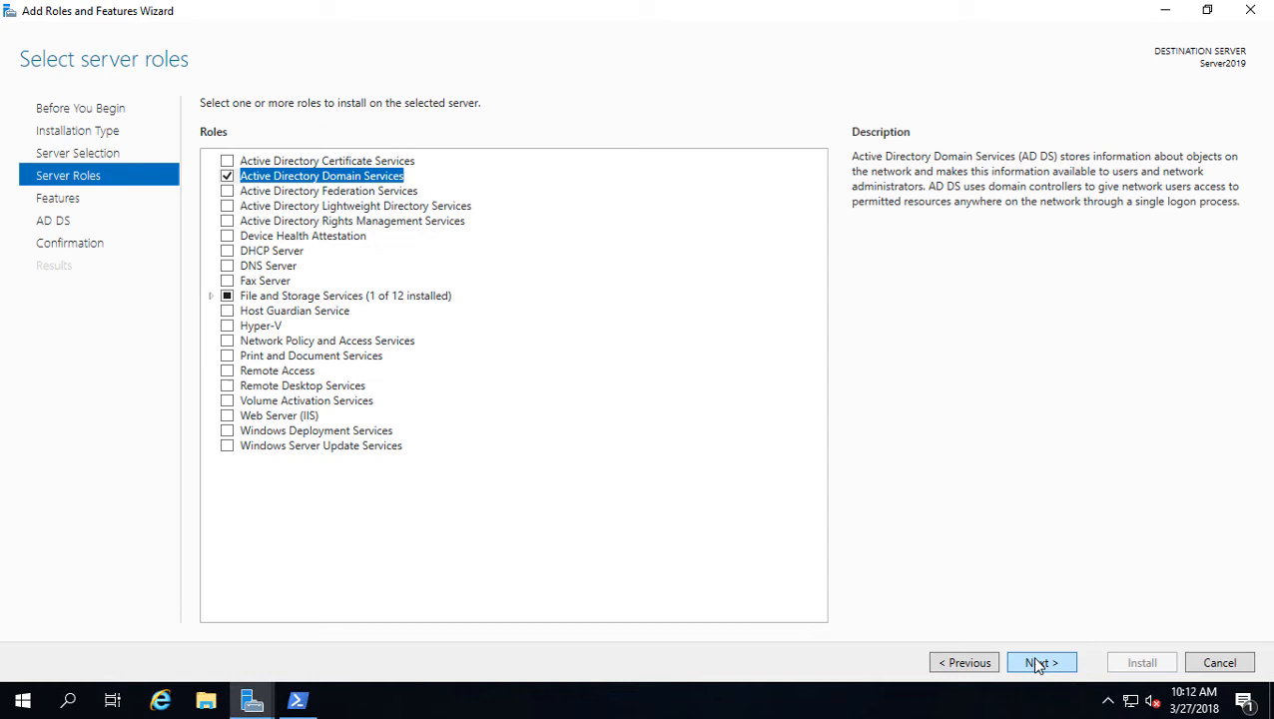
left_click(1042, 663)
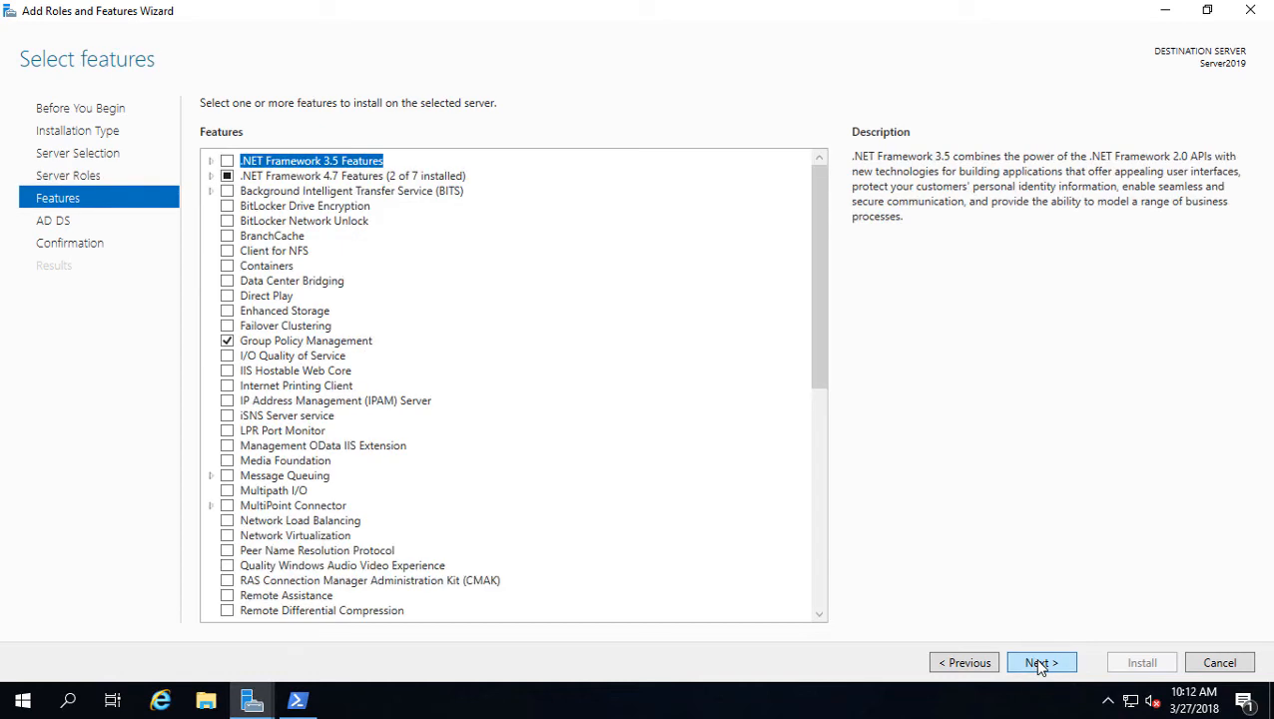
left_click(1042, 663)
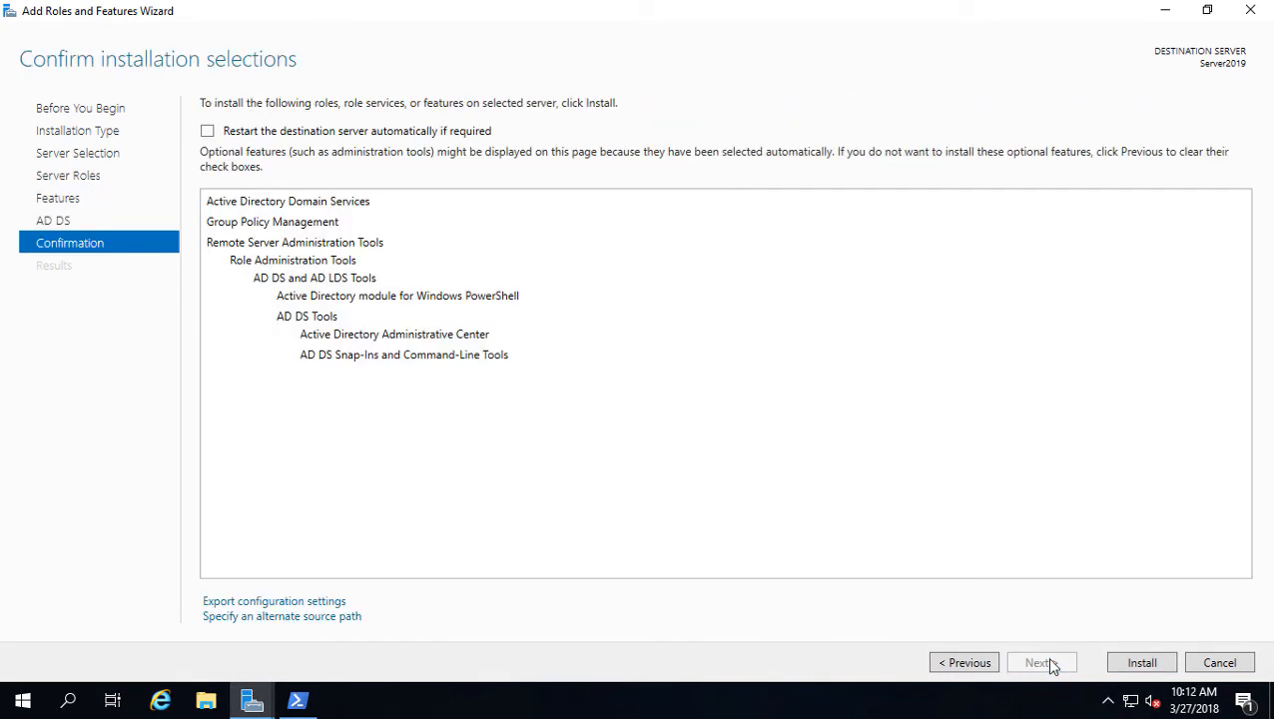
- Begin installing the queued AD DS role and reach the Network Connections window showing the Ethernet adapter
left_click(1142, 663)
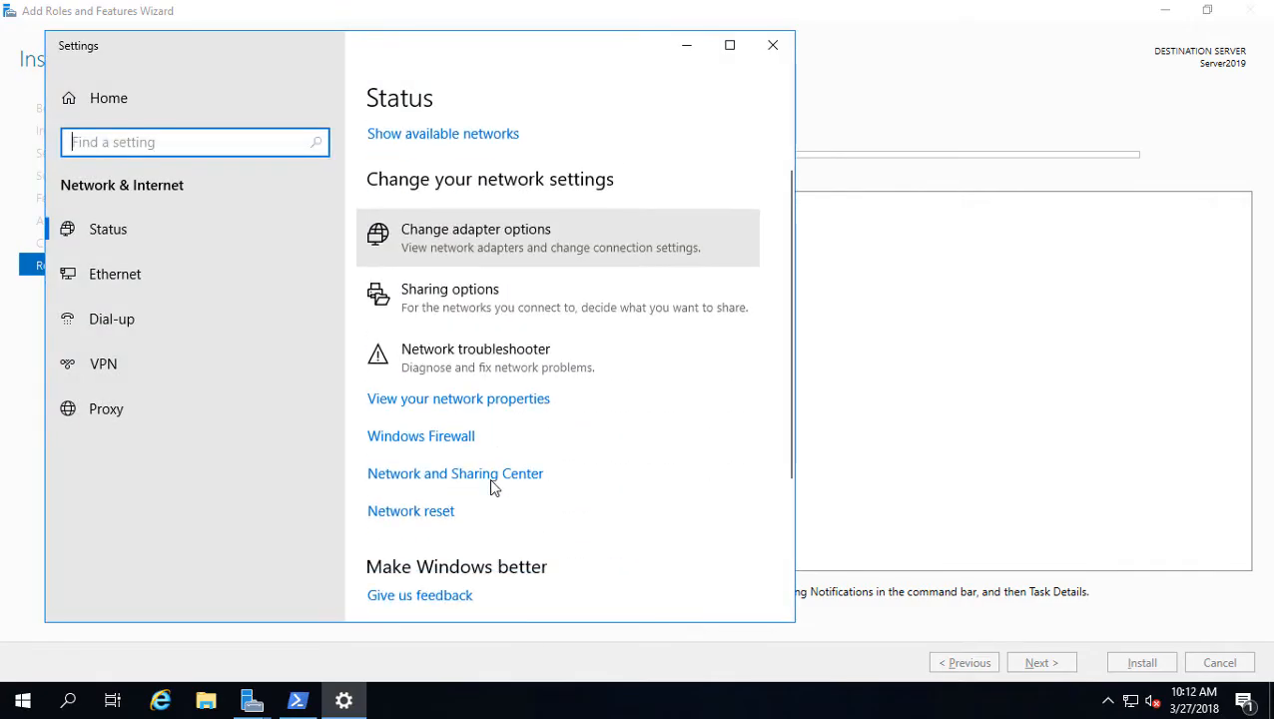
scroll("up", 3)
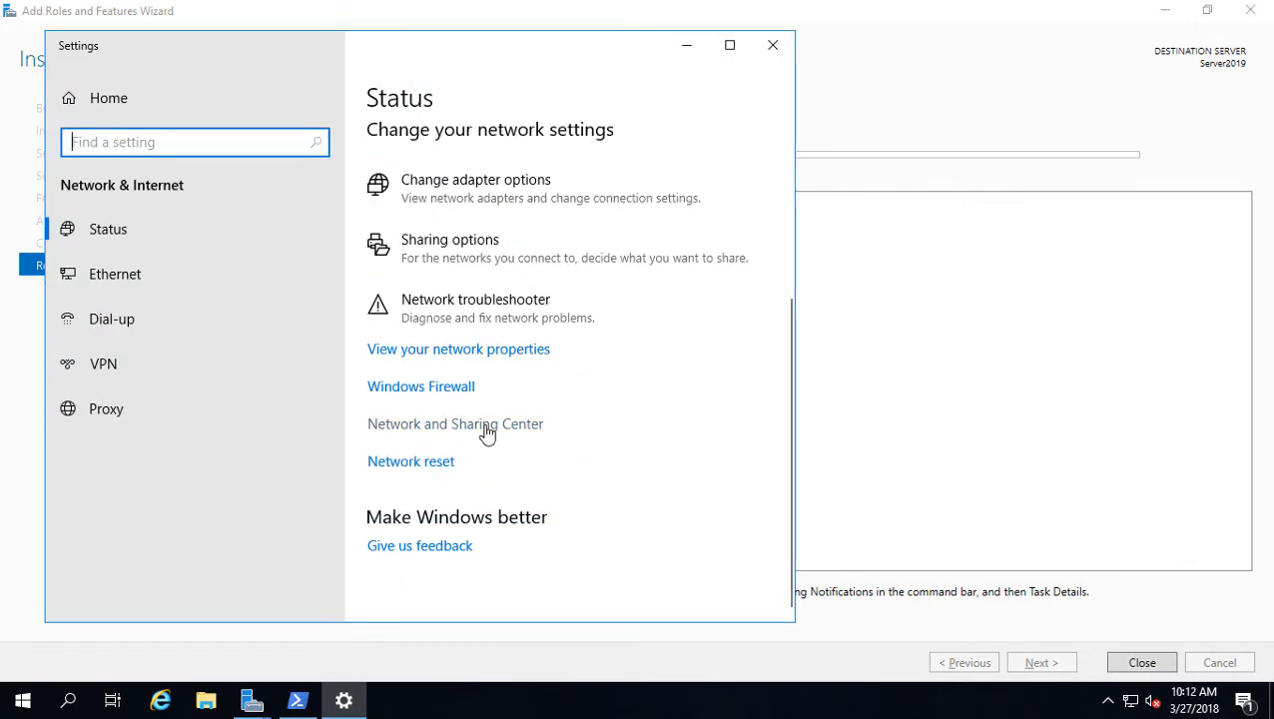
left_click(455, 423)
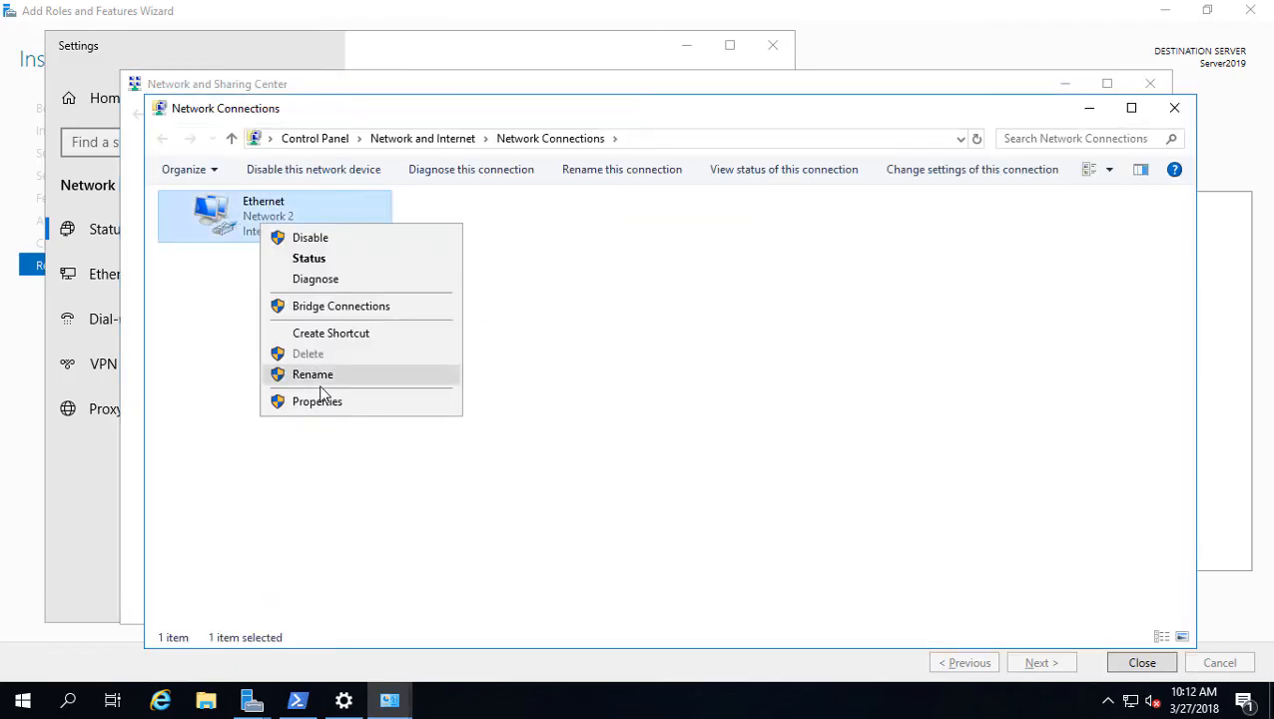
- Review the Ethernet IPv4 settings with preferred DNS 192.168.15.252 and no alternate, then close the network windows
left_click(317, 399)
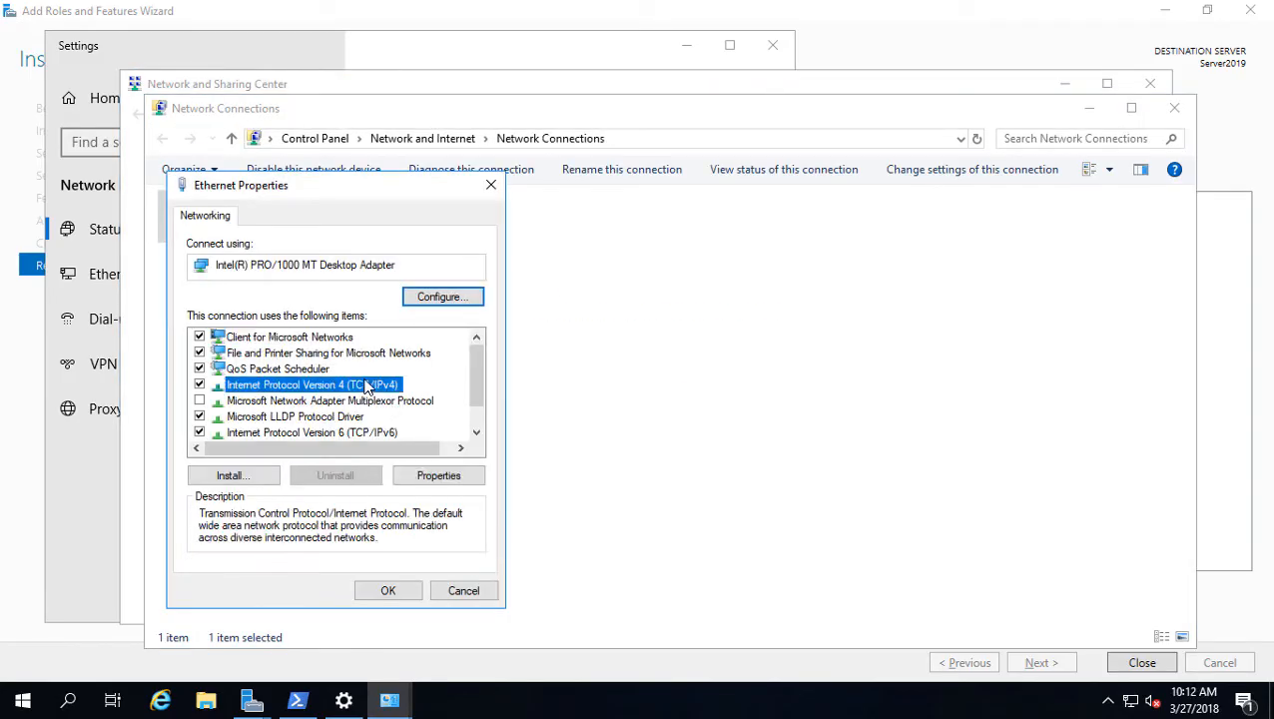
left_click(439, 475)
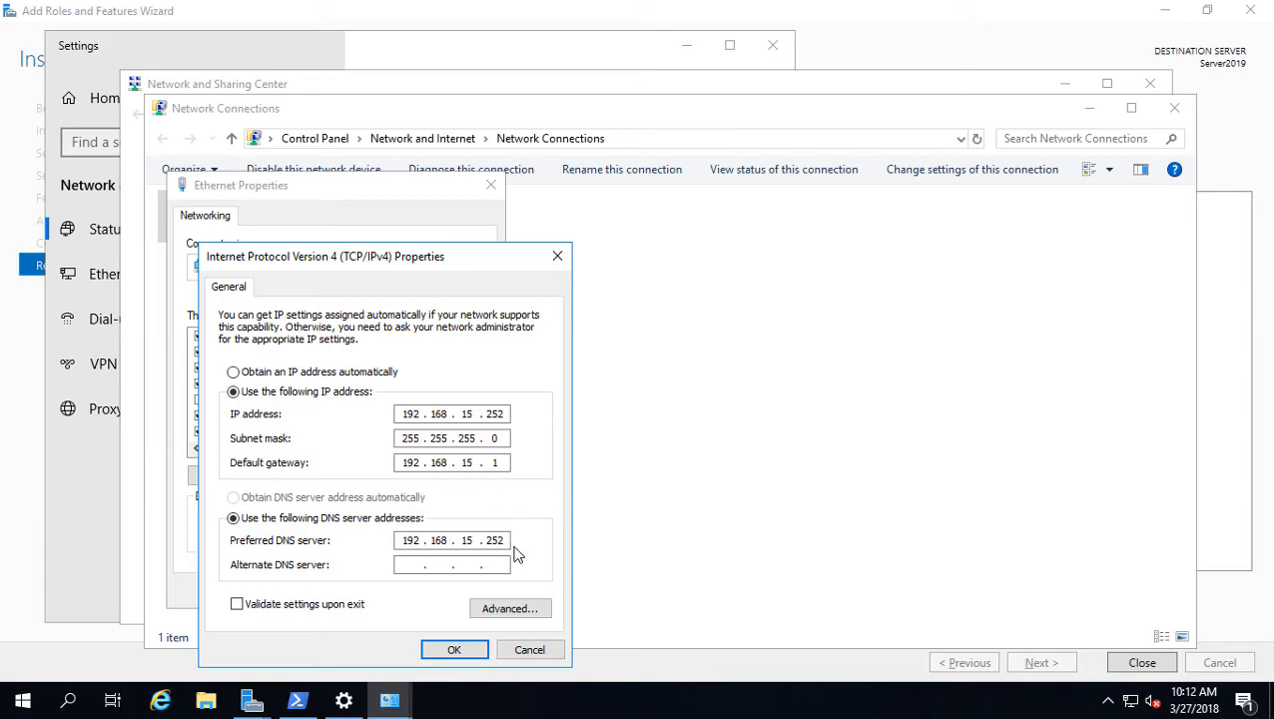
mouse_move(517, 465)
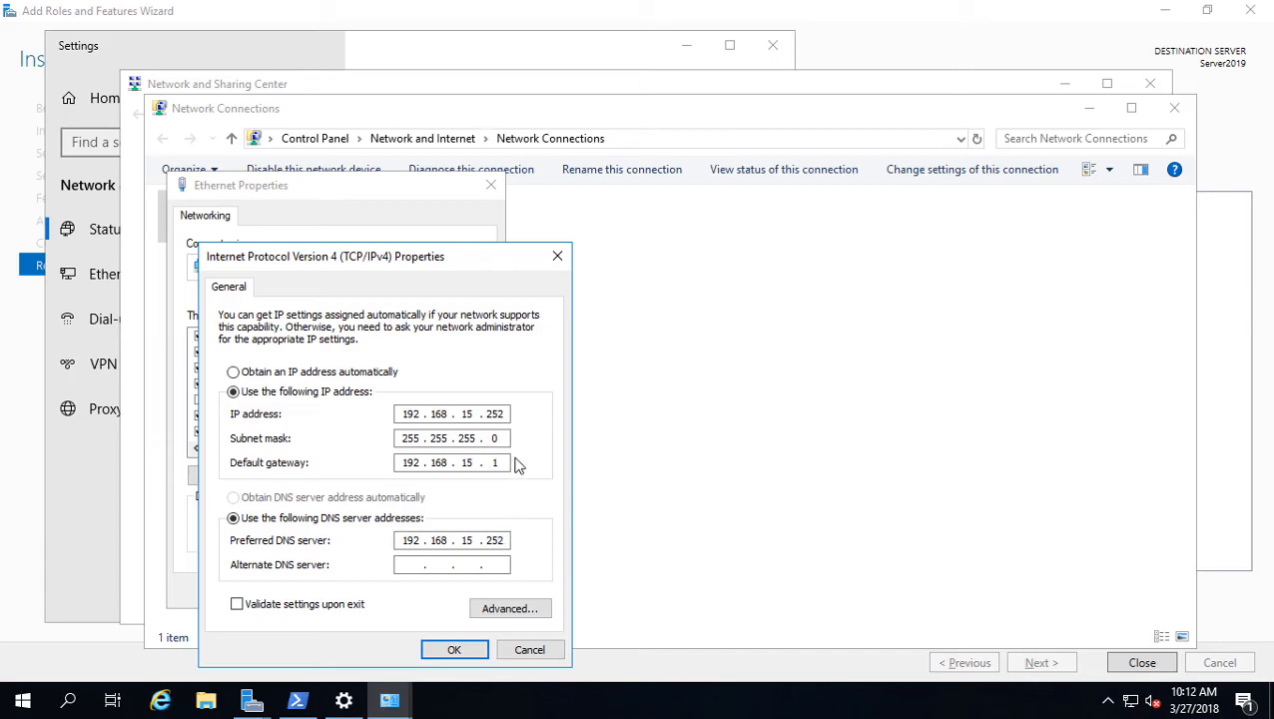
mouse_move(451, 539)
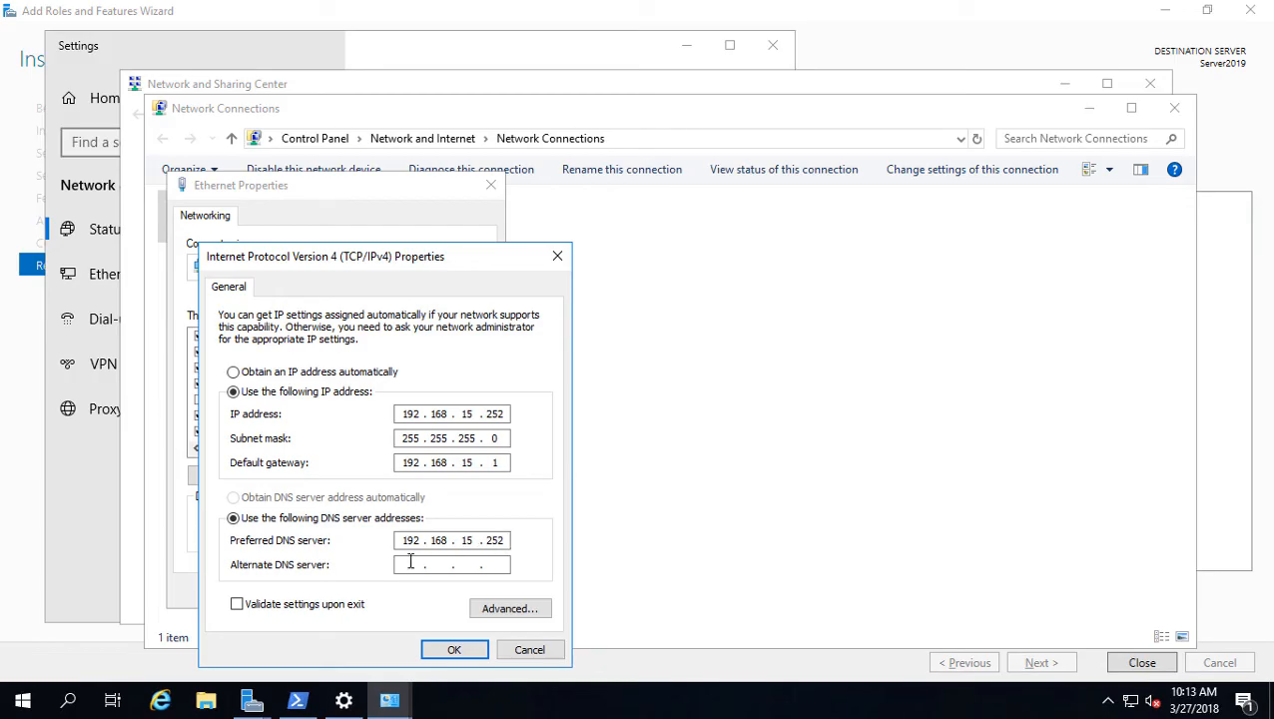
mouse_move(529, 551)
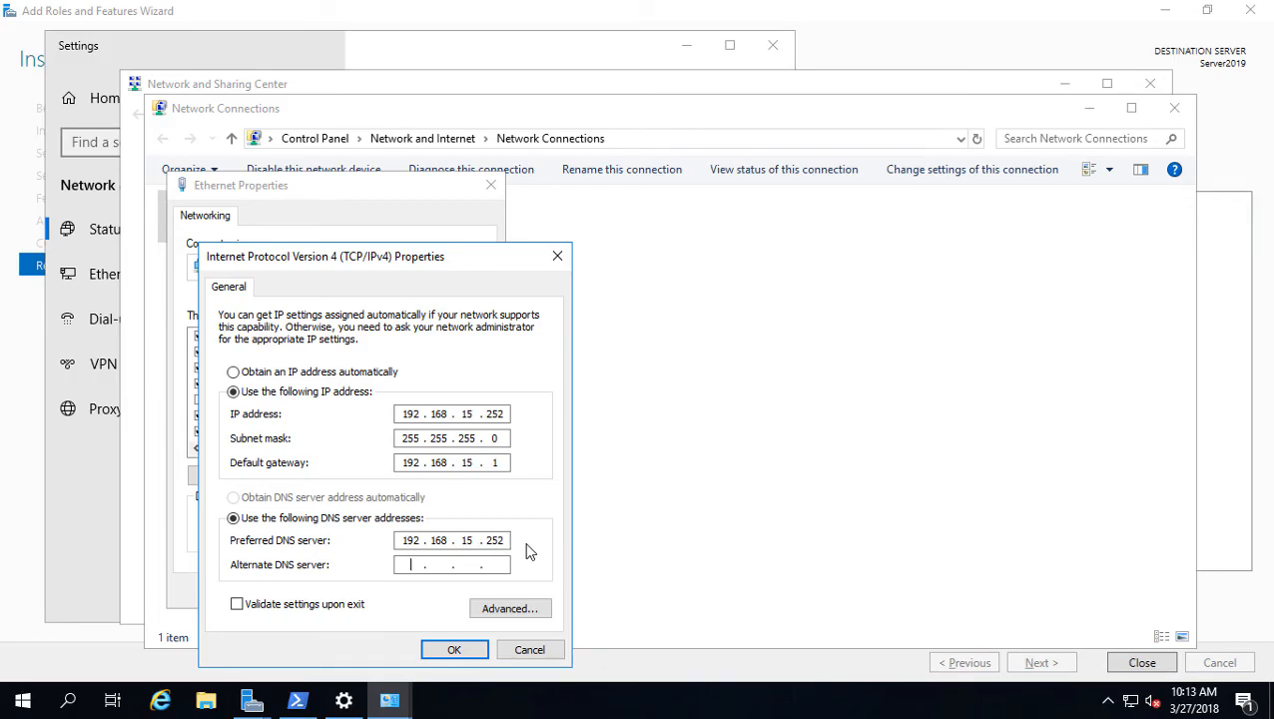
type("127 . . .")
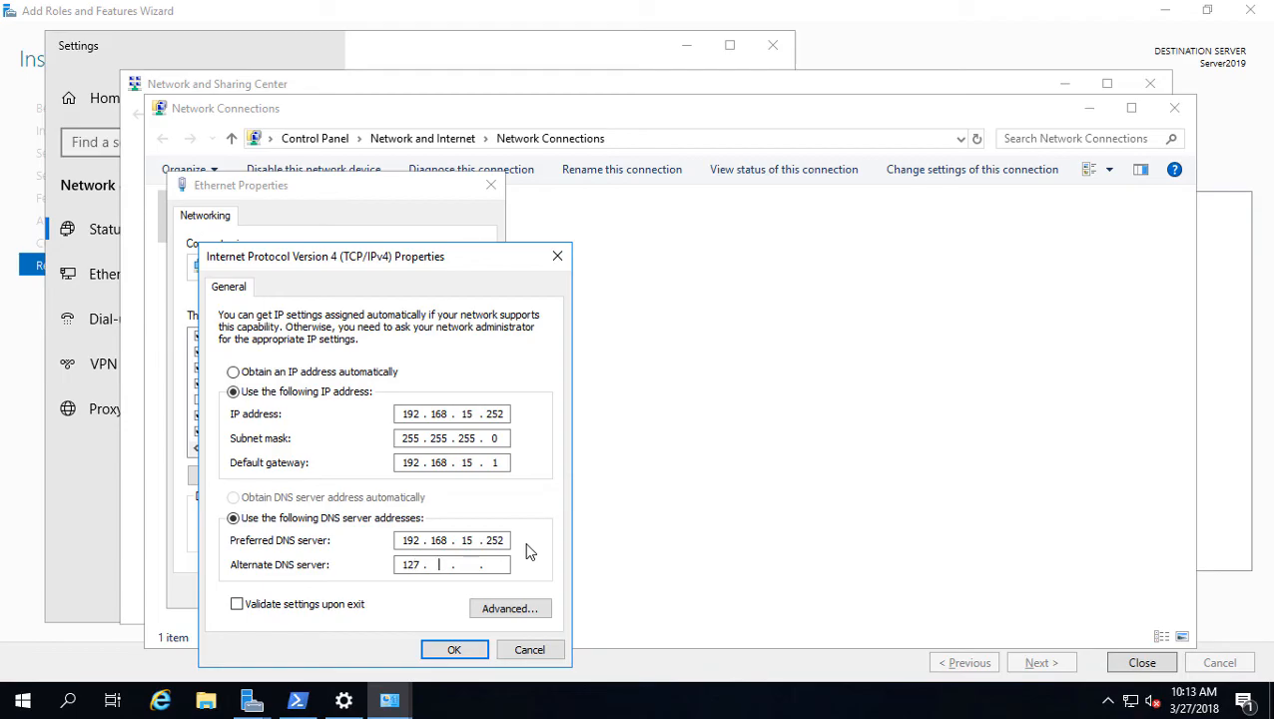
type("0.0.1")
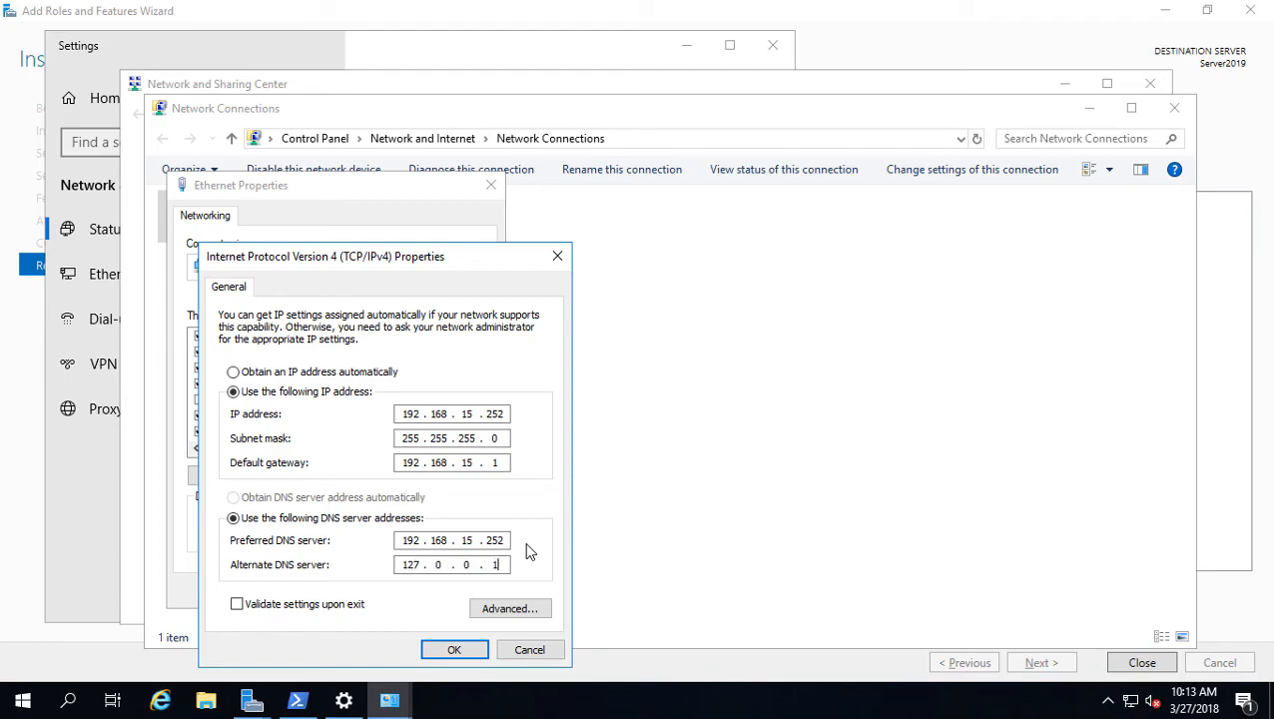
mouse_move(509, 539)
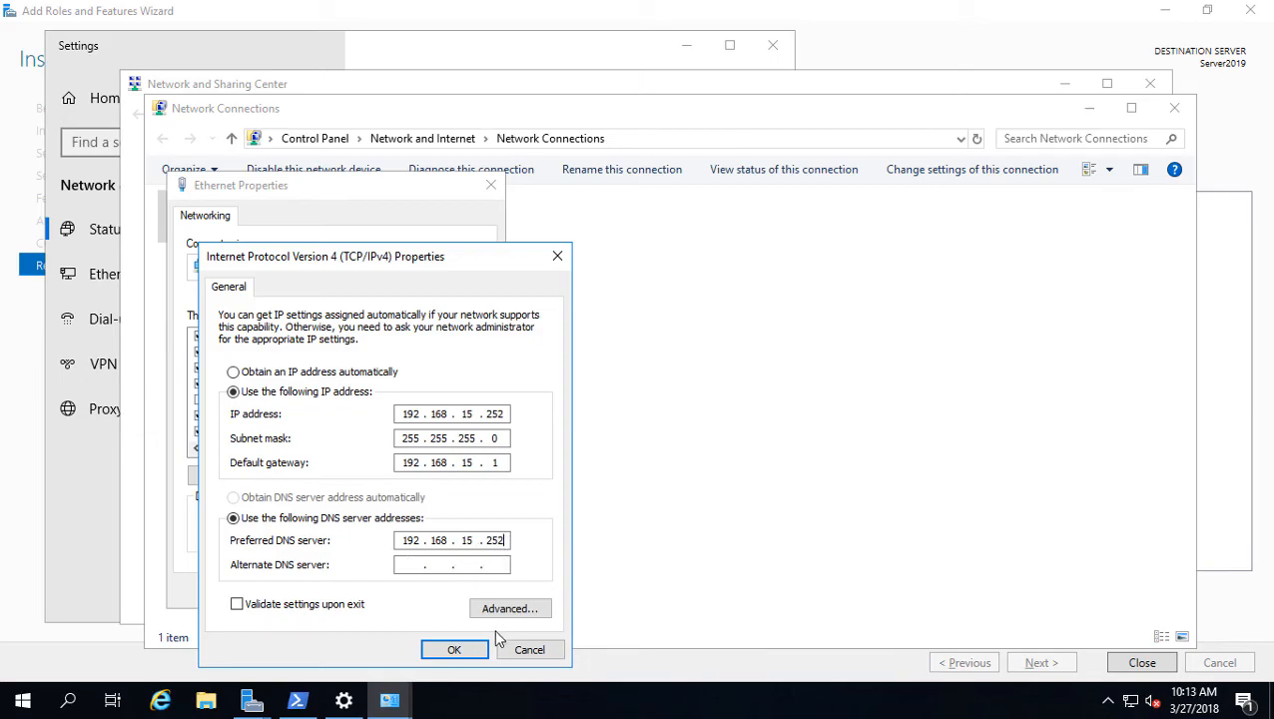
left_click(453, 649)
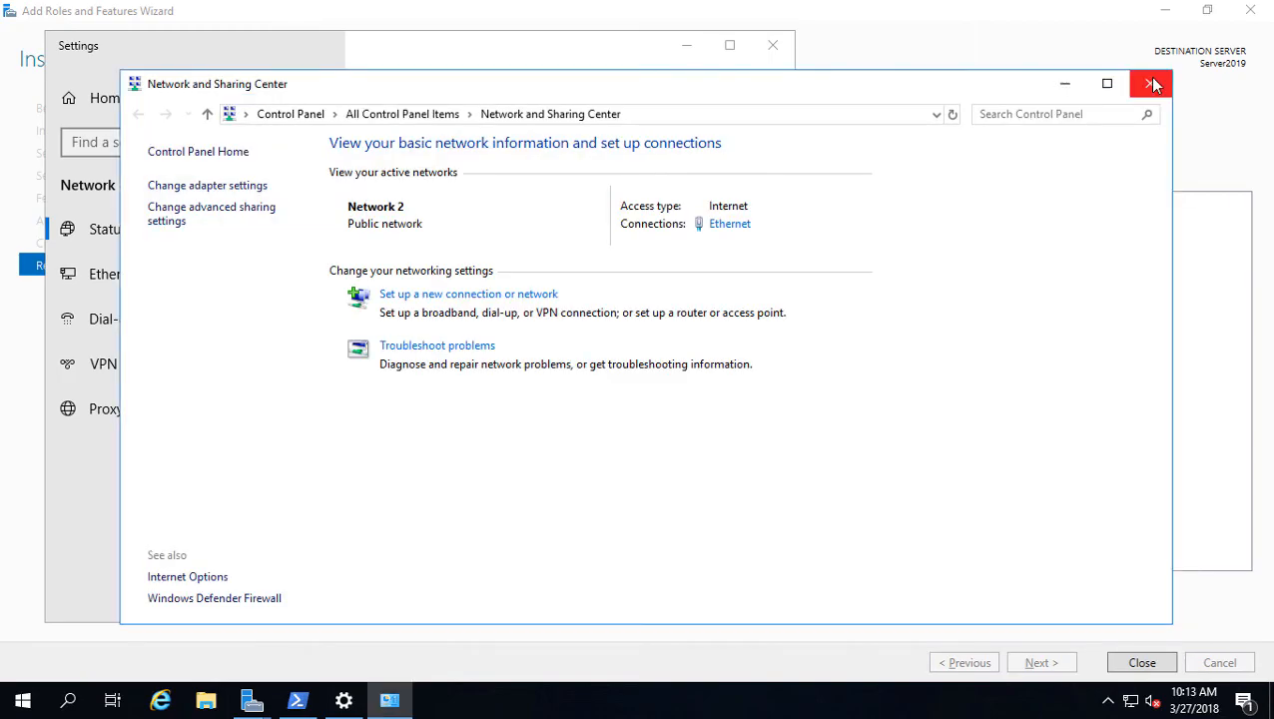
left_click(1150, 84)
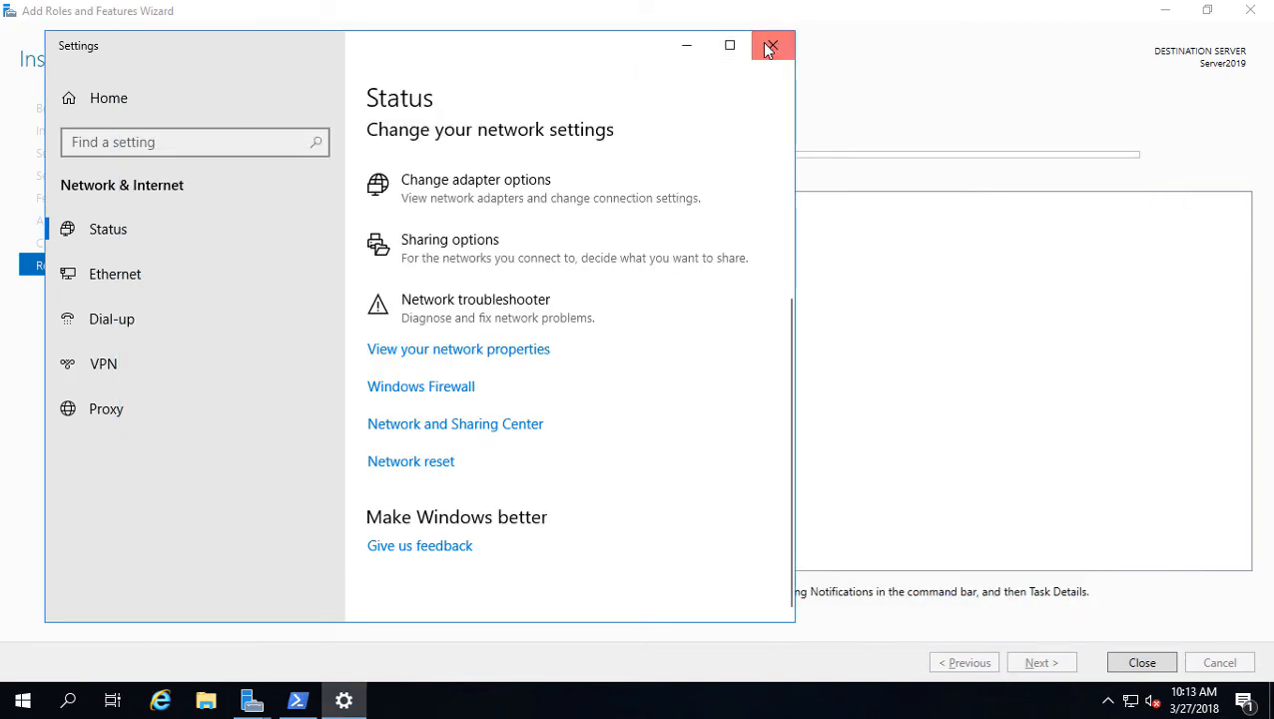
- Close the Settings window, returning to the wizard while the AD DS feature installs
left_click(770, 46)
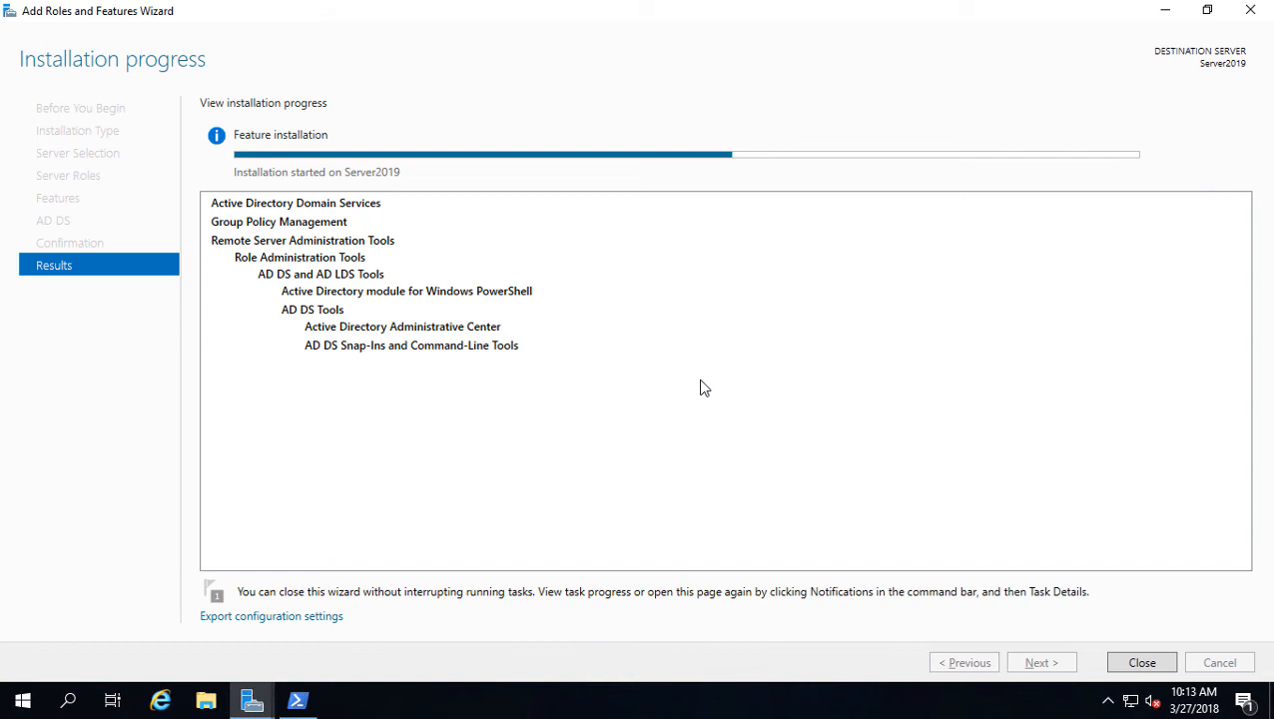
mouse_move(674, 399)
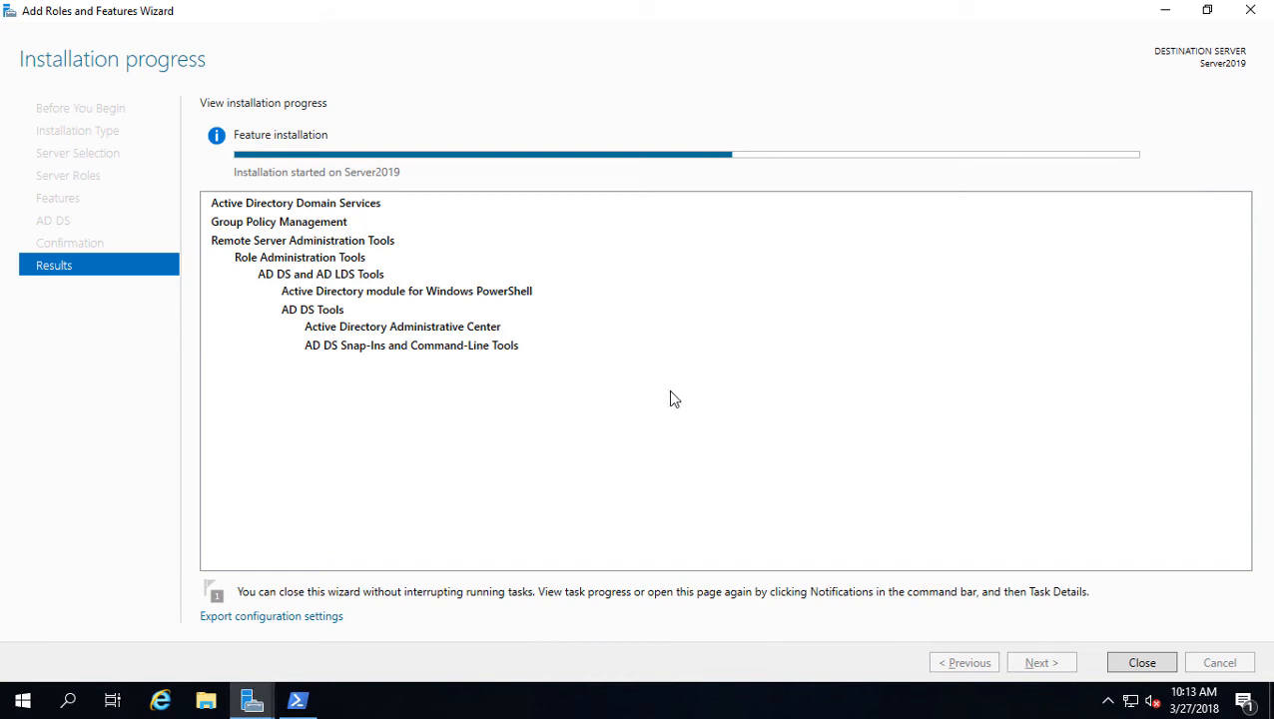
mouse_move(697, 381)
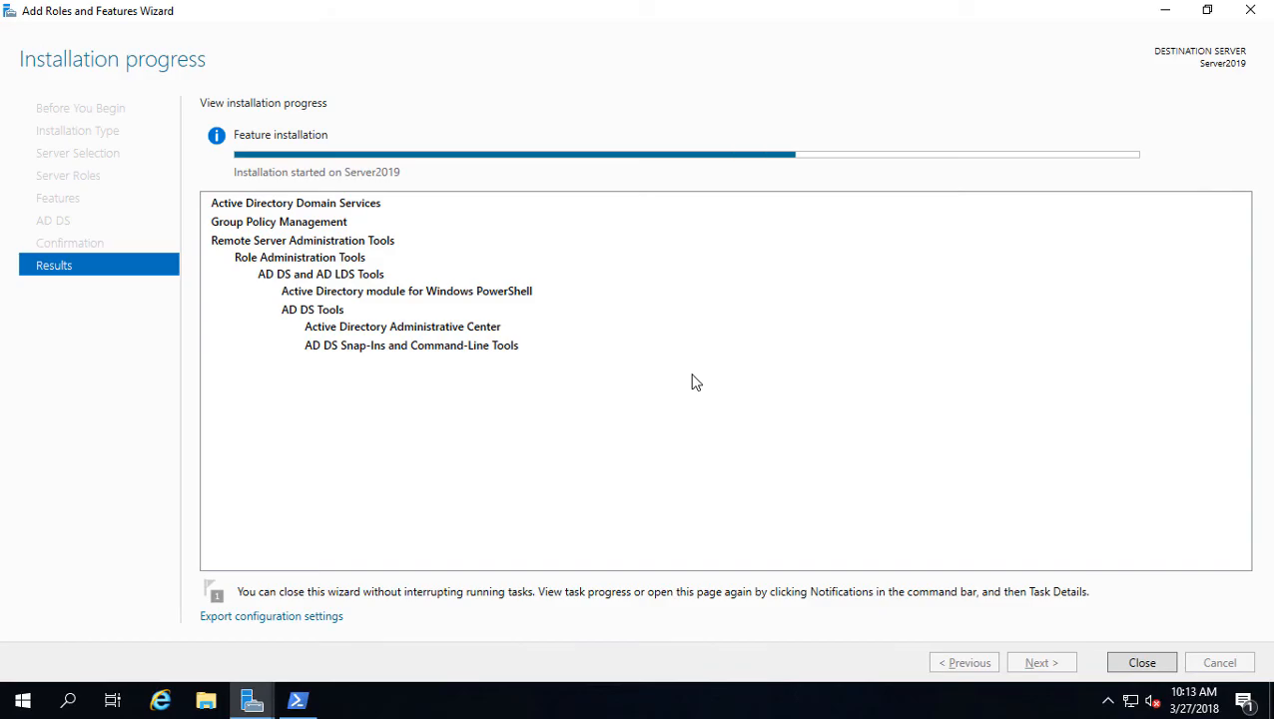
mouse_move(567, 459)
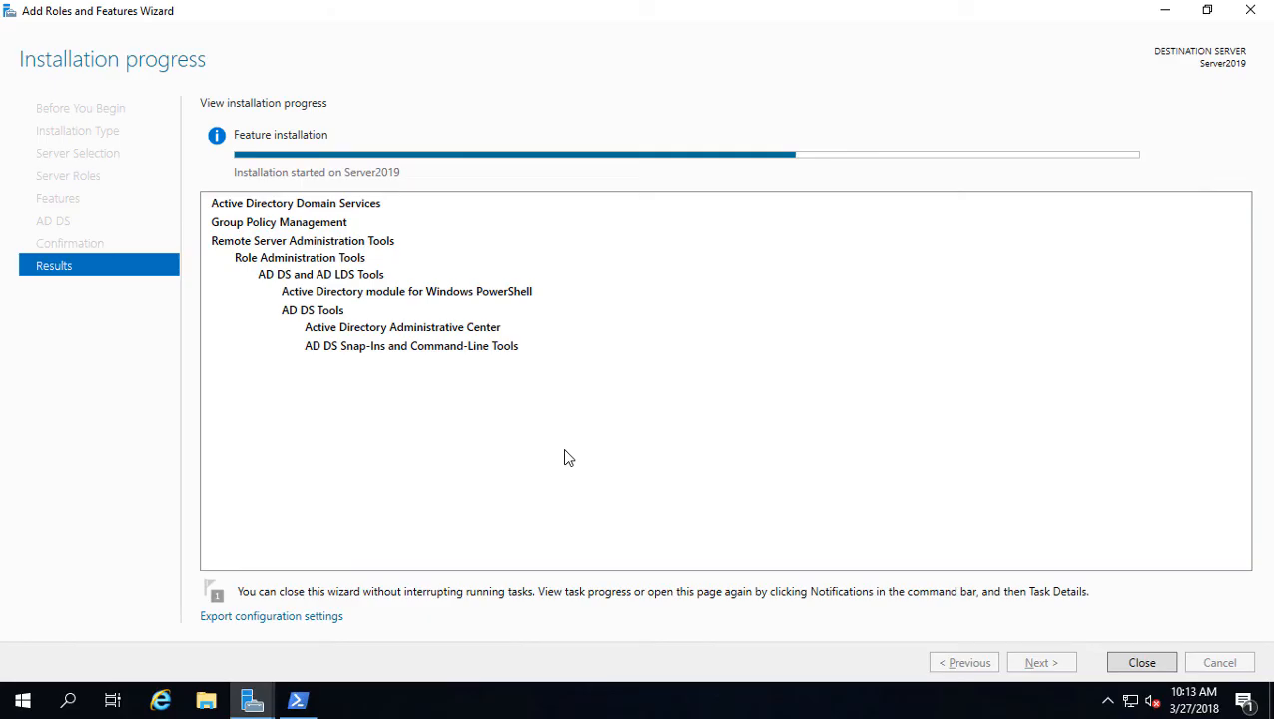
mouse_move(531, 448)
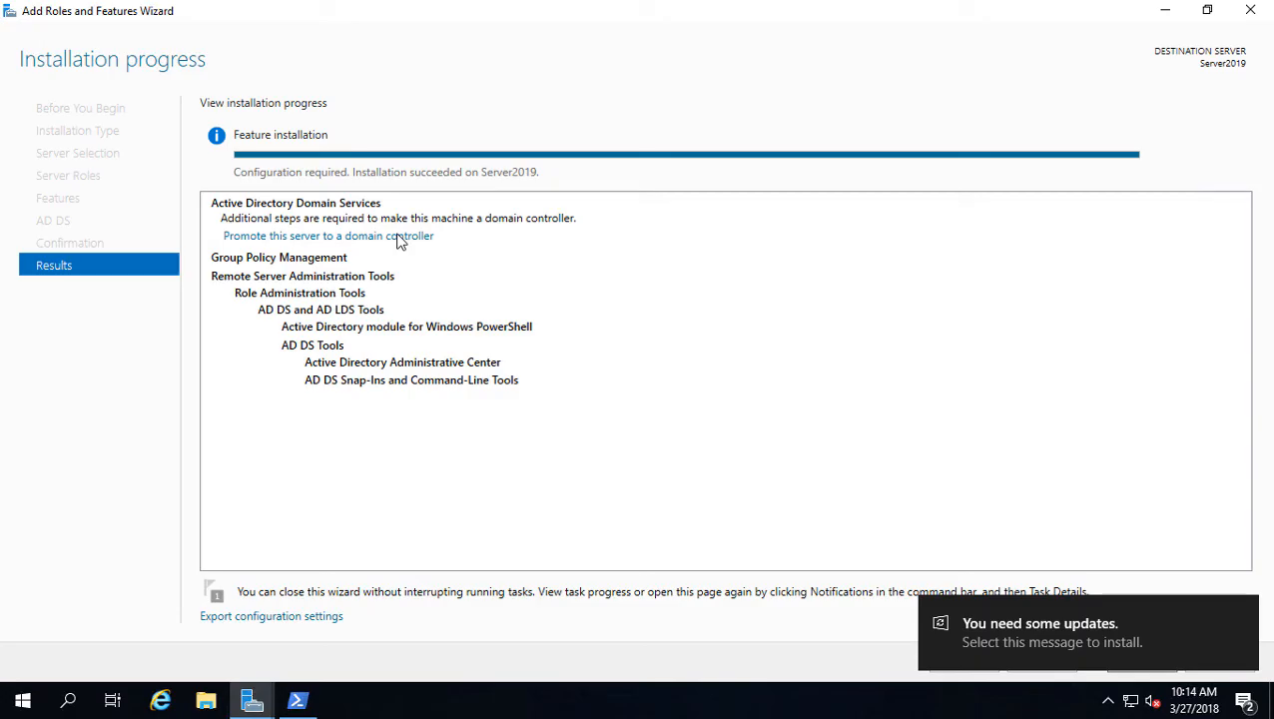
mouse_move(962, 463)
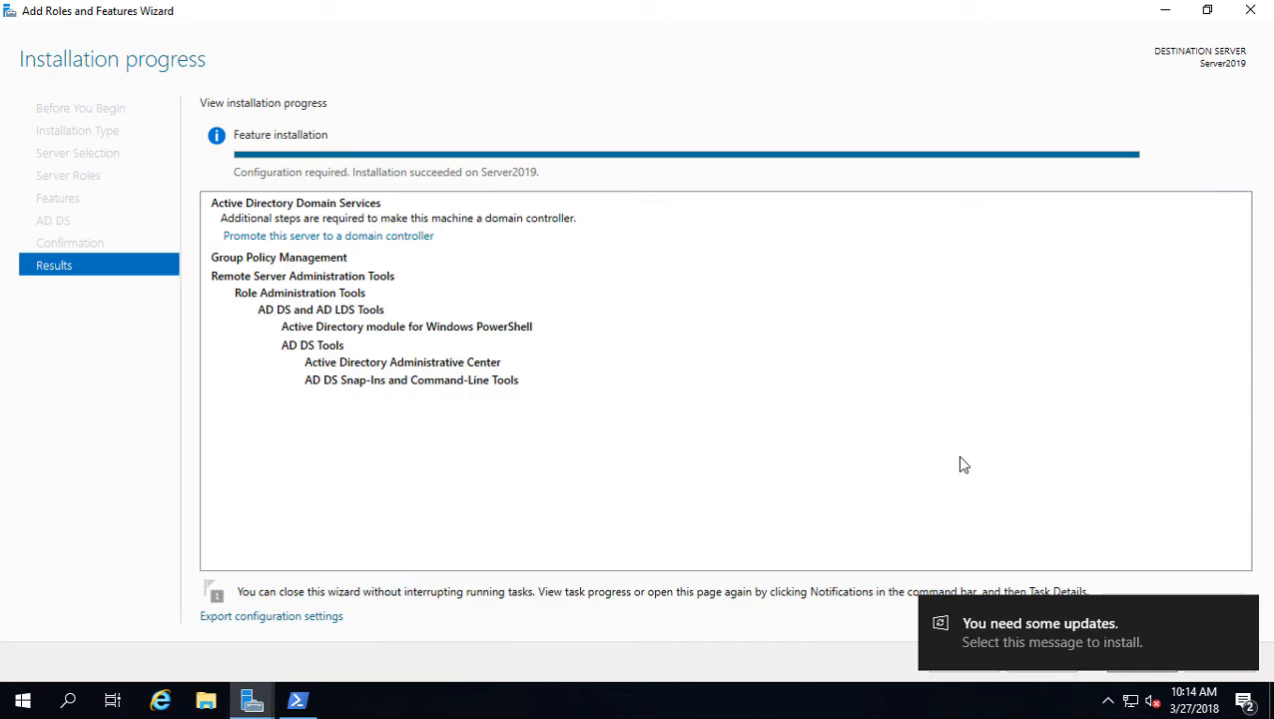
- Close the finished wizard and launch 'Promote this server to a domain controller' from the notifications flag
left_click(1205, 12)
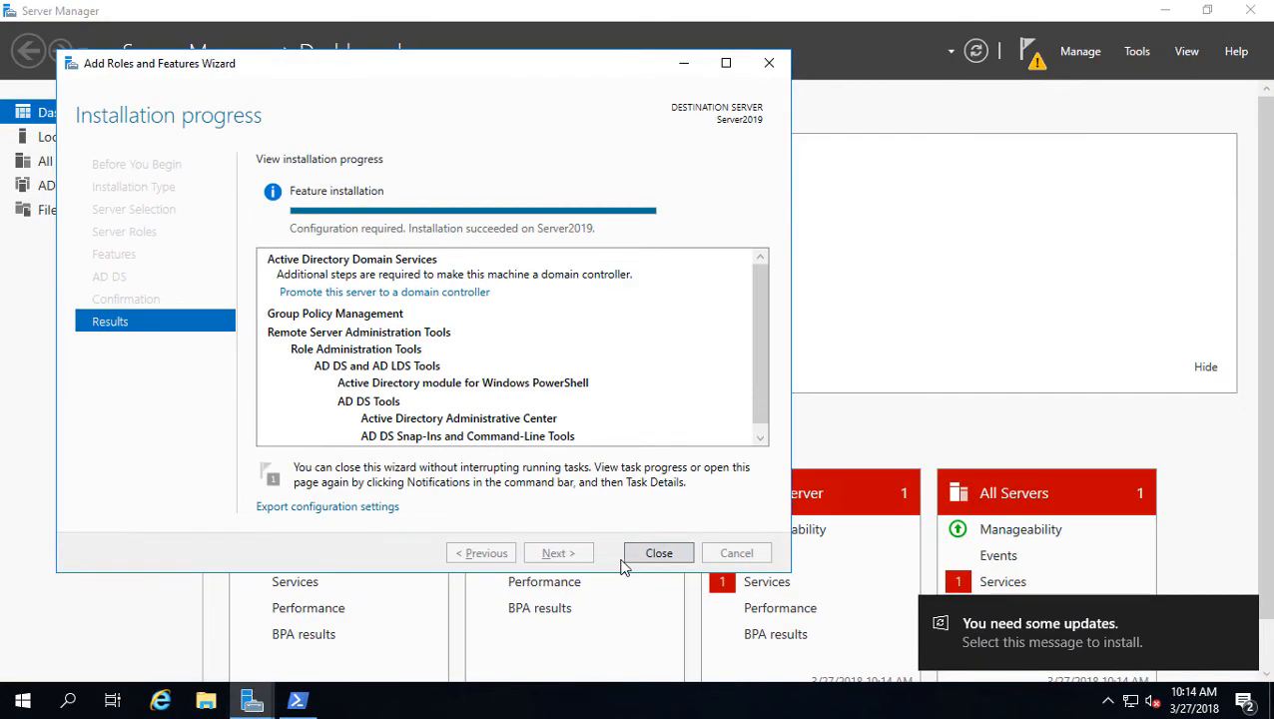
left_click(657, 551)
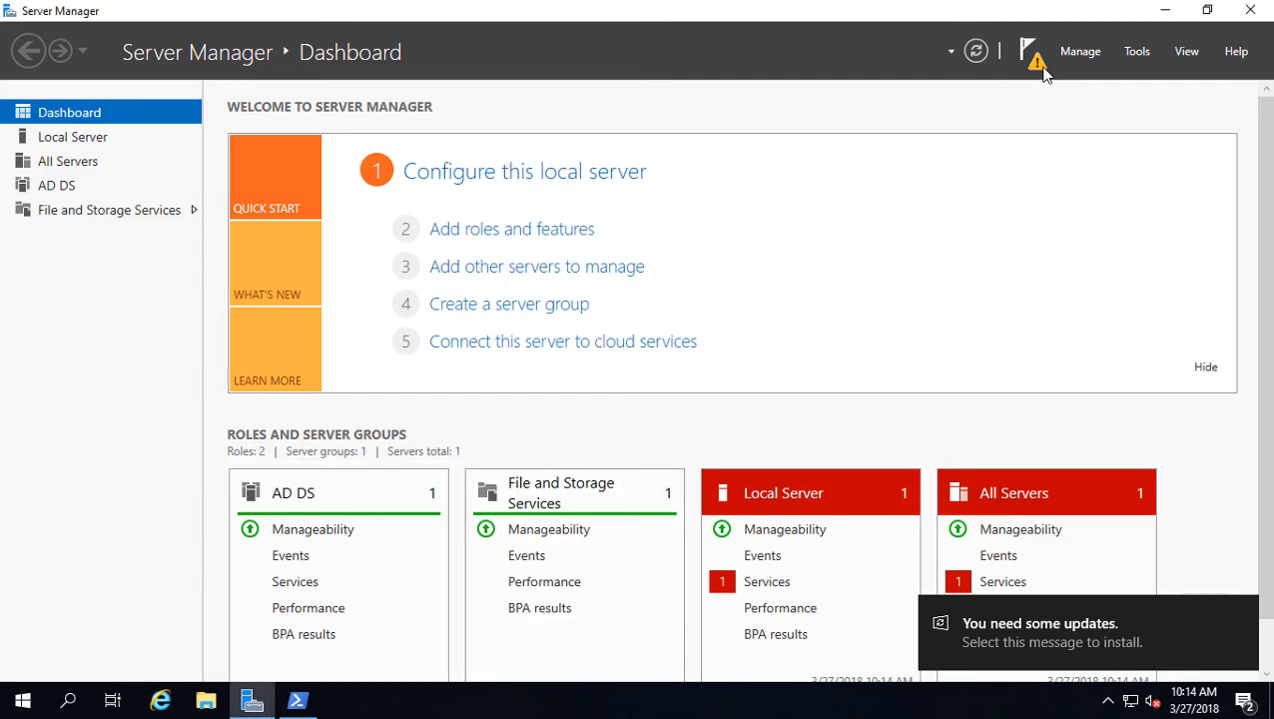
left_click(1028, 52)
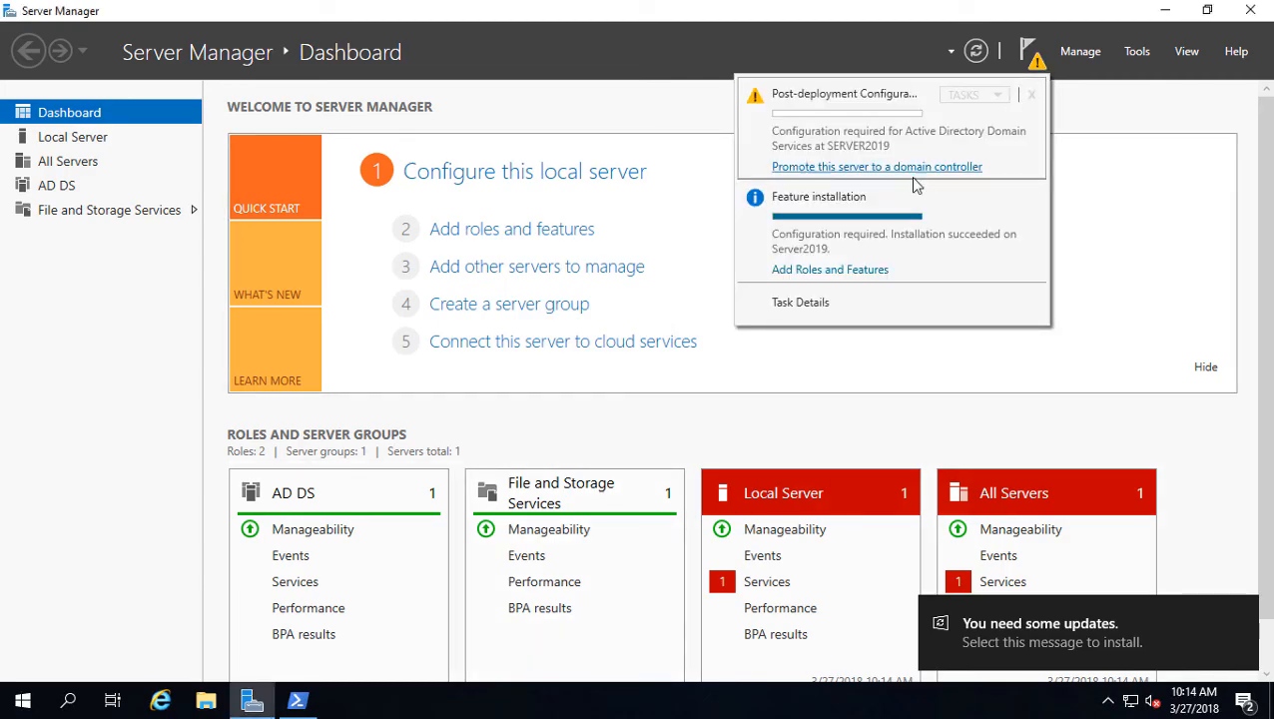
left_click(877, 165)
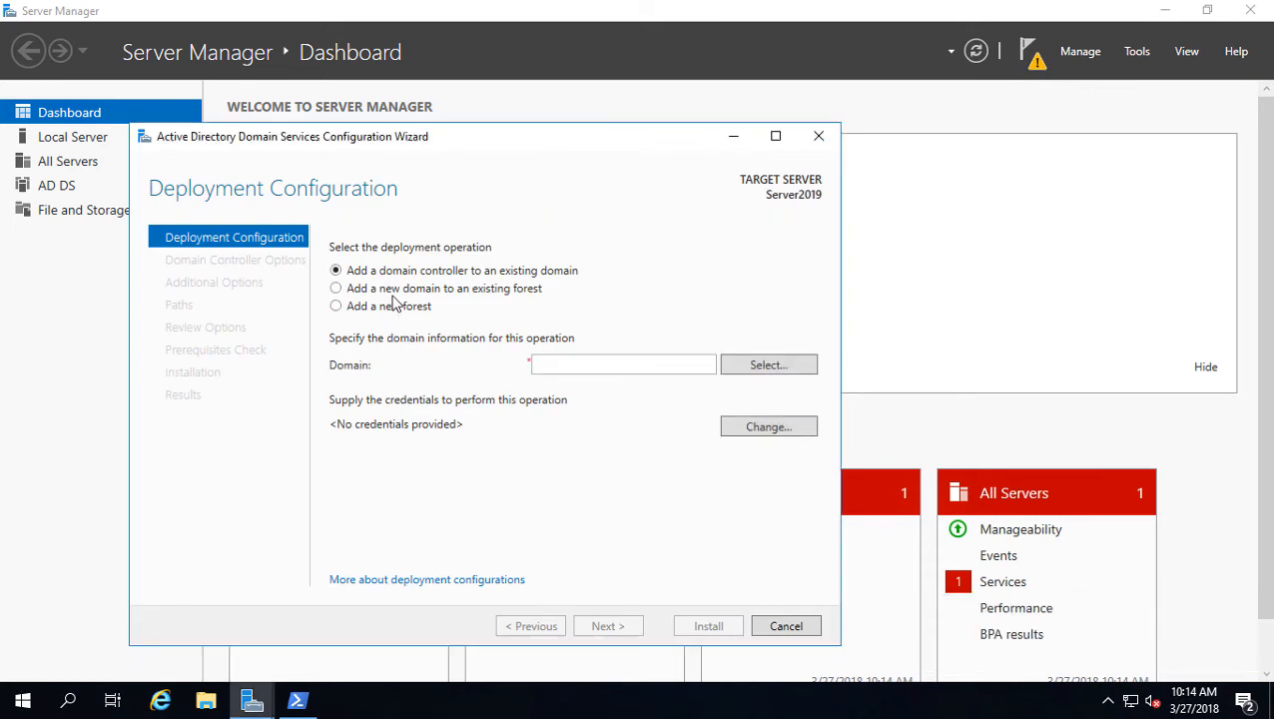
mouse_move(530, 375)
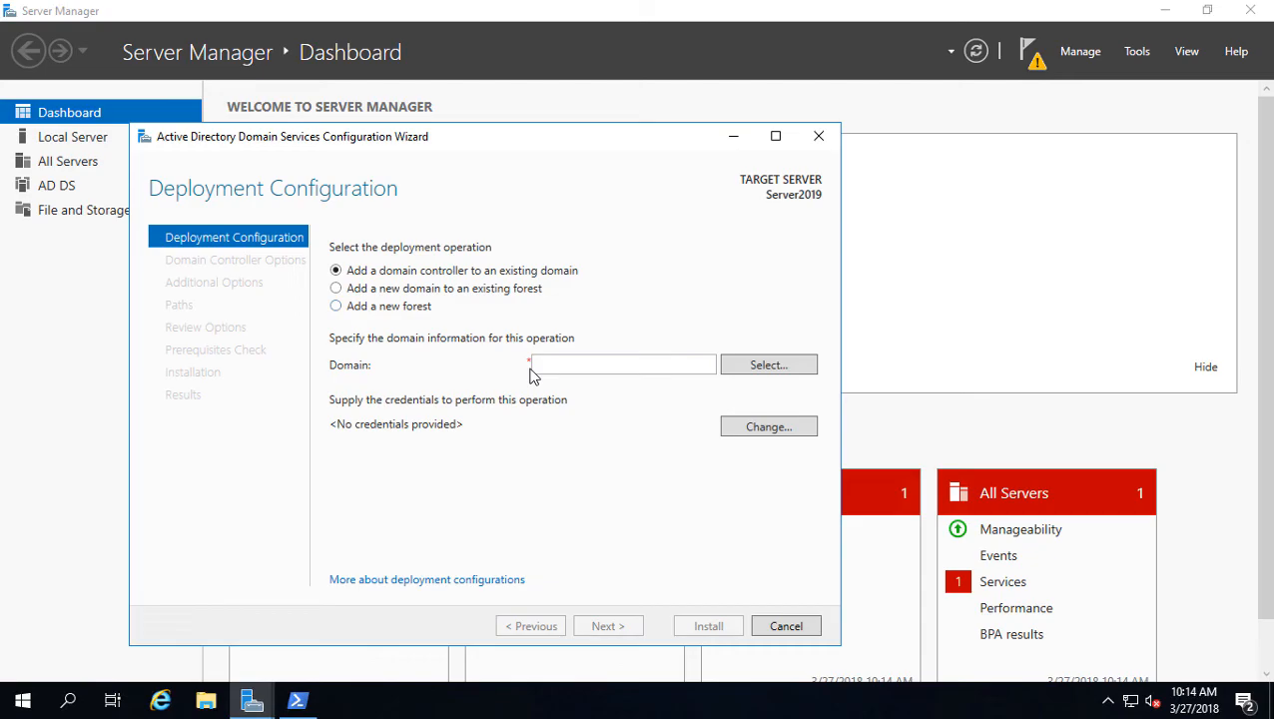
- Cycle through the deployment operation choices, ending on adding a new domain to an existing forest
left_click(335, 305)
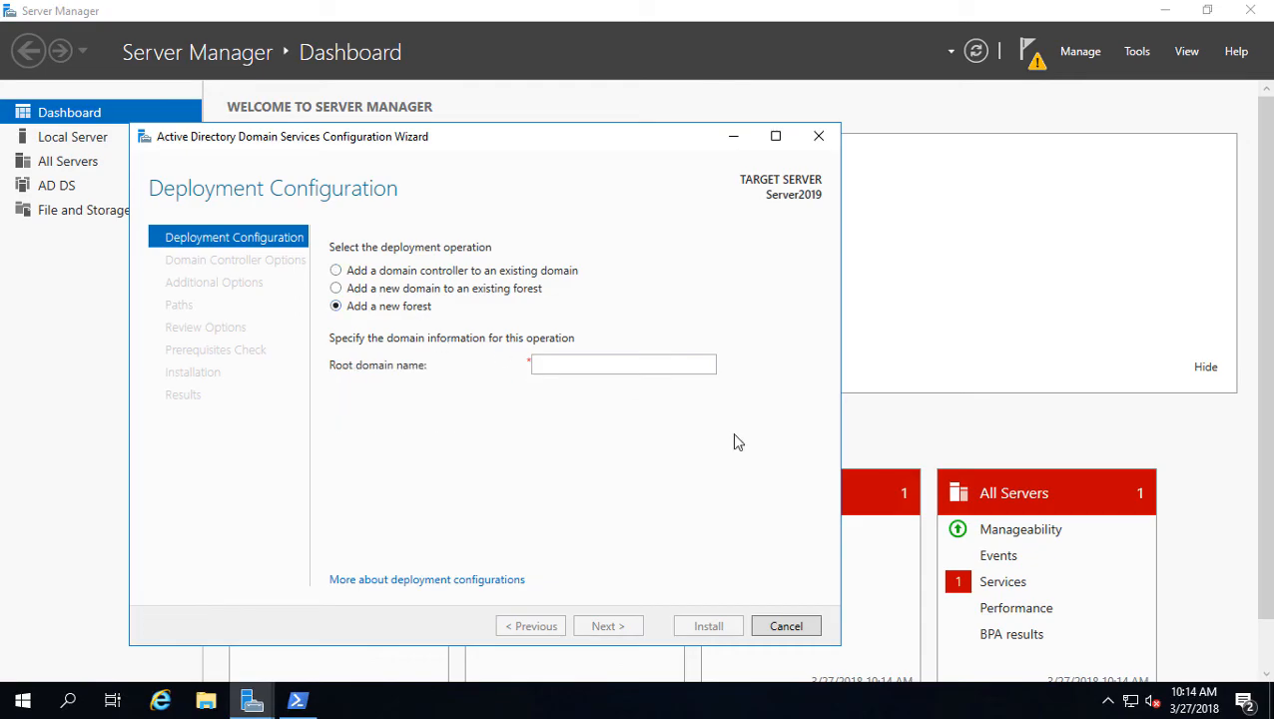
mouse_move(467, 279)
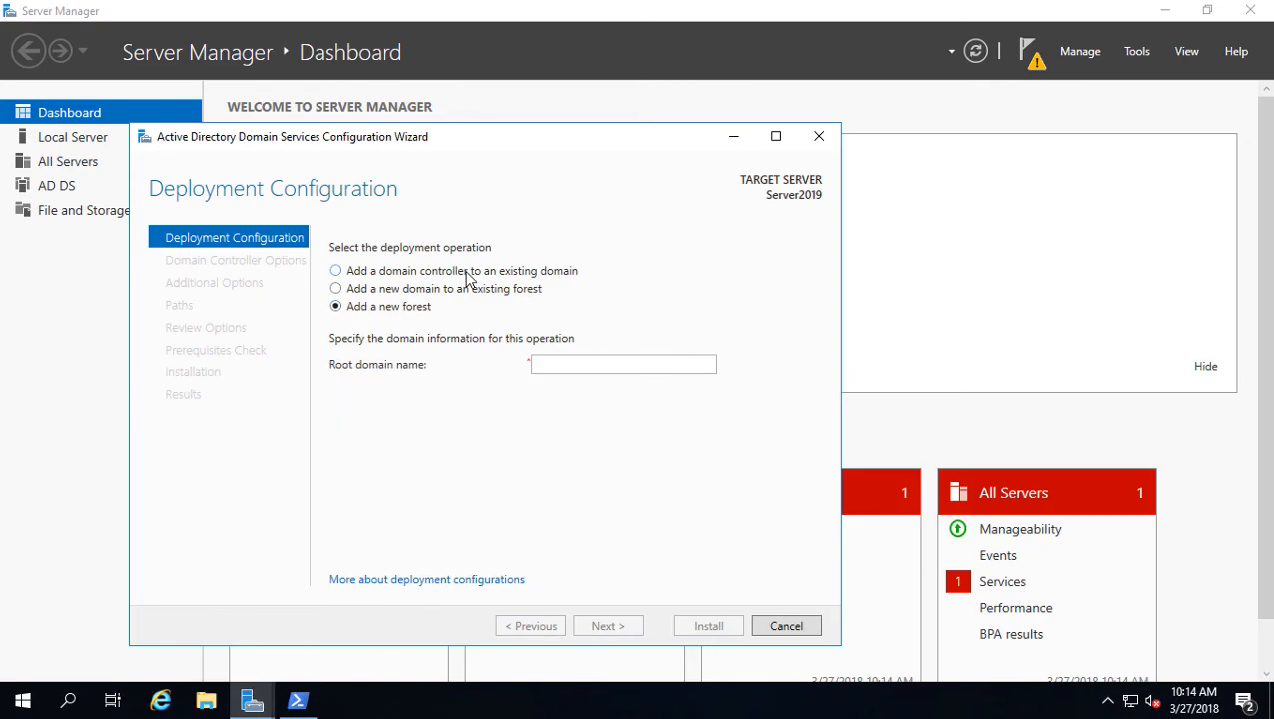
left_click(335, 270)
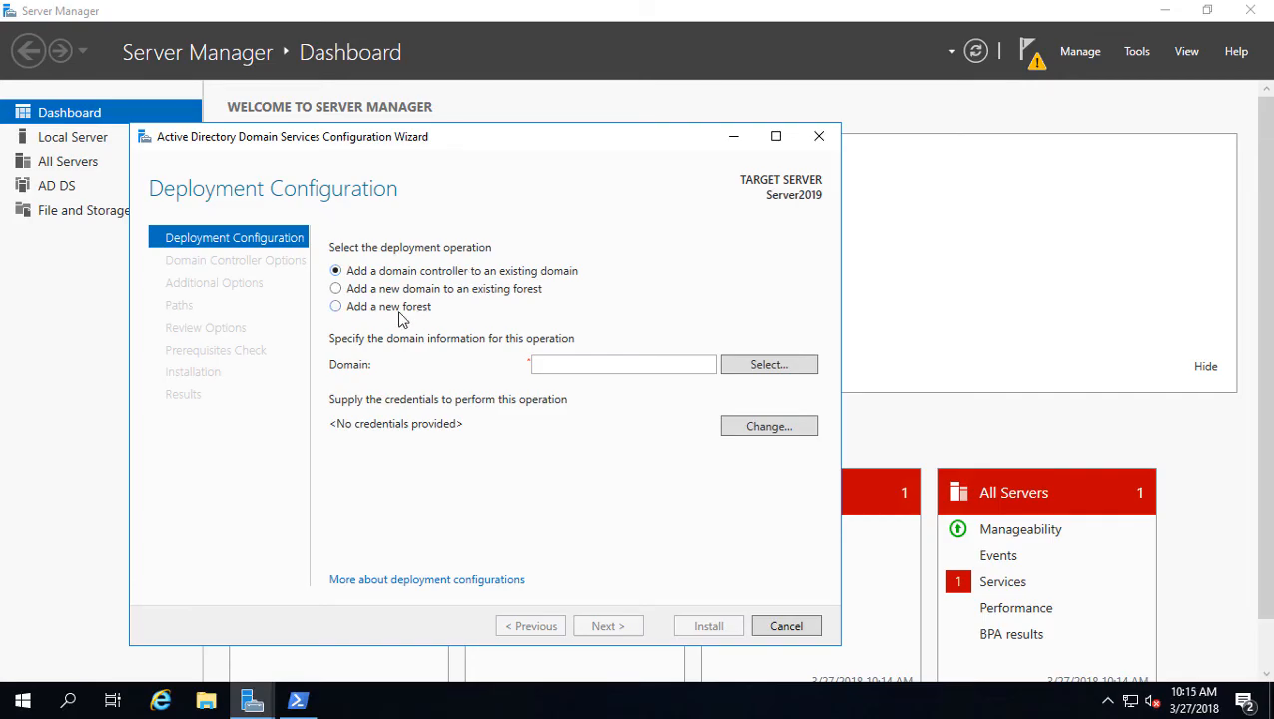
left_click(335, 306)
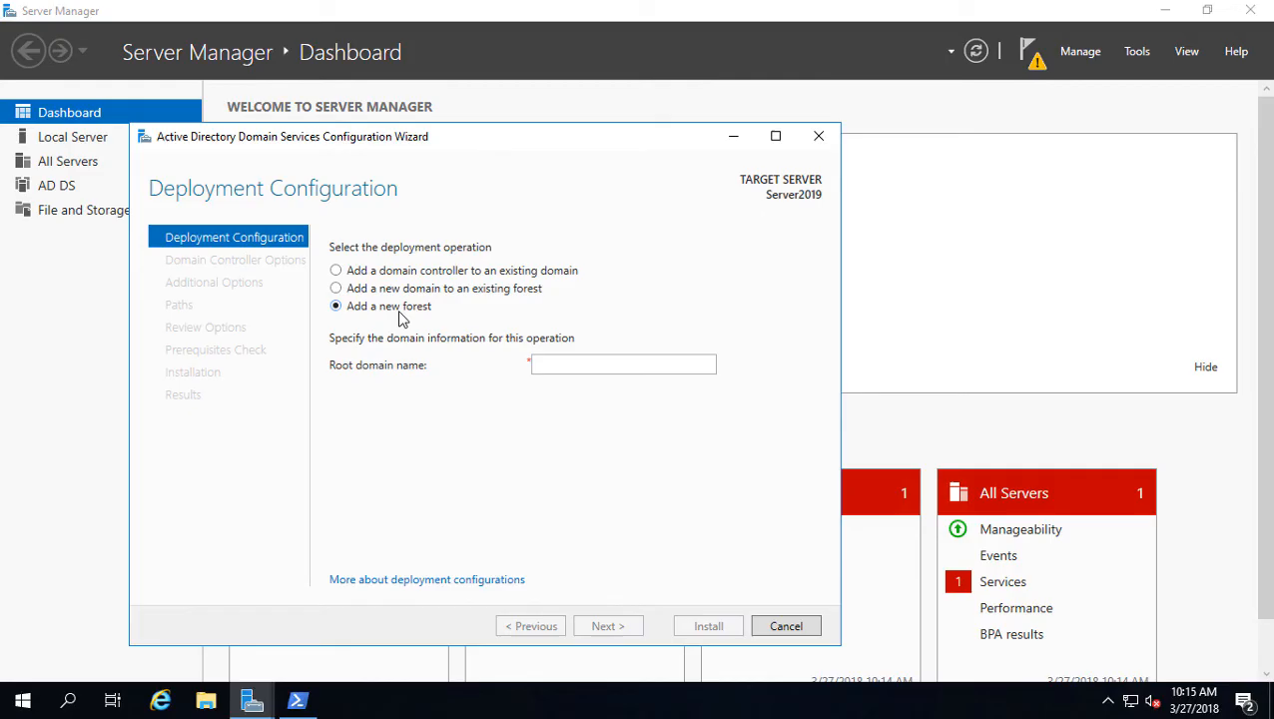
left_click(336, 287)
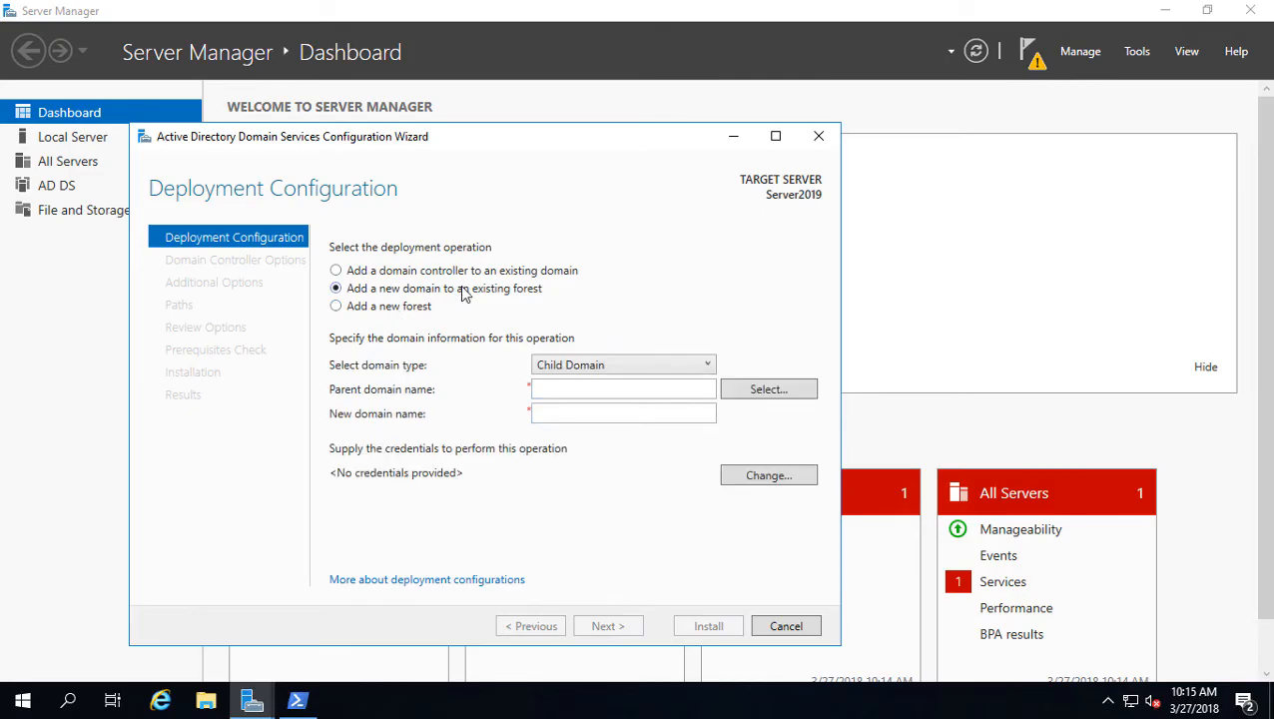
- Choose a new forest with root domain name test.internal and continue to Domain Controller Options
left_click(335, 306)
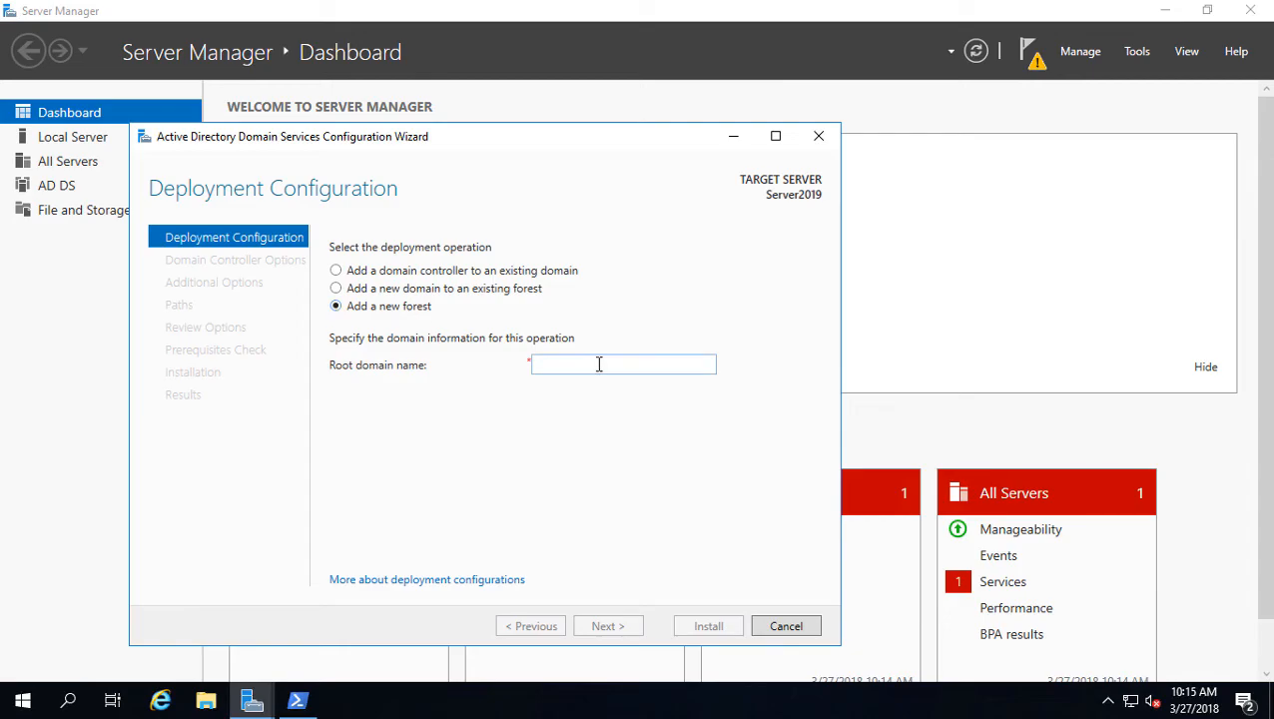
type("tes")
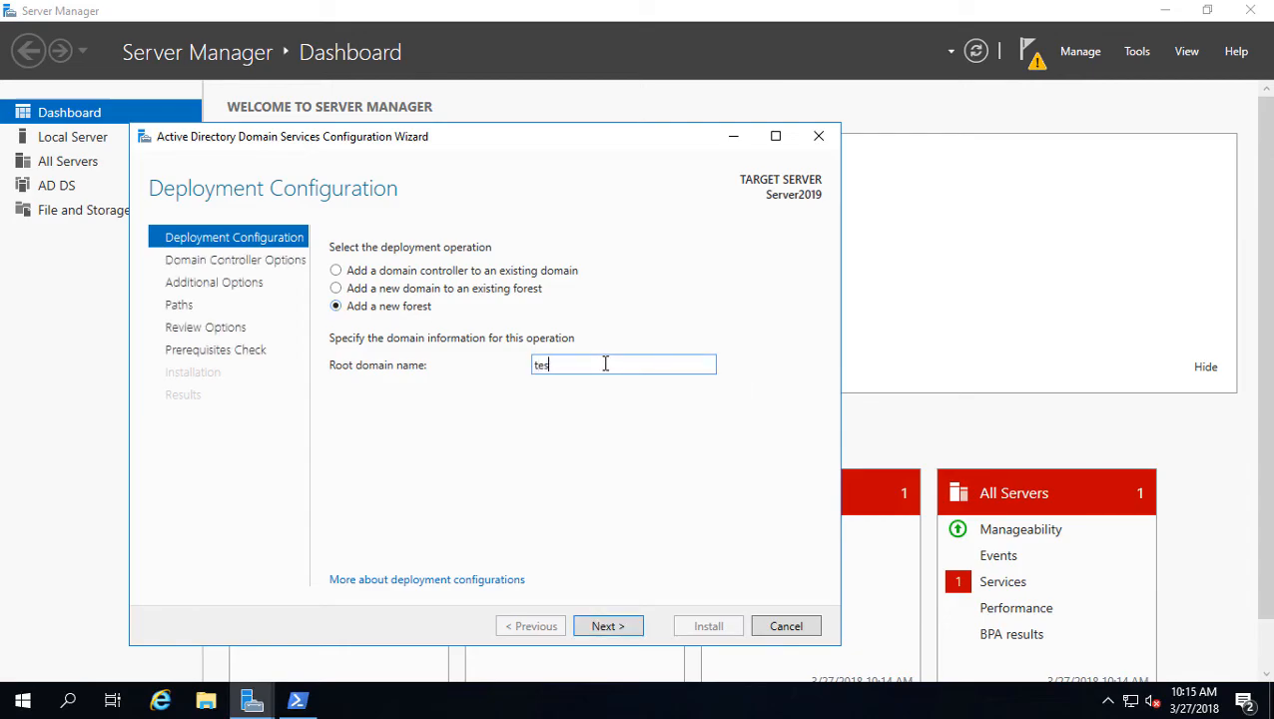
type("t.inter")
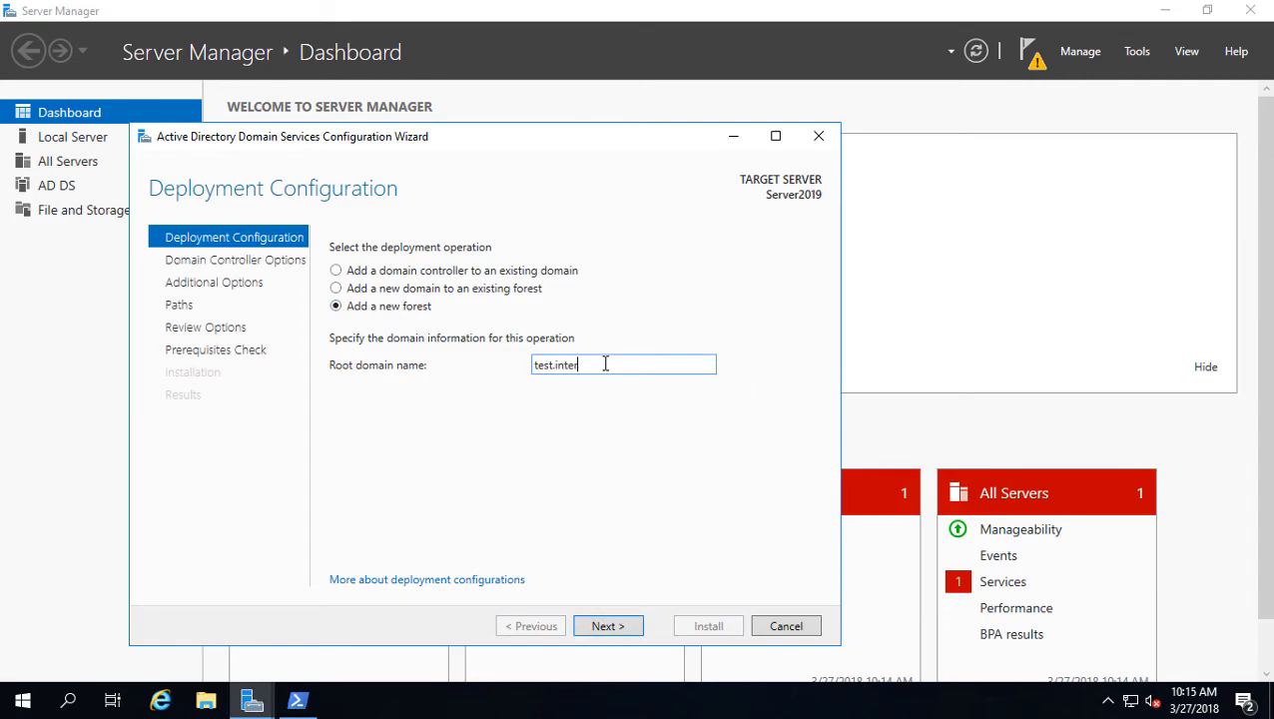
type("rnal")
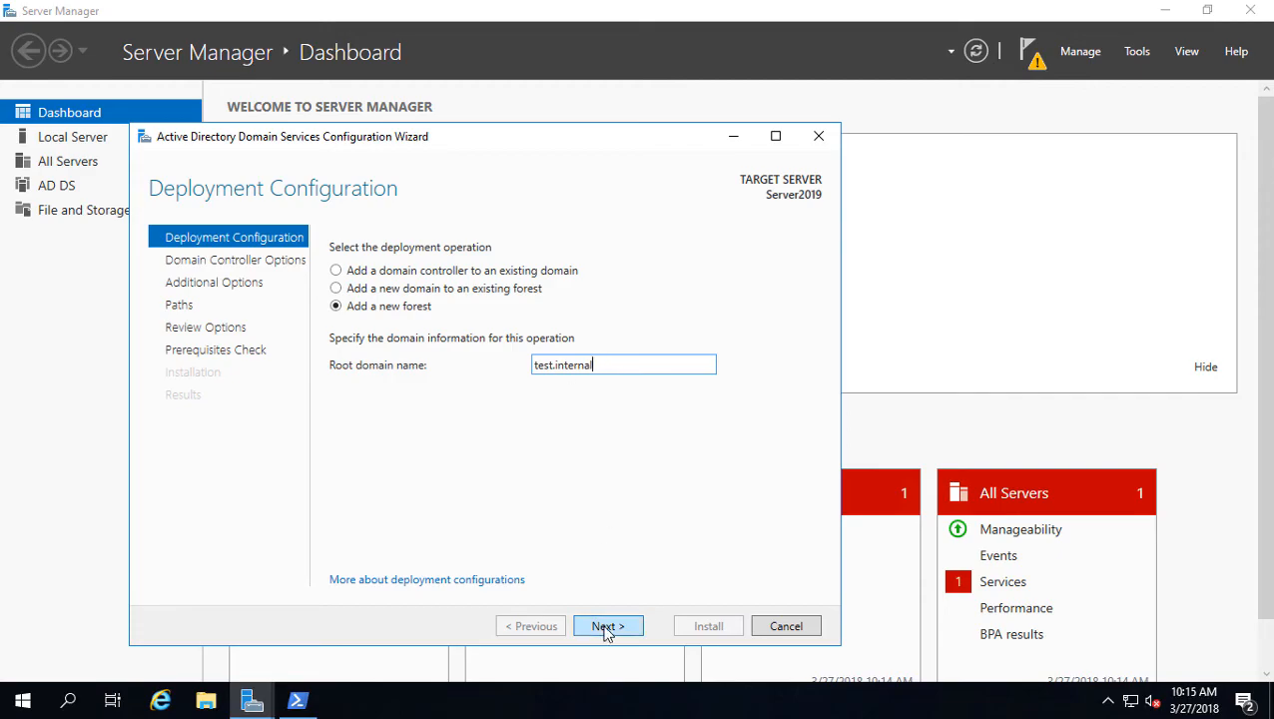
left_click(607, 627)
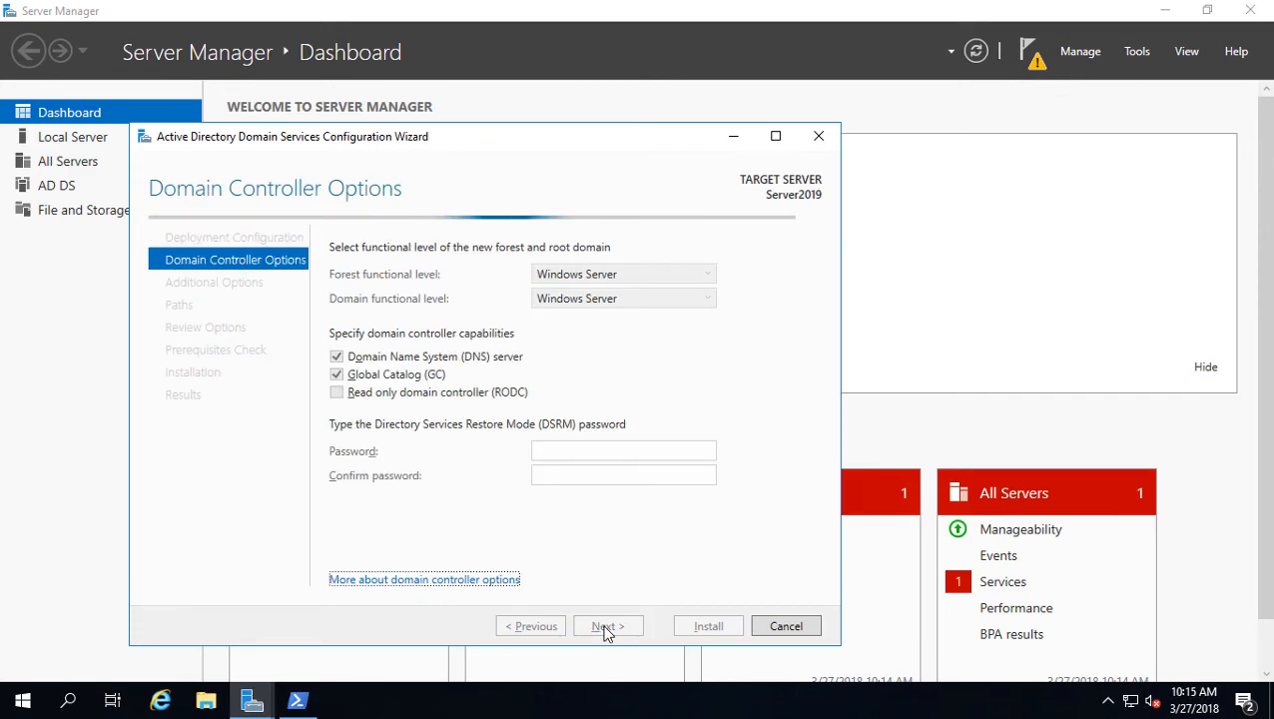
- Enter the DSRM password, keeping DNS server, Global Catalog and Windows Server functional levels
left_click(622, 451)
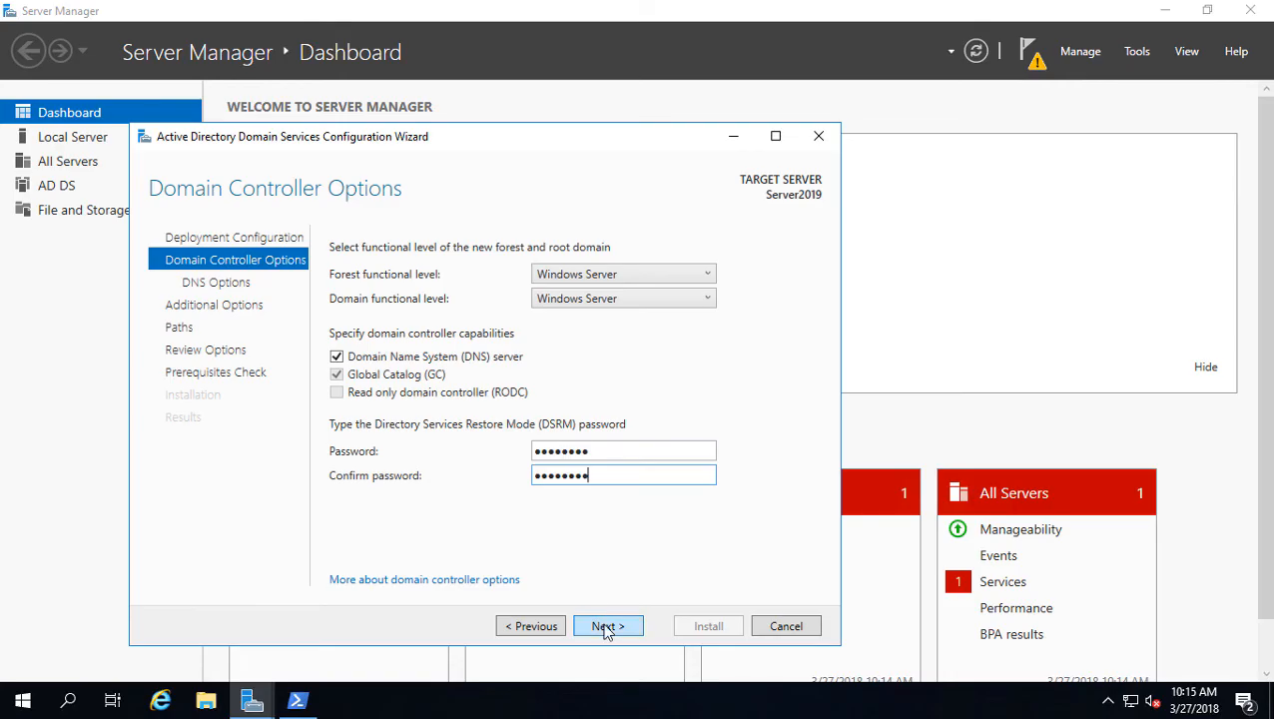
mouse_move(638, 273)
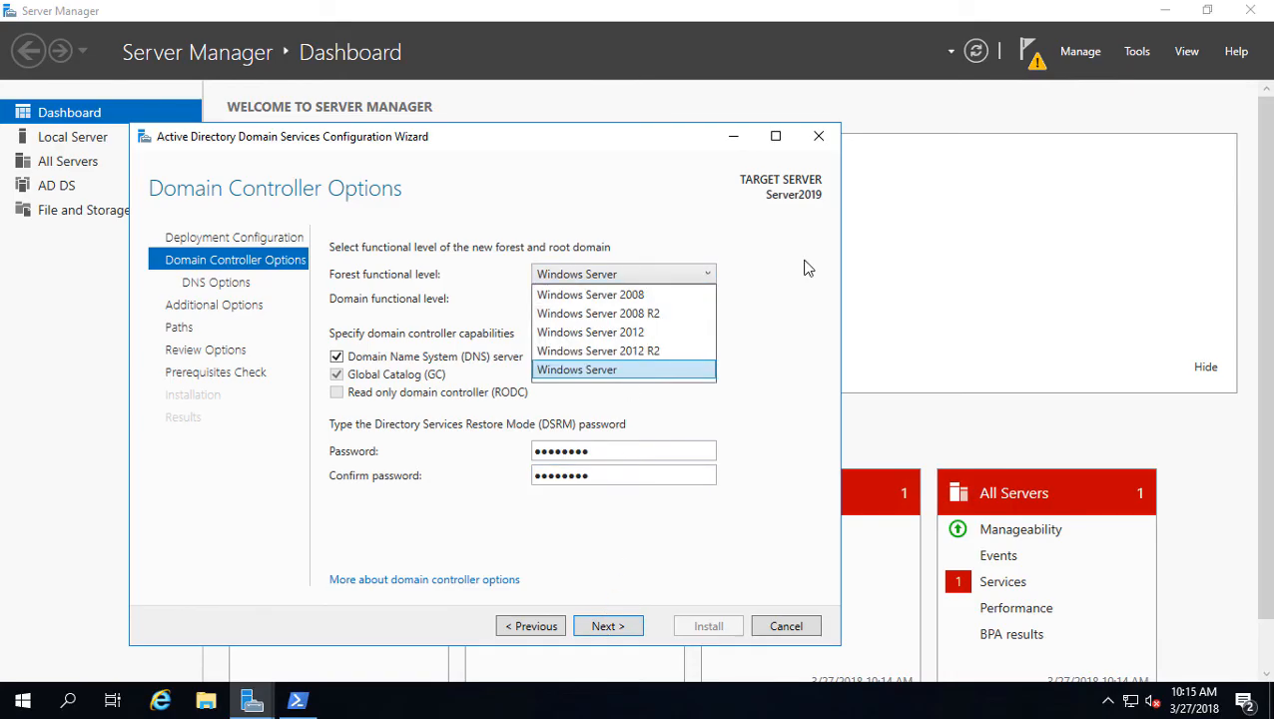
mouse_move(666, 370)
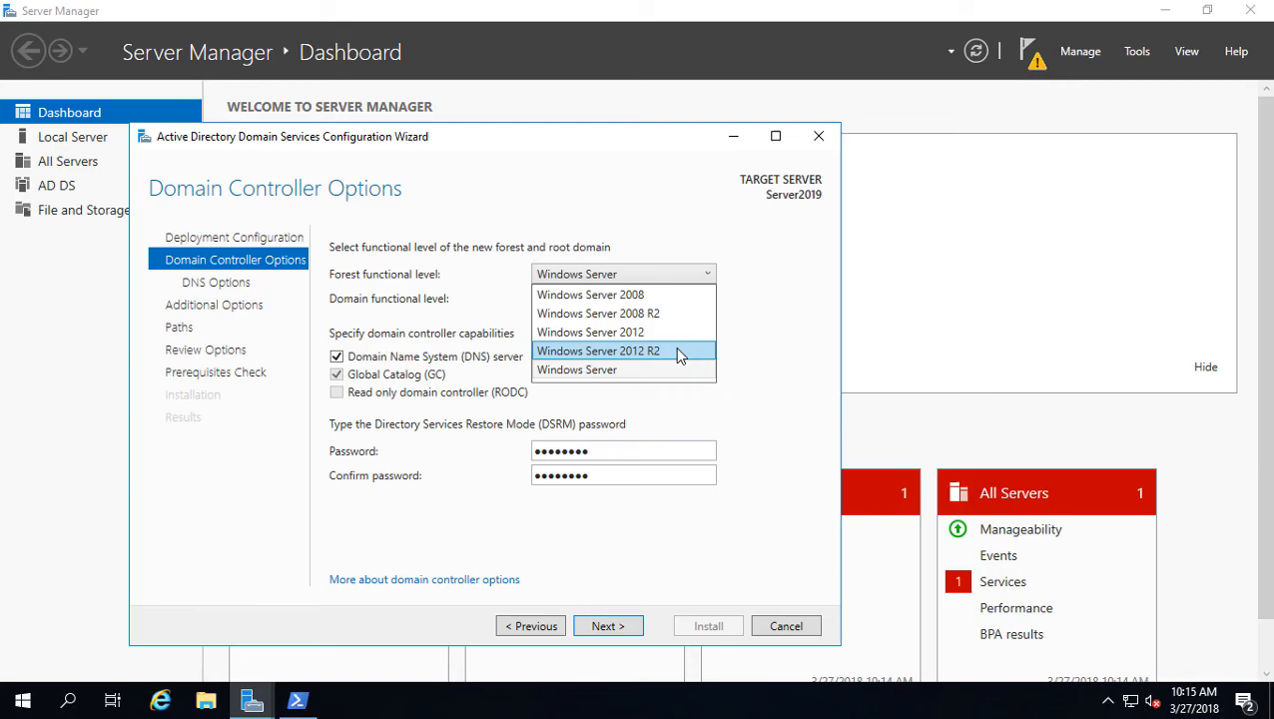
mouse_move(779, 333)
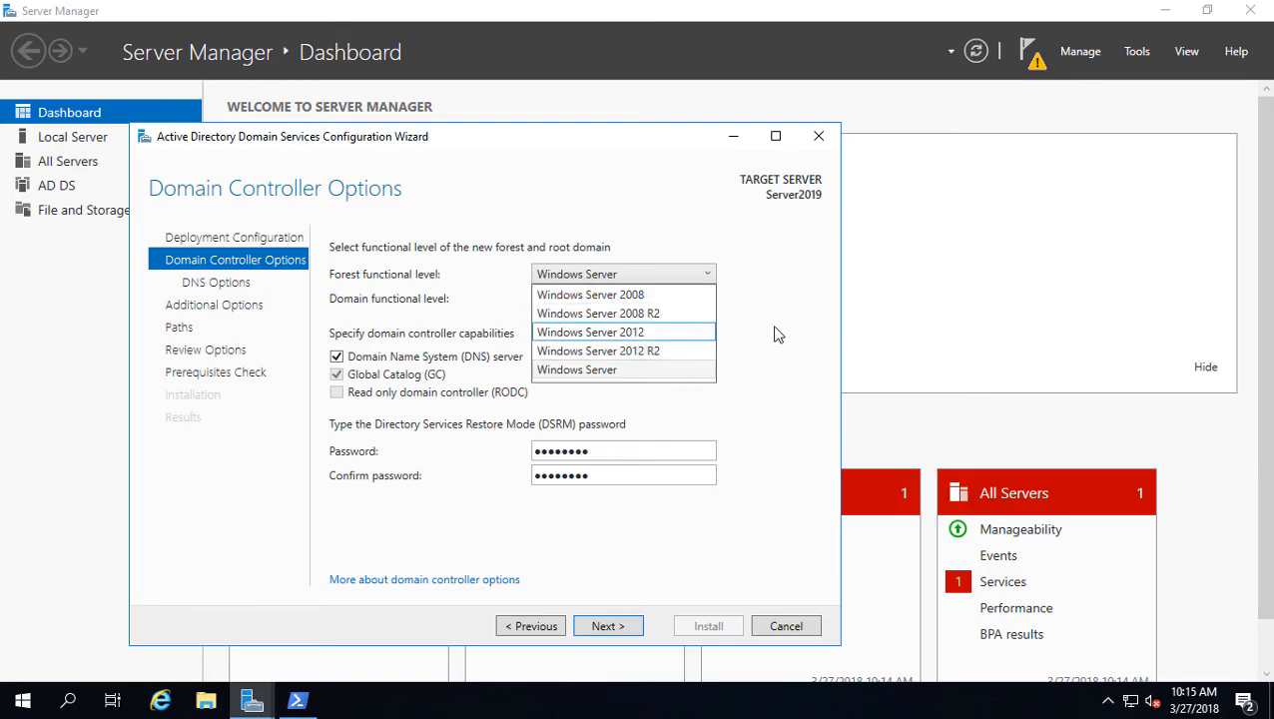
left_click(575, 370)
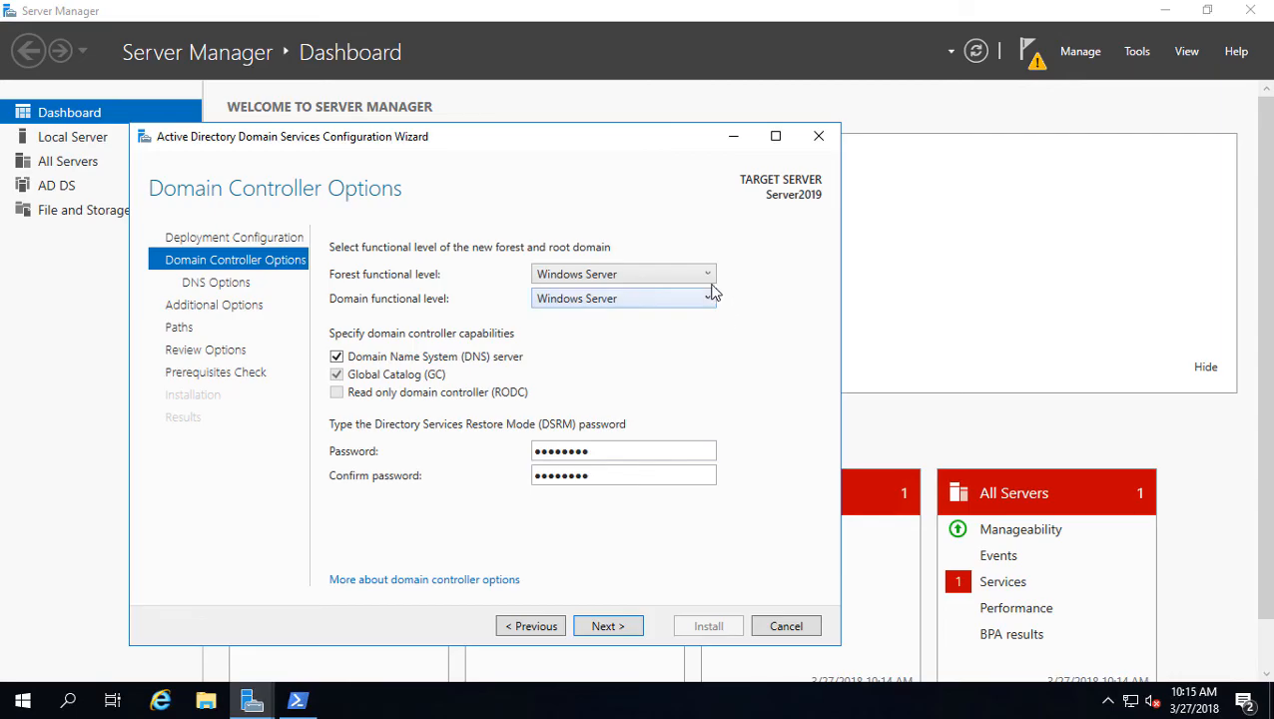
left_click(707, 274)
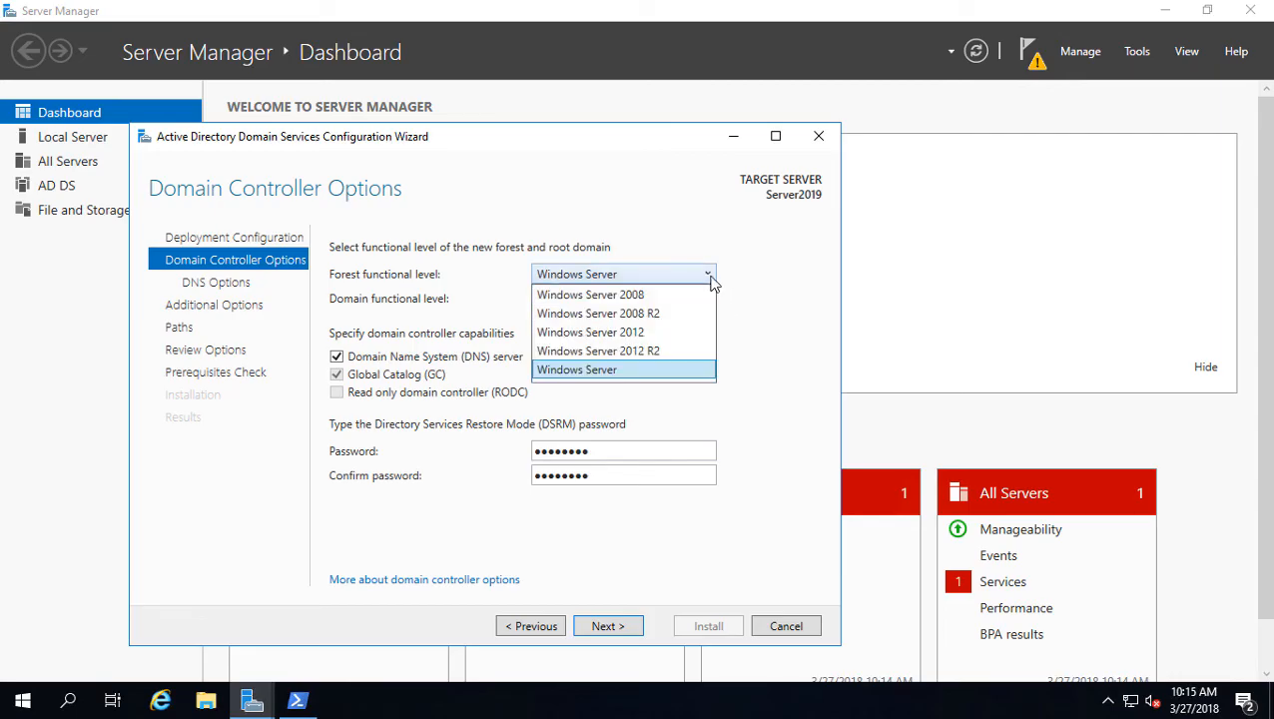
mouse_move(715, 386)
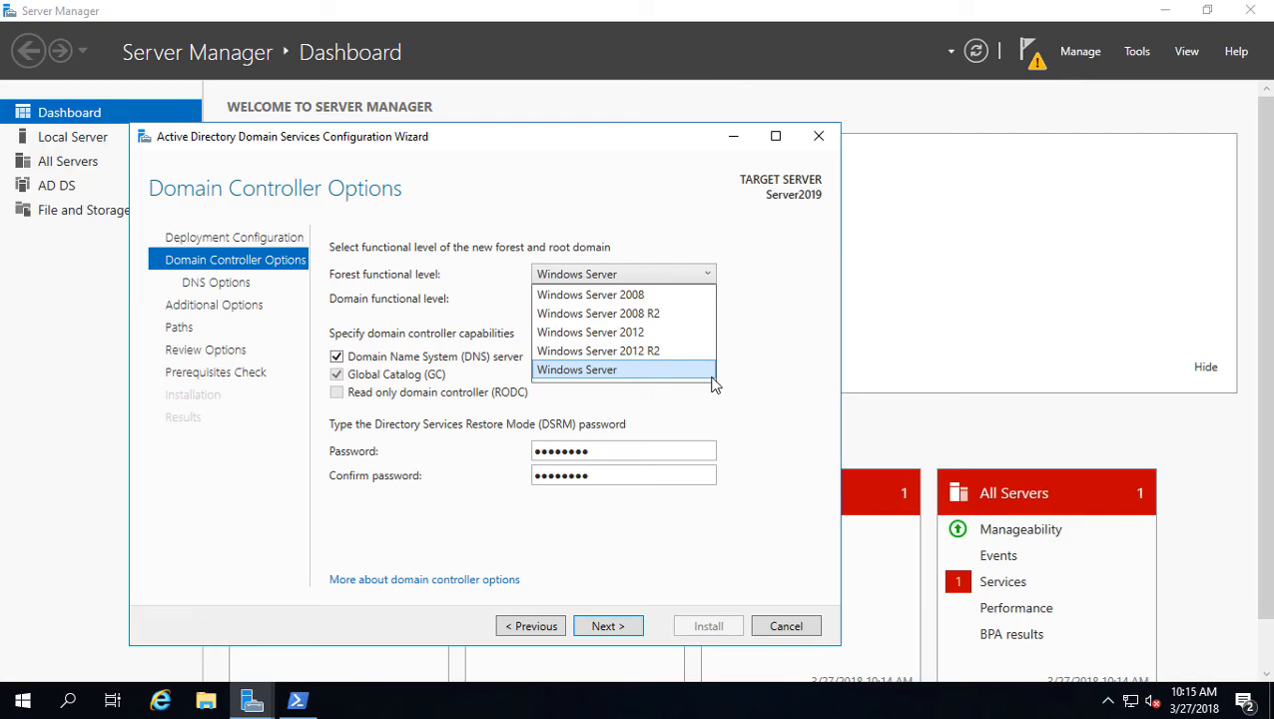
left_click(575, 369)
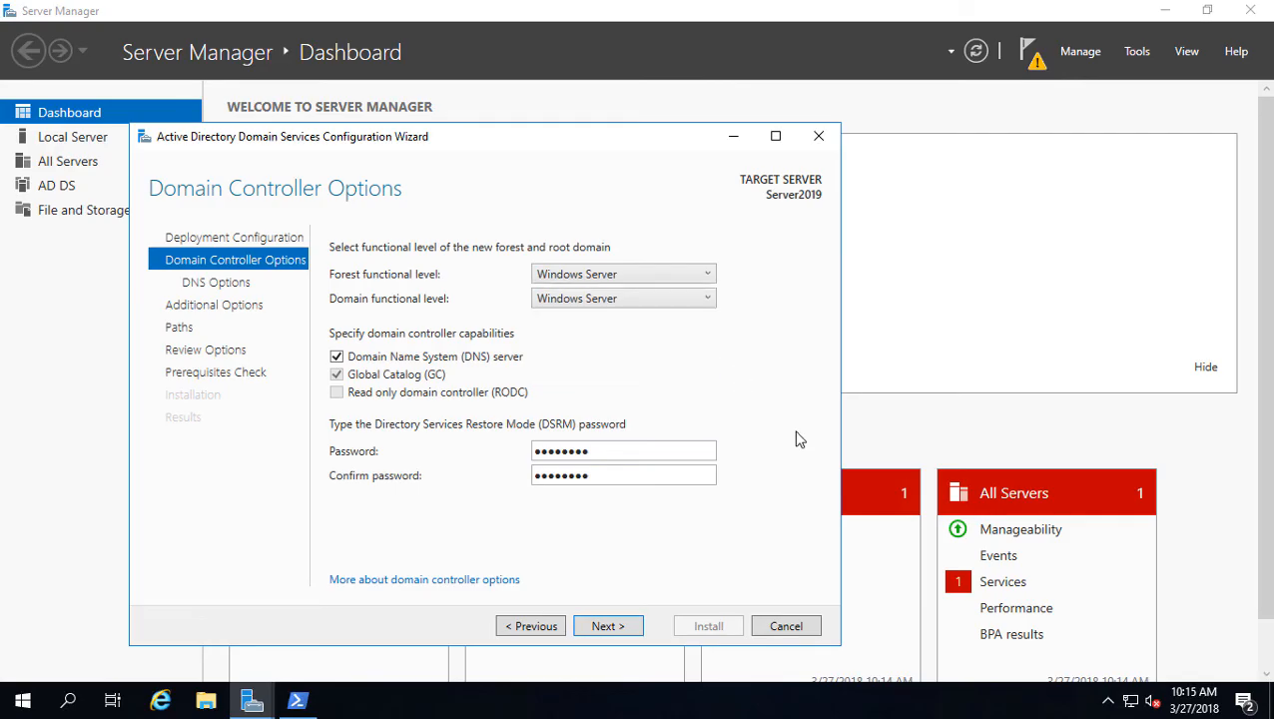
mouse_move(642, 575)
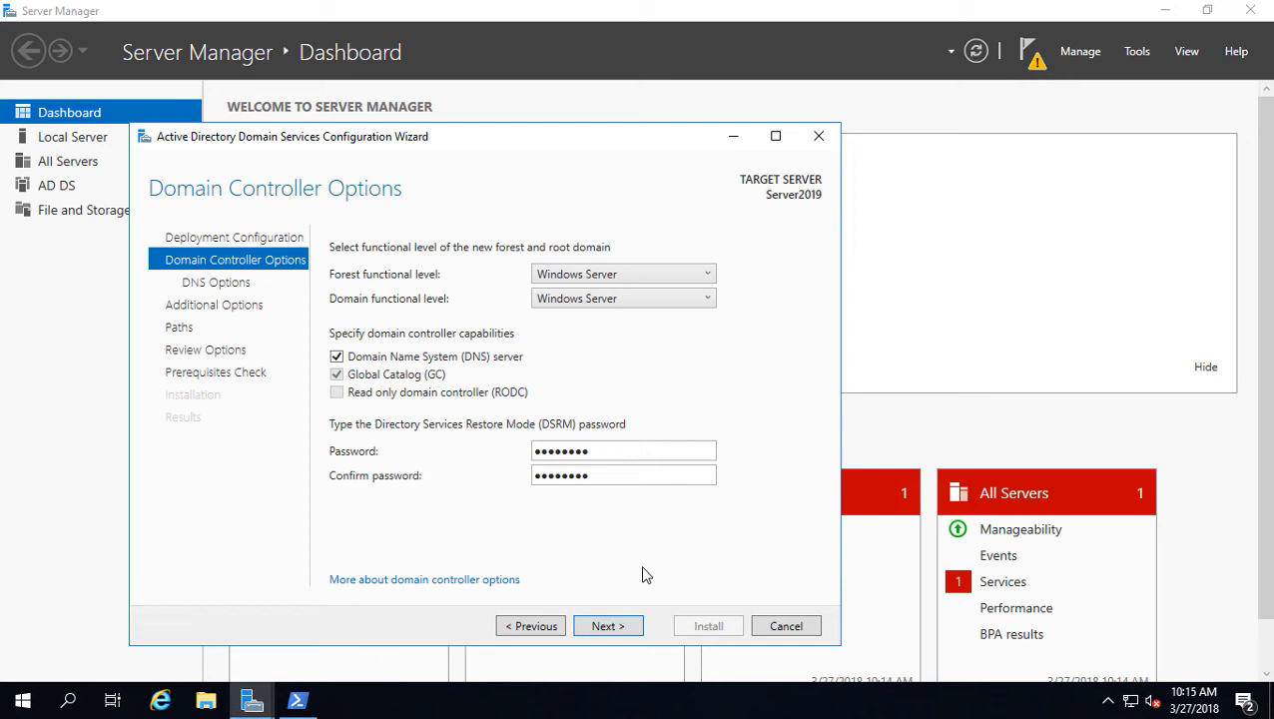
mouse_move(607, 626)
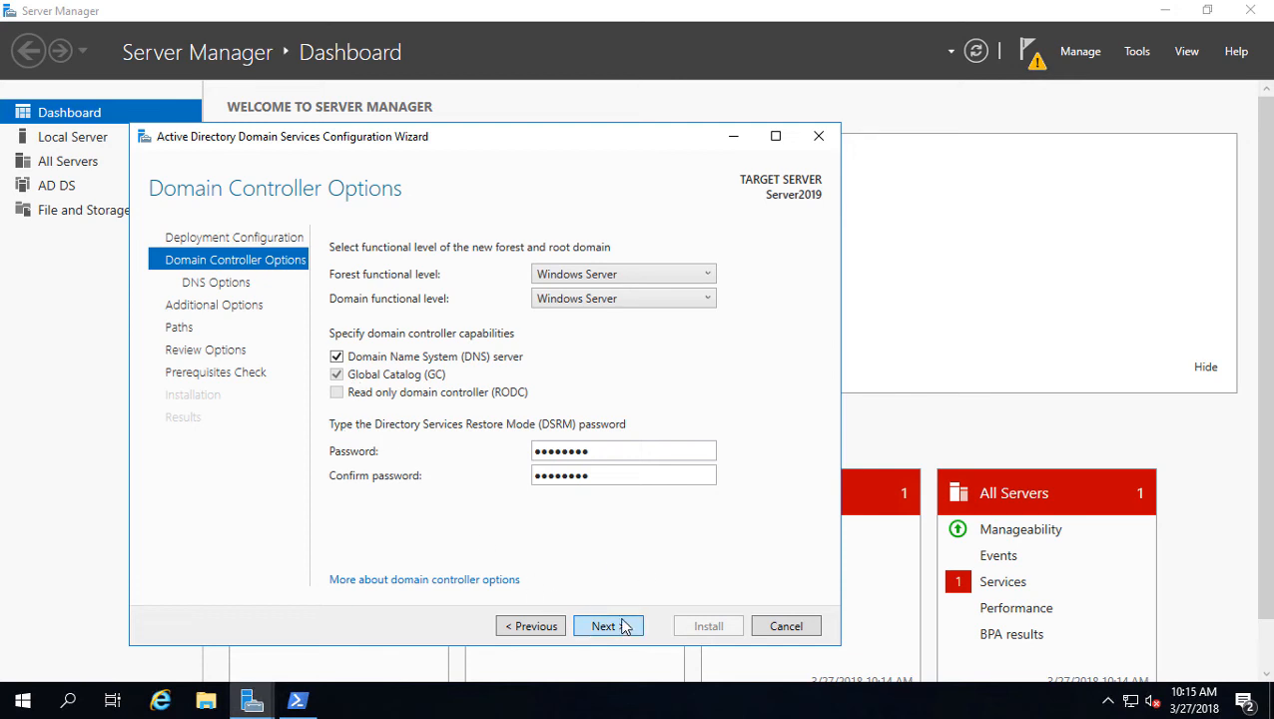
- Accept NetBIOS name TEST and the default database, log and SYSVOL folders, reaching Review Options
left_click(603, 627)
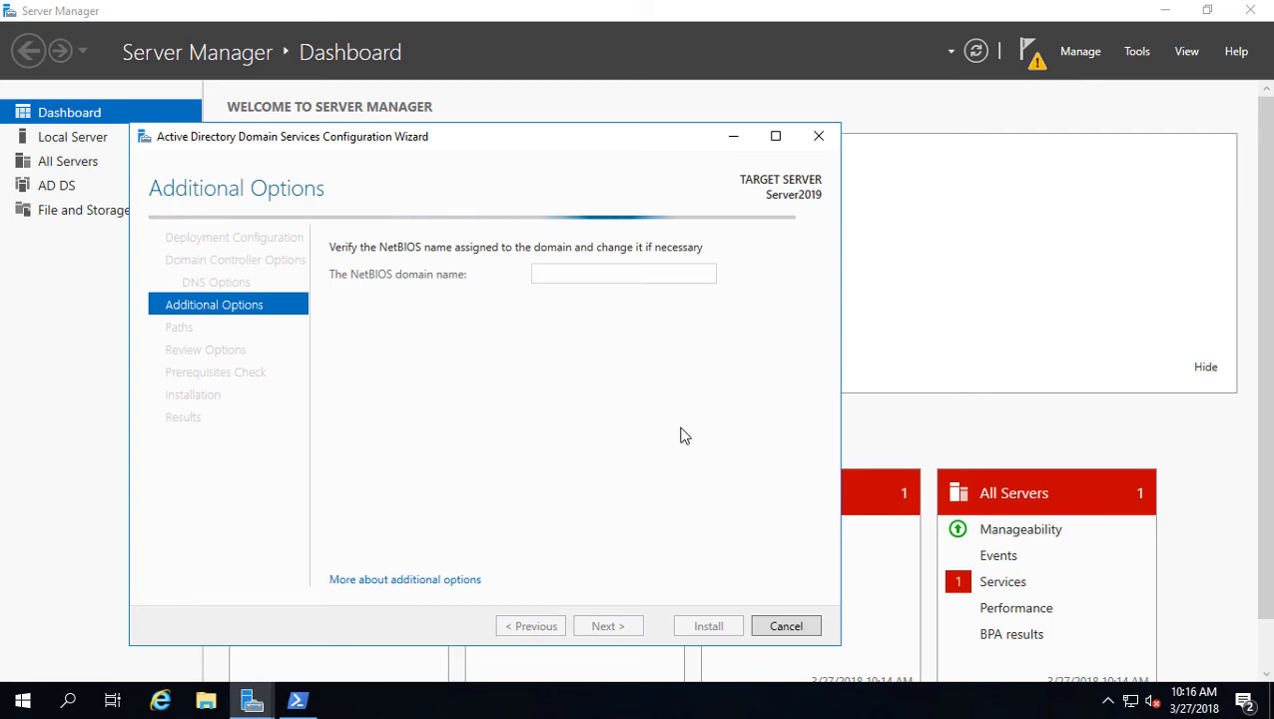
mouse_move(663, 429)
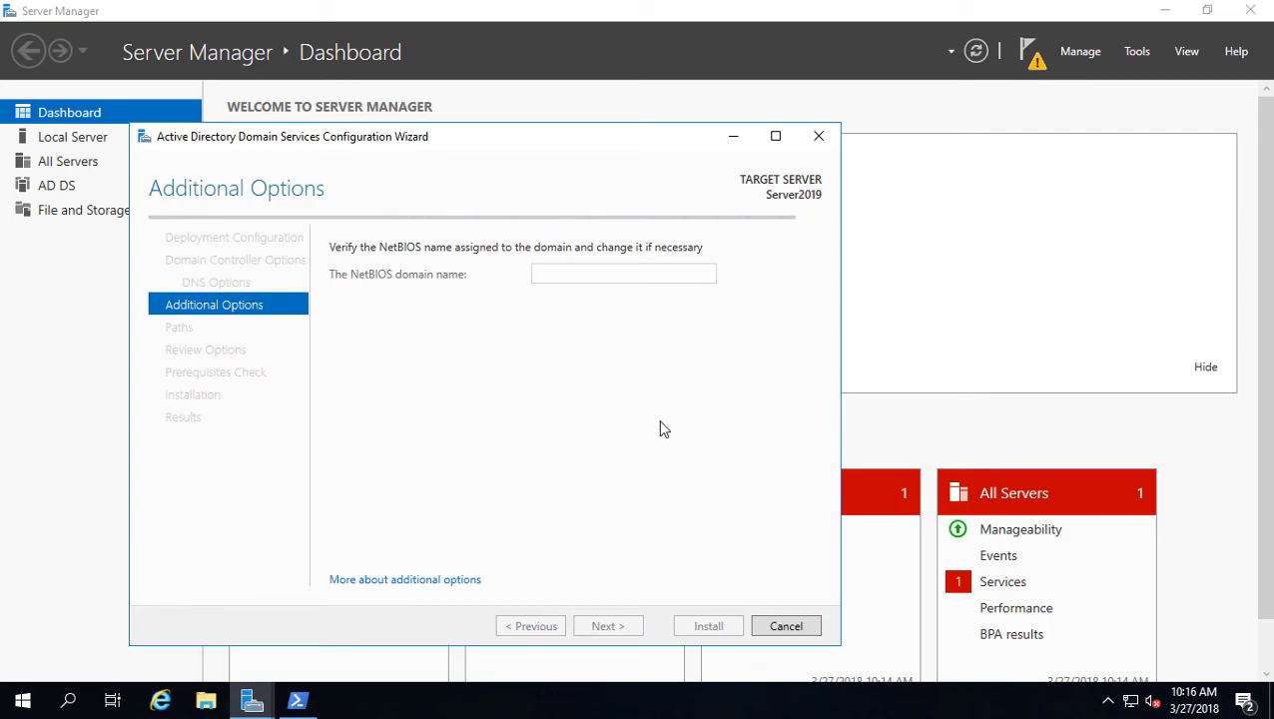
mouse_move(671, 449)
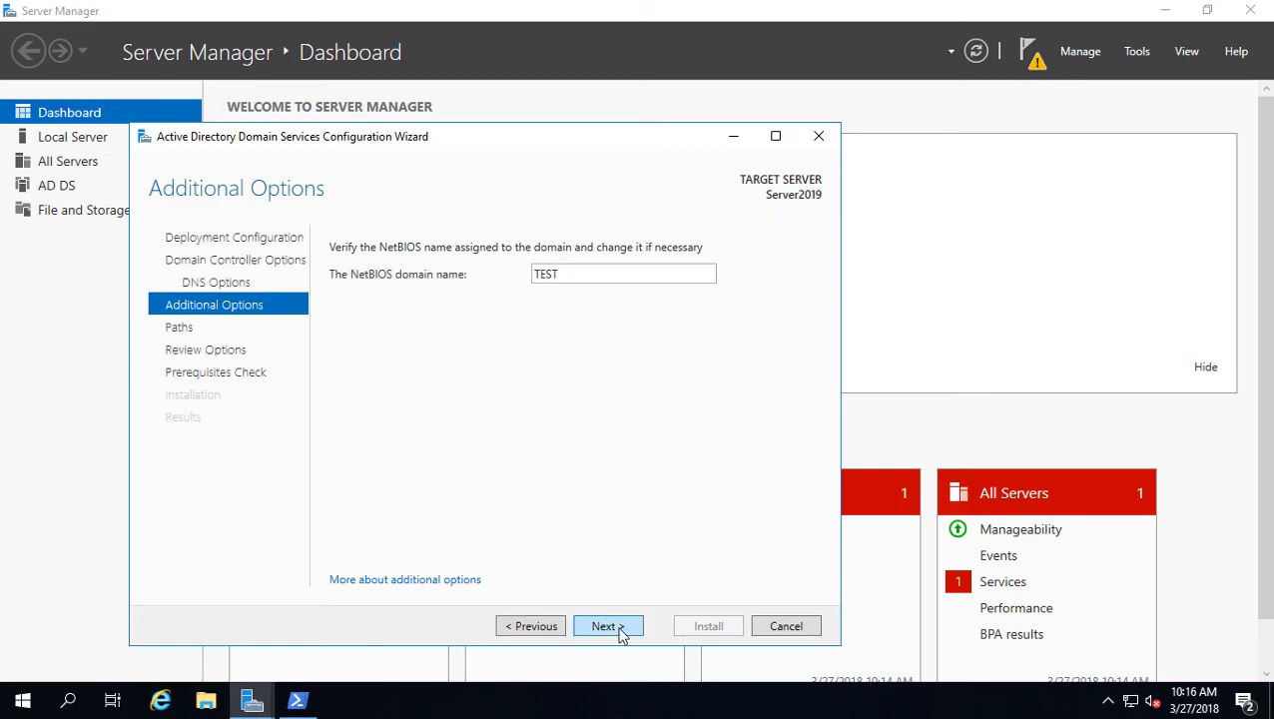
left_click(603, 627)
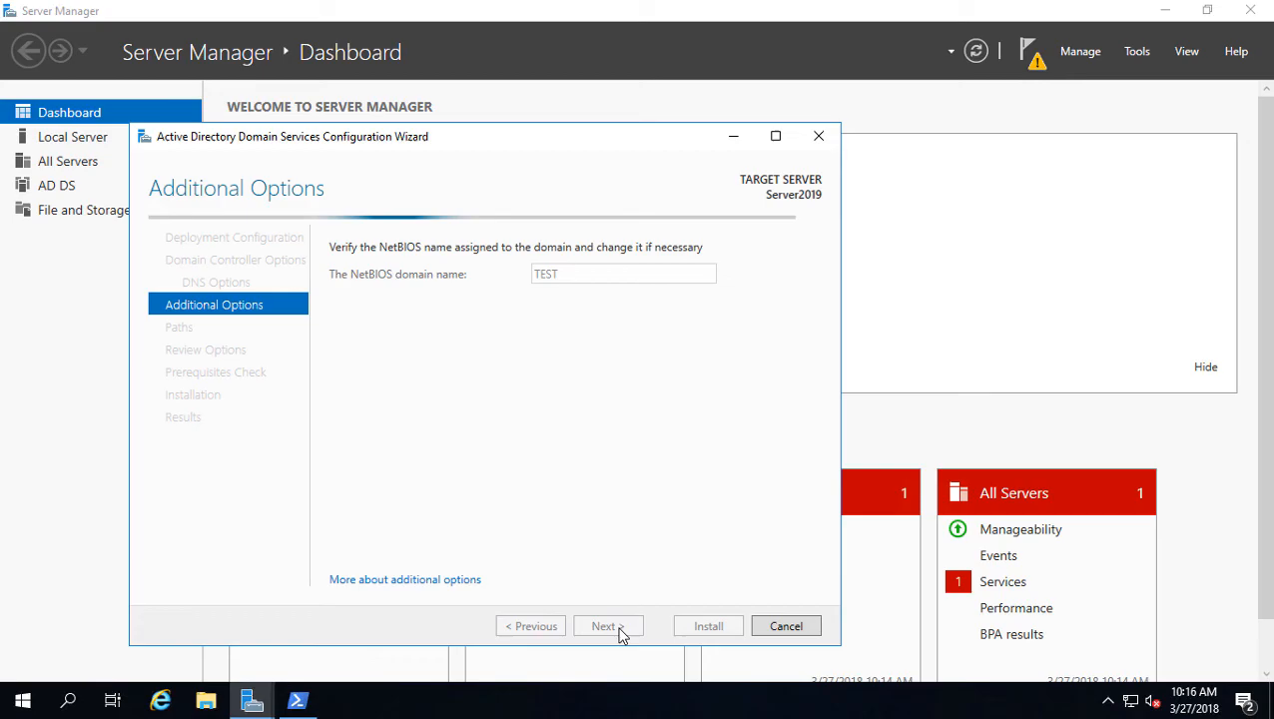
left_click(607, 626)
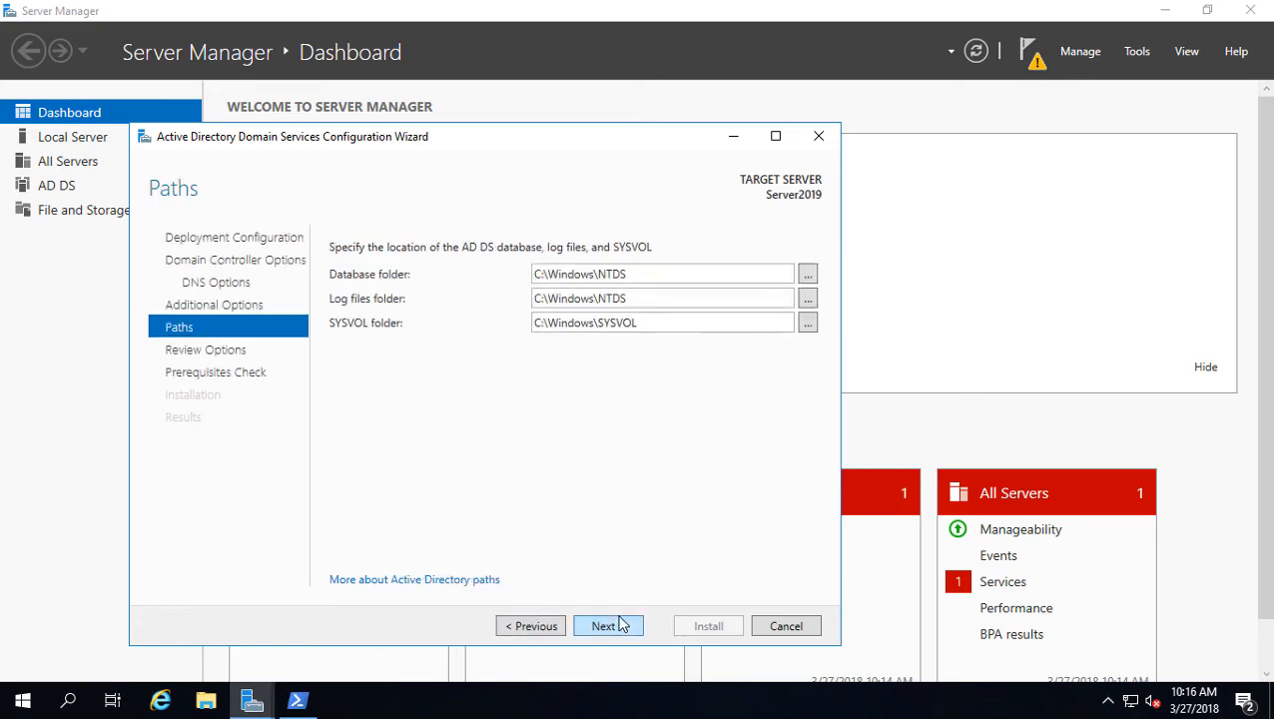
left_click(603, 624)
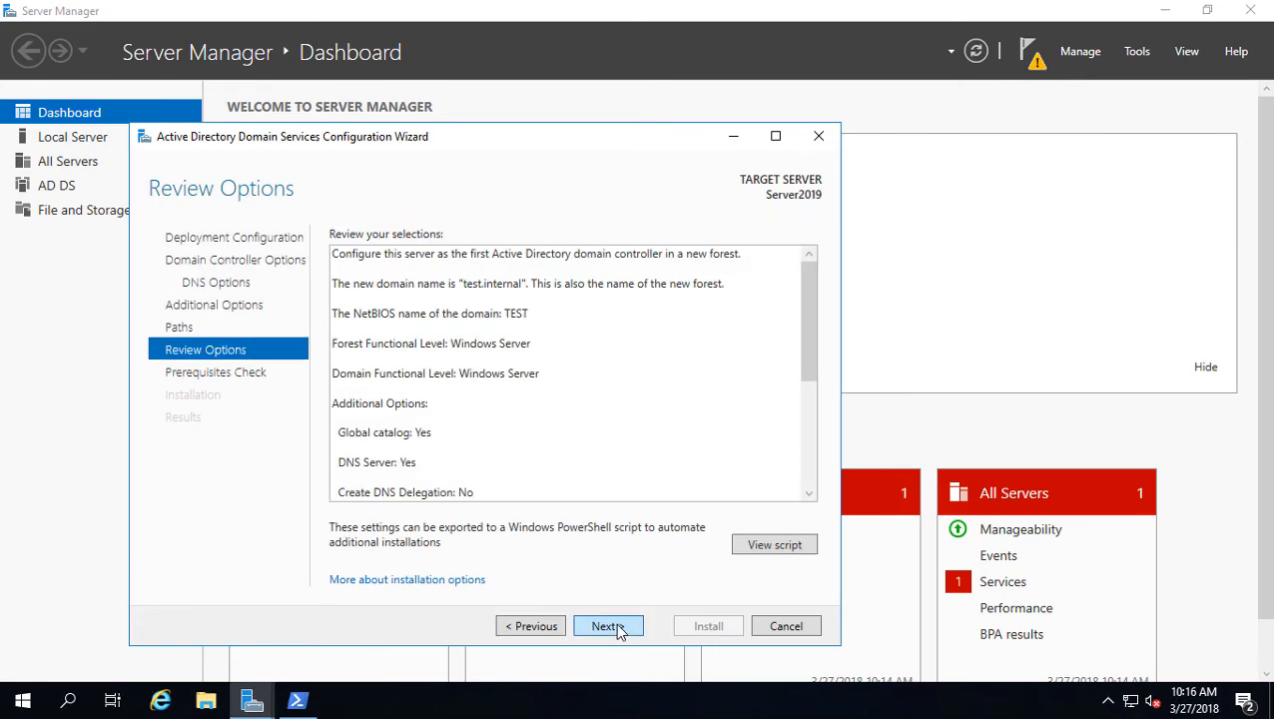
- Run the prerequisite checks and start the domain controller installation
left_click(607, 625)
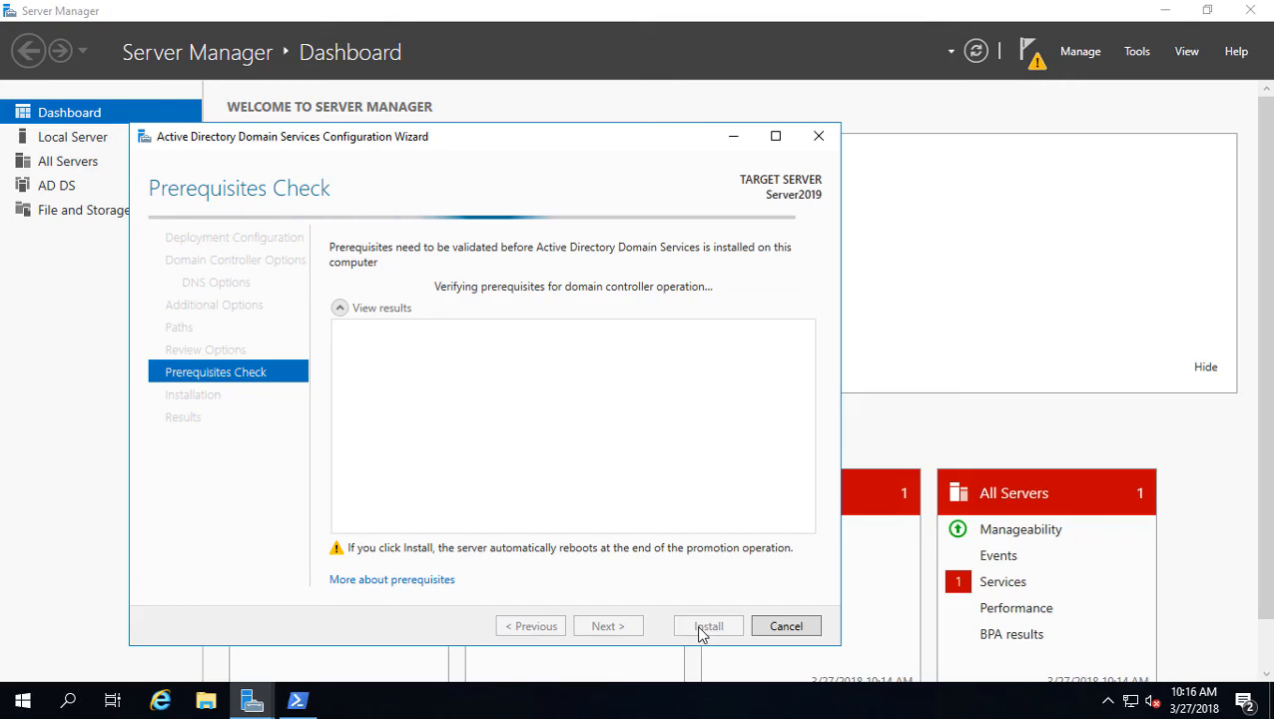
mouse_move(697, 547)
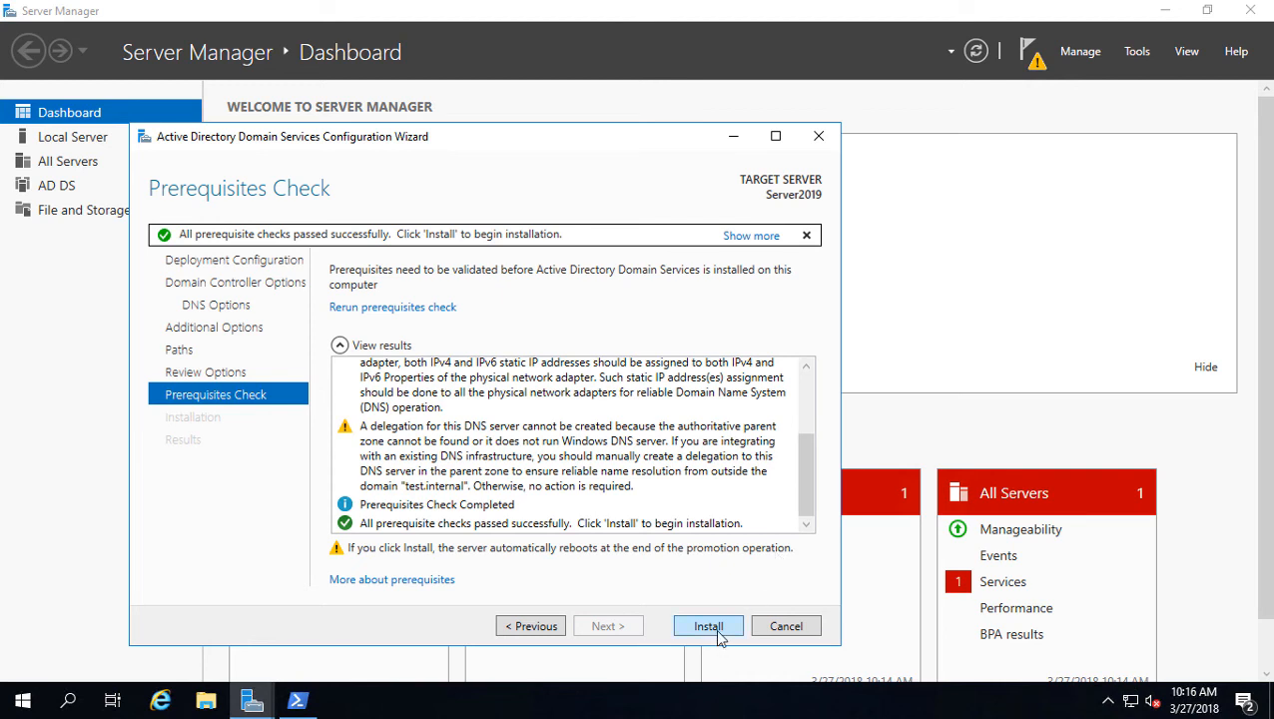
left_click(707, 627)
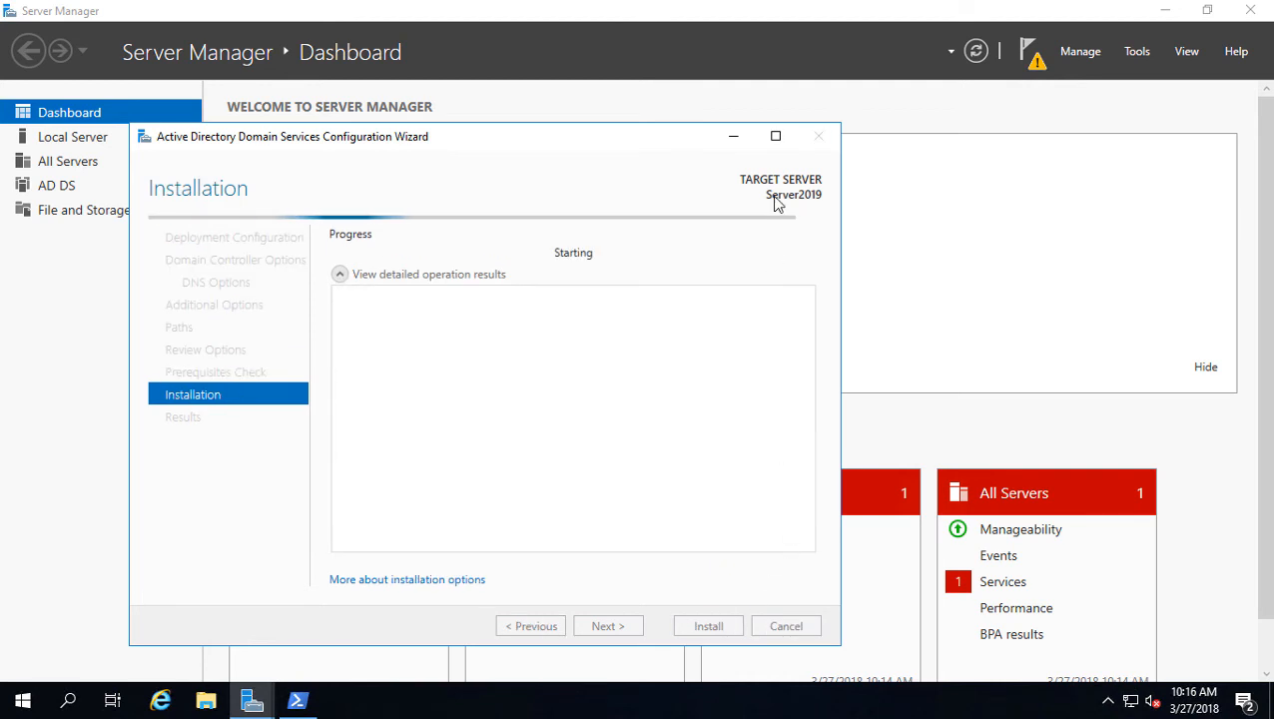
- Maximize the promotion wizard to watch install progress, then return to the Server Manager dashboard
left_click(774, 136)
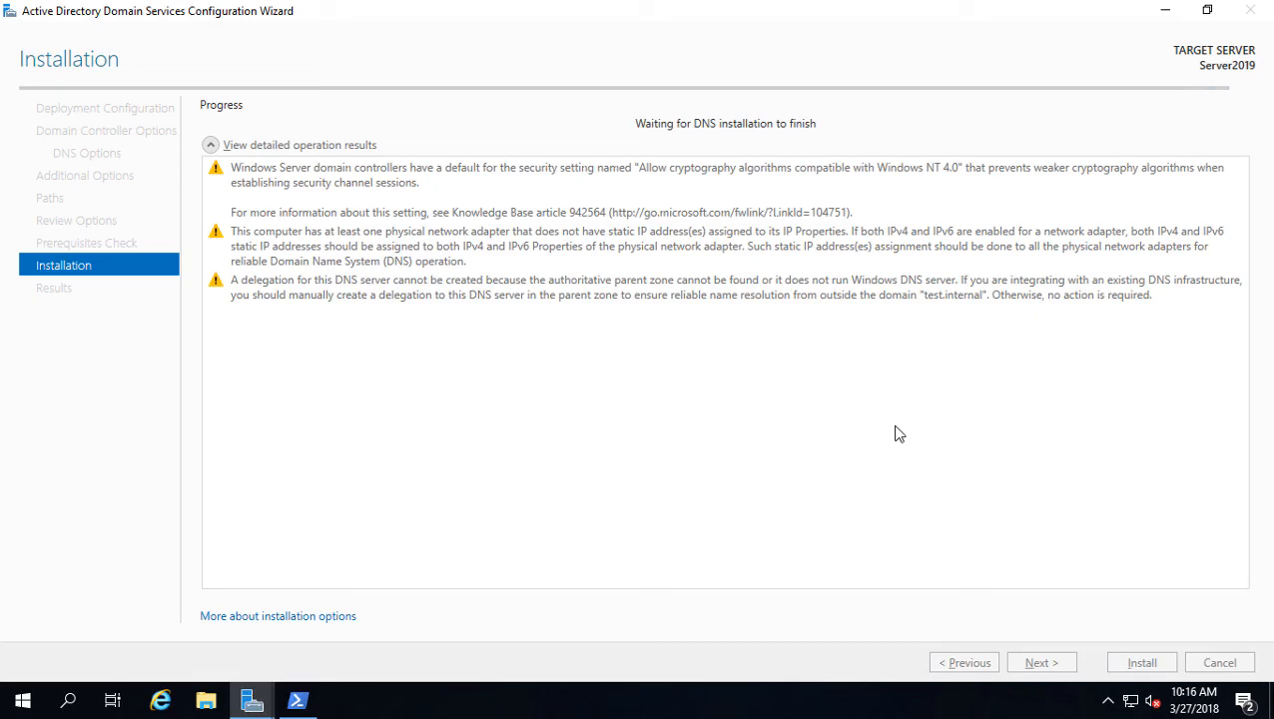
mouse_move(251, 699)
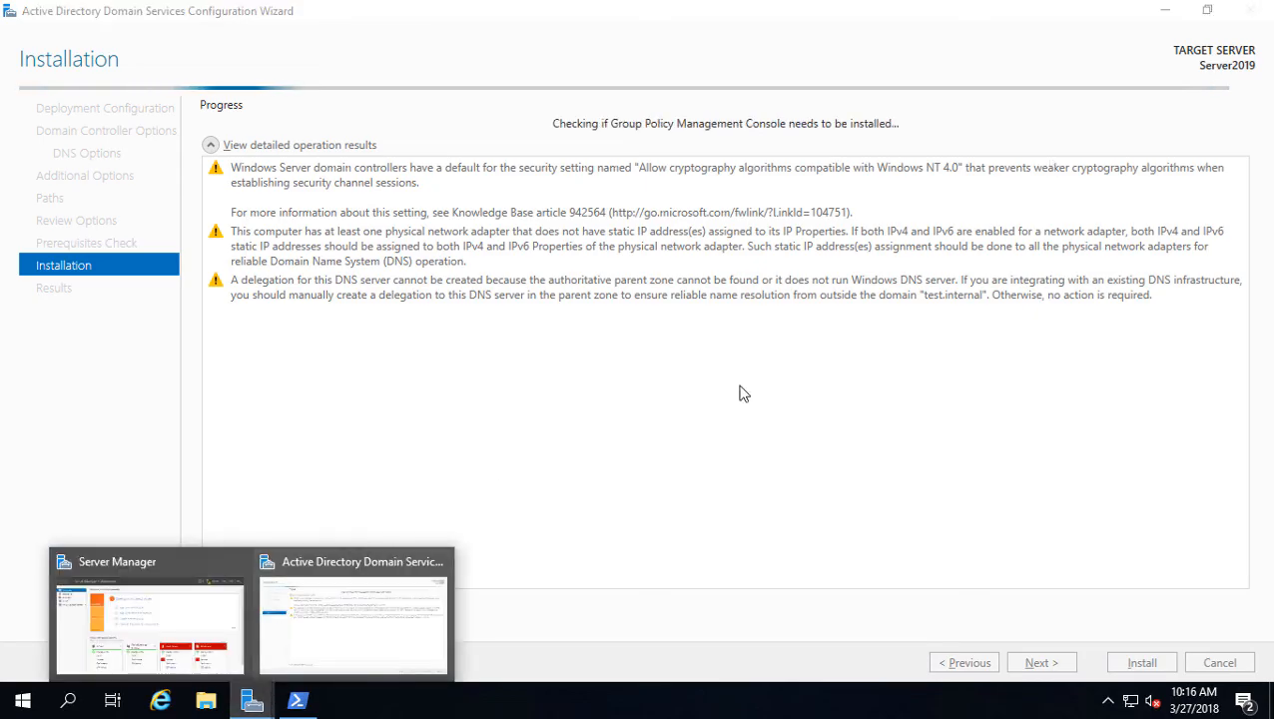
left_click(148, 622)
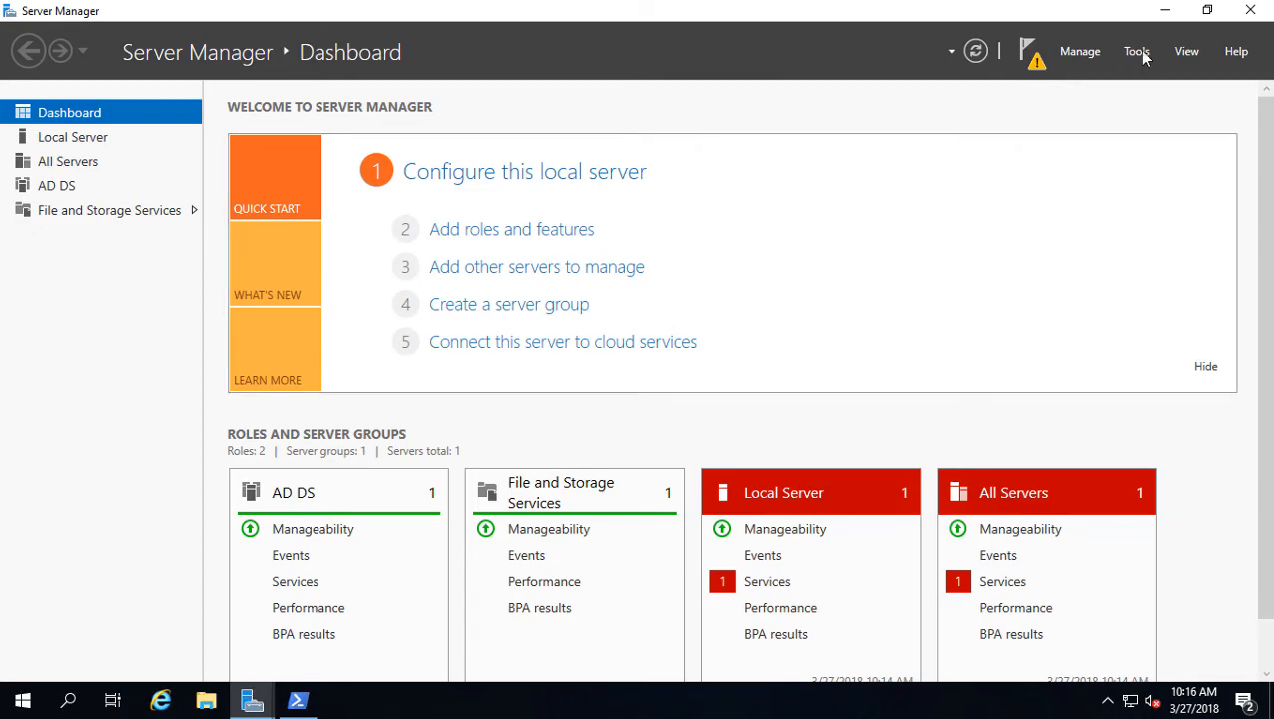
left_click(1138, 52)
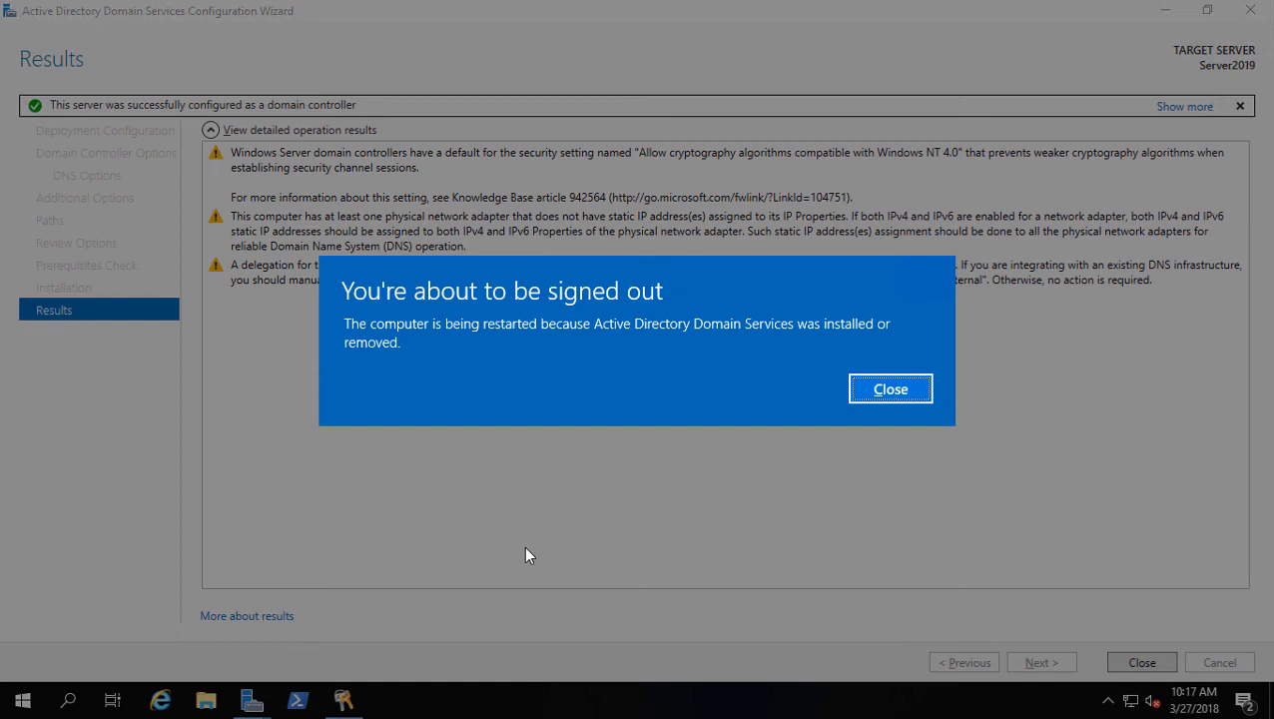
mouse_move(583, 447)
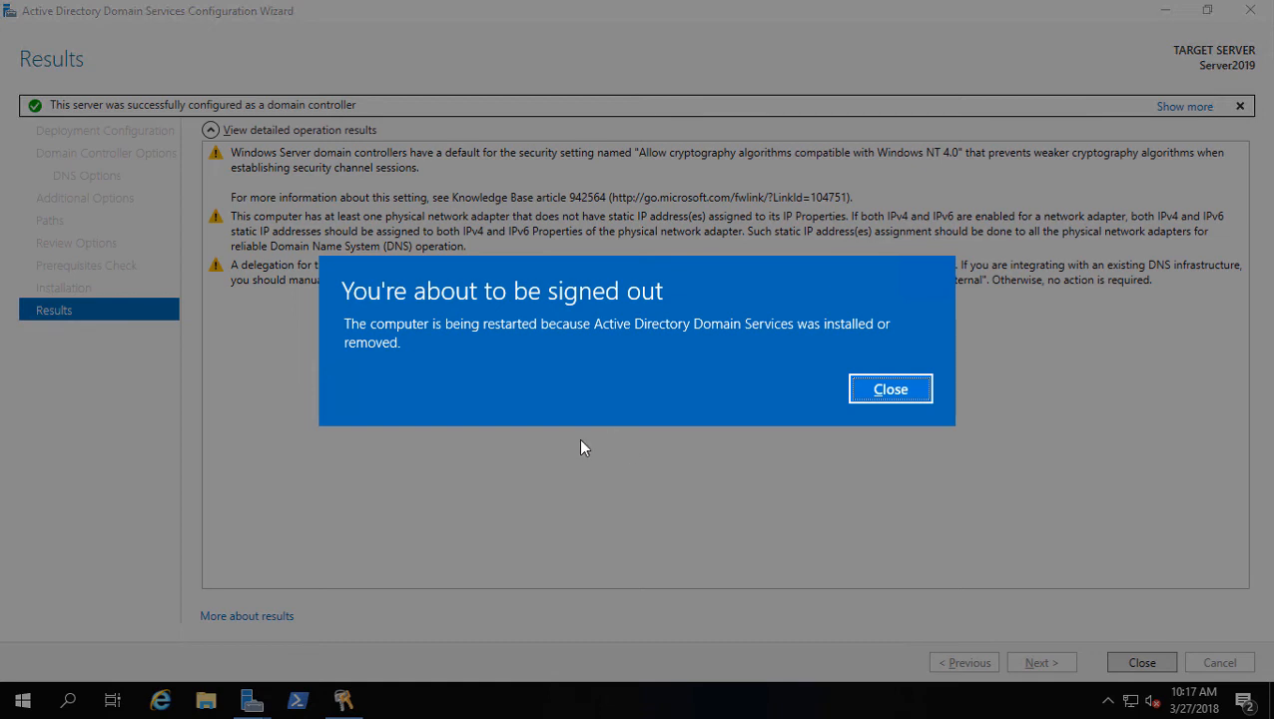
mouse_move(635, 453)
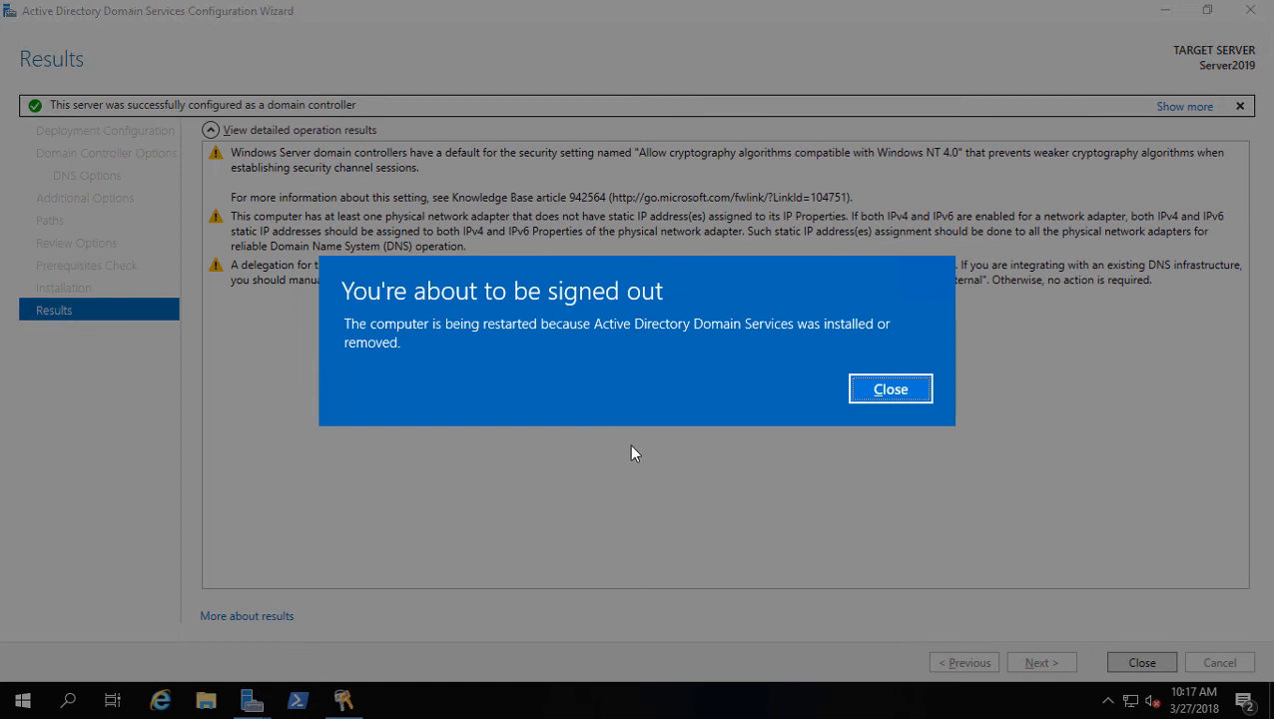
mouse_move(666, 455)
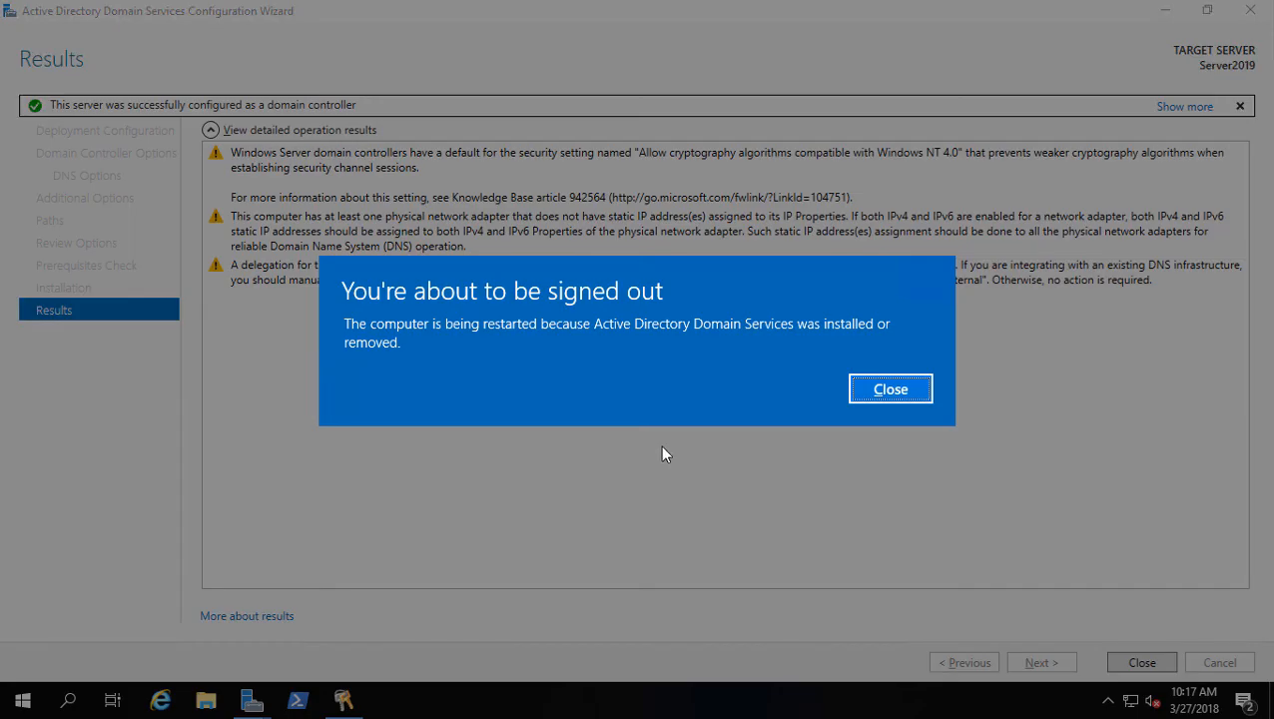
- Dismiss the sign-out notice so the server restarts as a domain controller
left_click(890, 387)
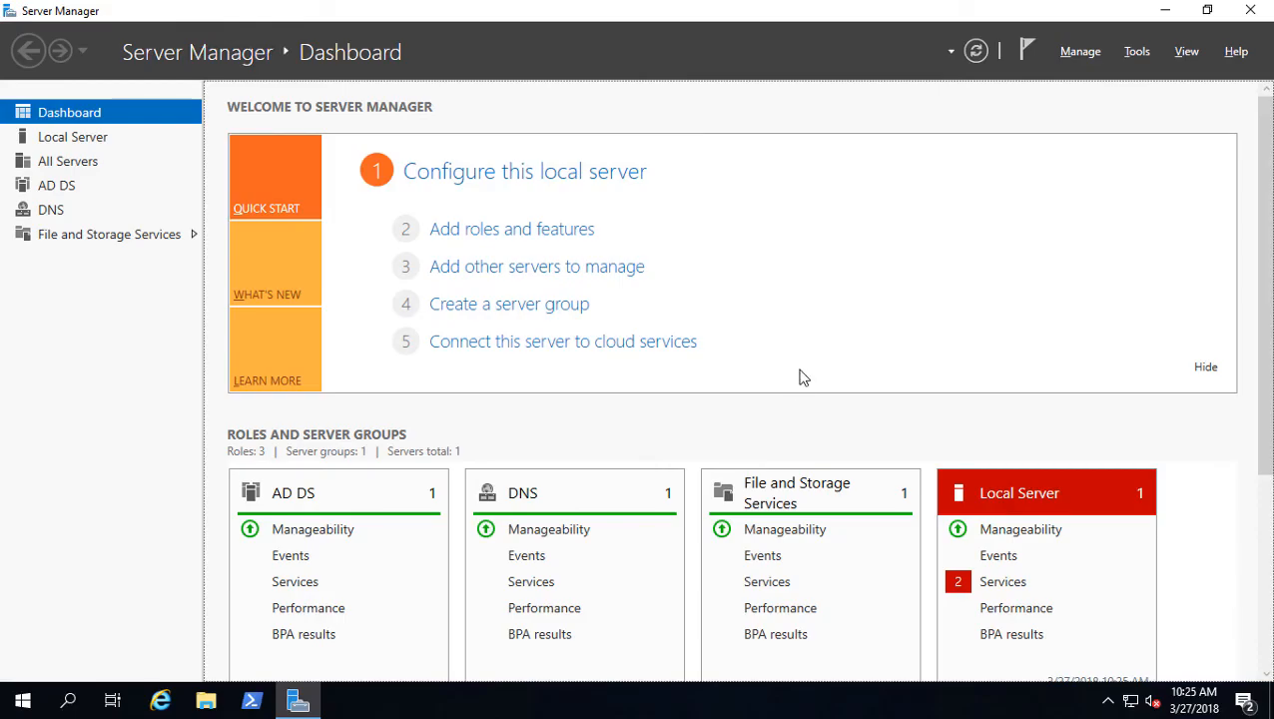
mouse_move(1136, 52)
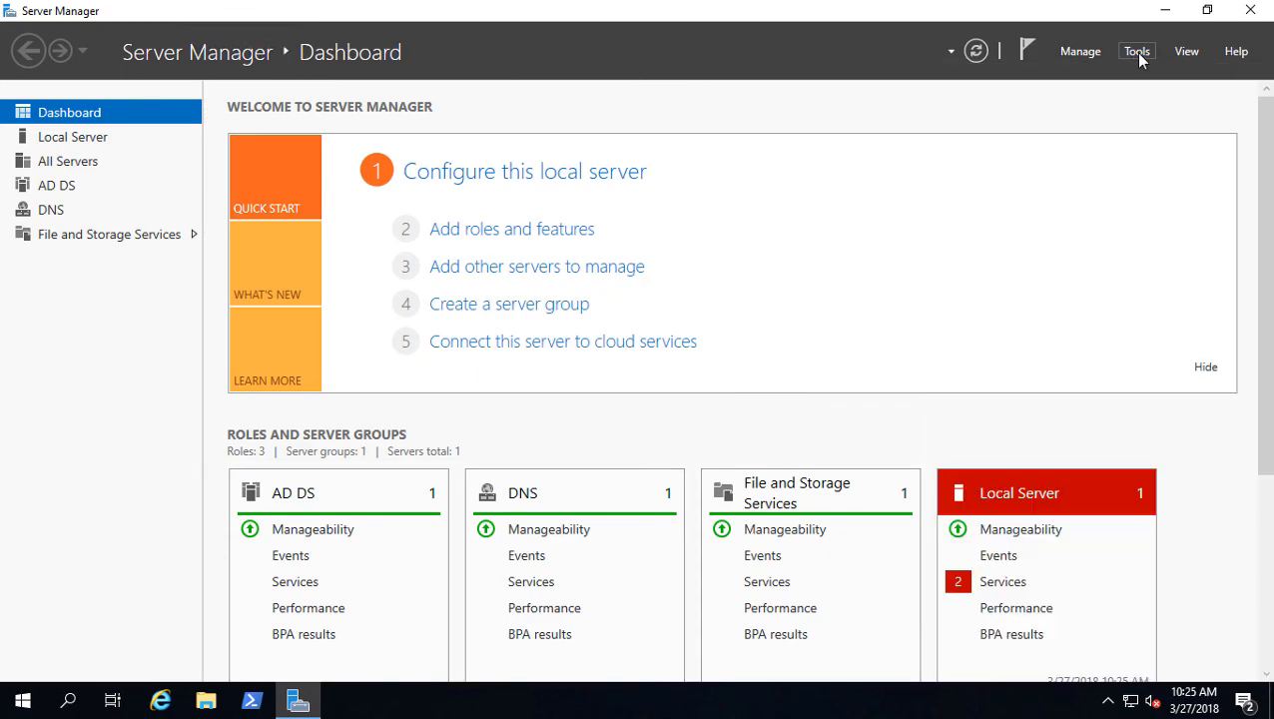
mouse_move(954, 288)
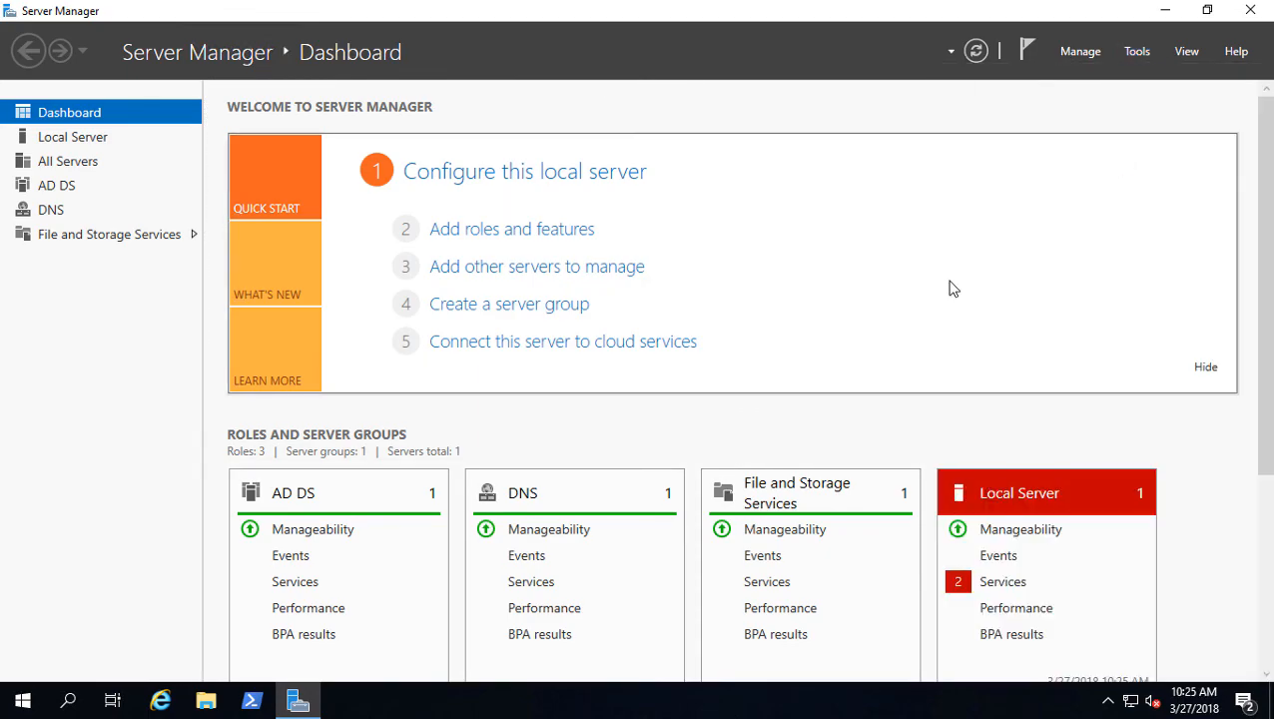
mouse_move(765, 347)
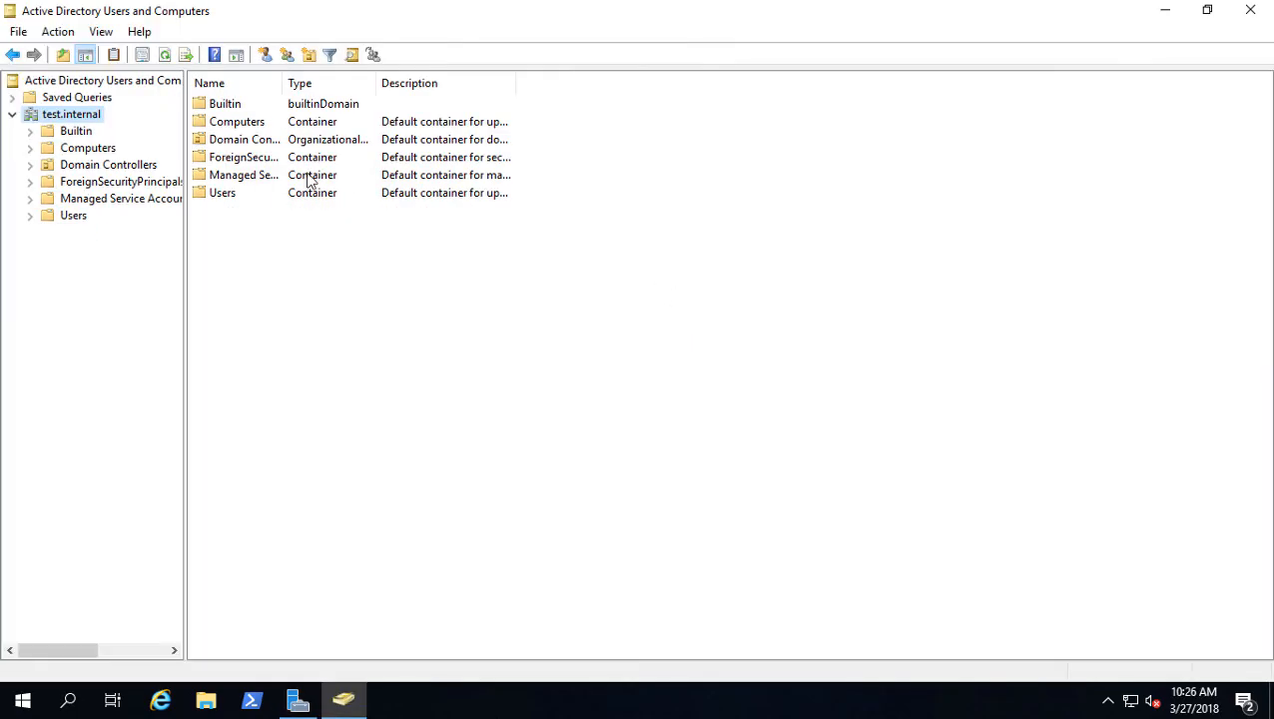
- View the test.internal Domain Controllers OU showing SERVER2019, then close the console
left_click(108, 163)
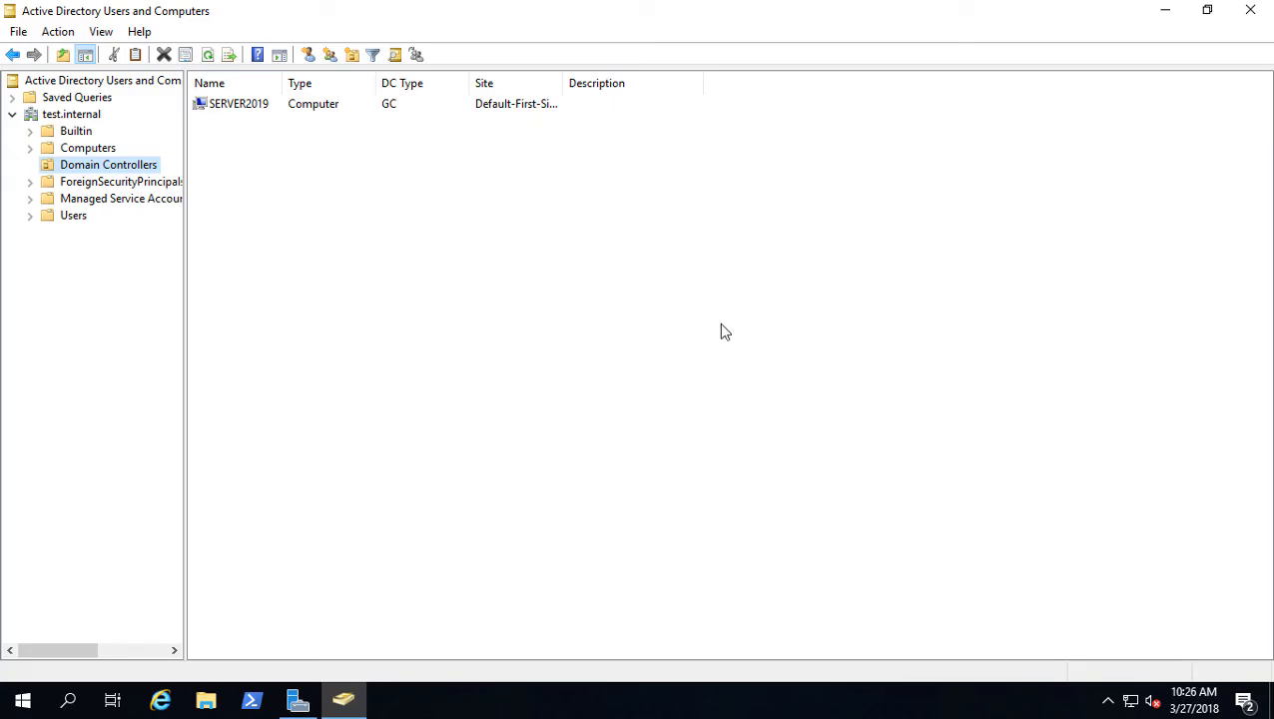
mouse_move(1078, 156)
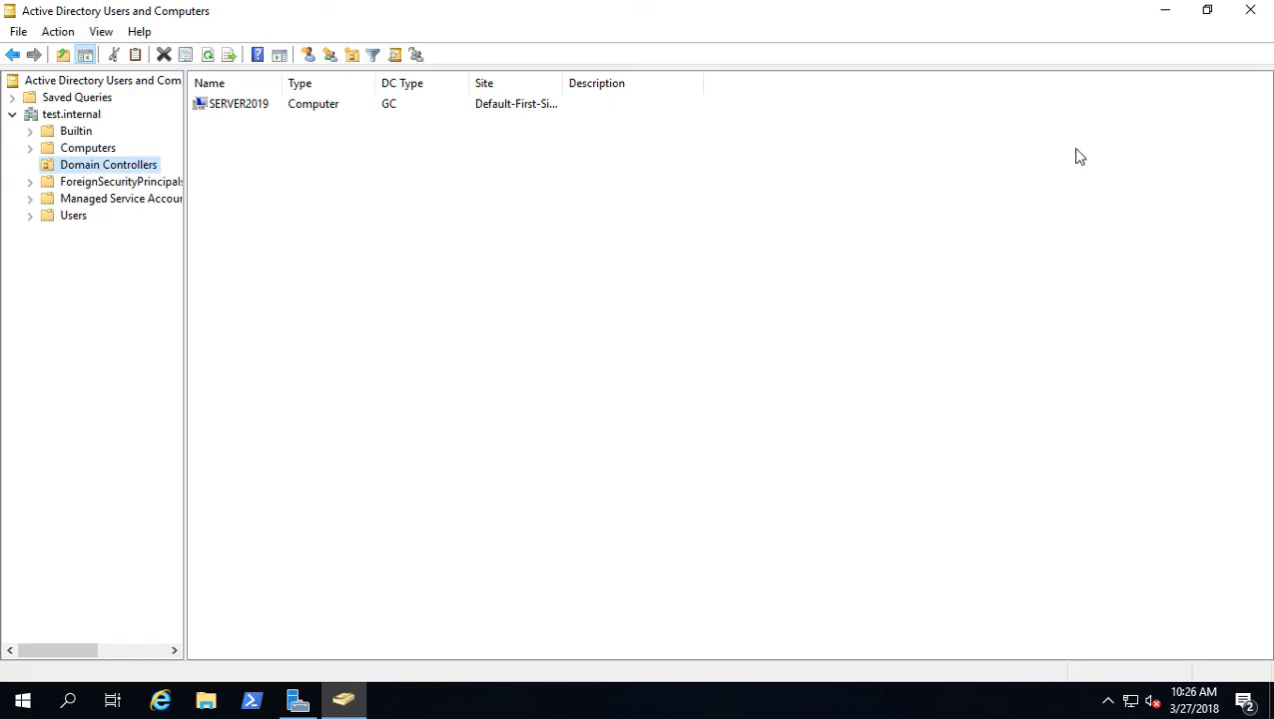
left_click(298, 698)
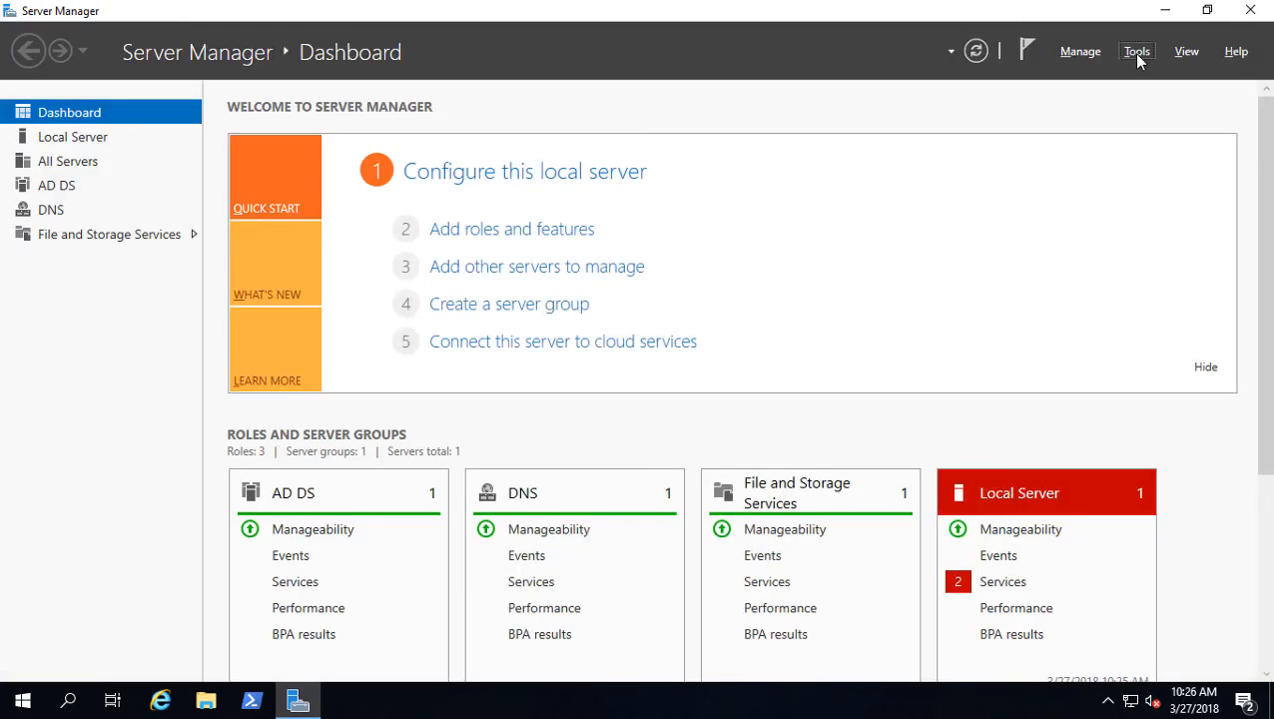
- Launch DNS Manager maximized and review SERVER2019's forward lookup zones test.internal and _msdcs.test.internal
left_click(1136, 52)
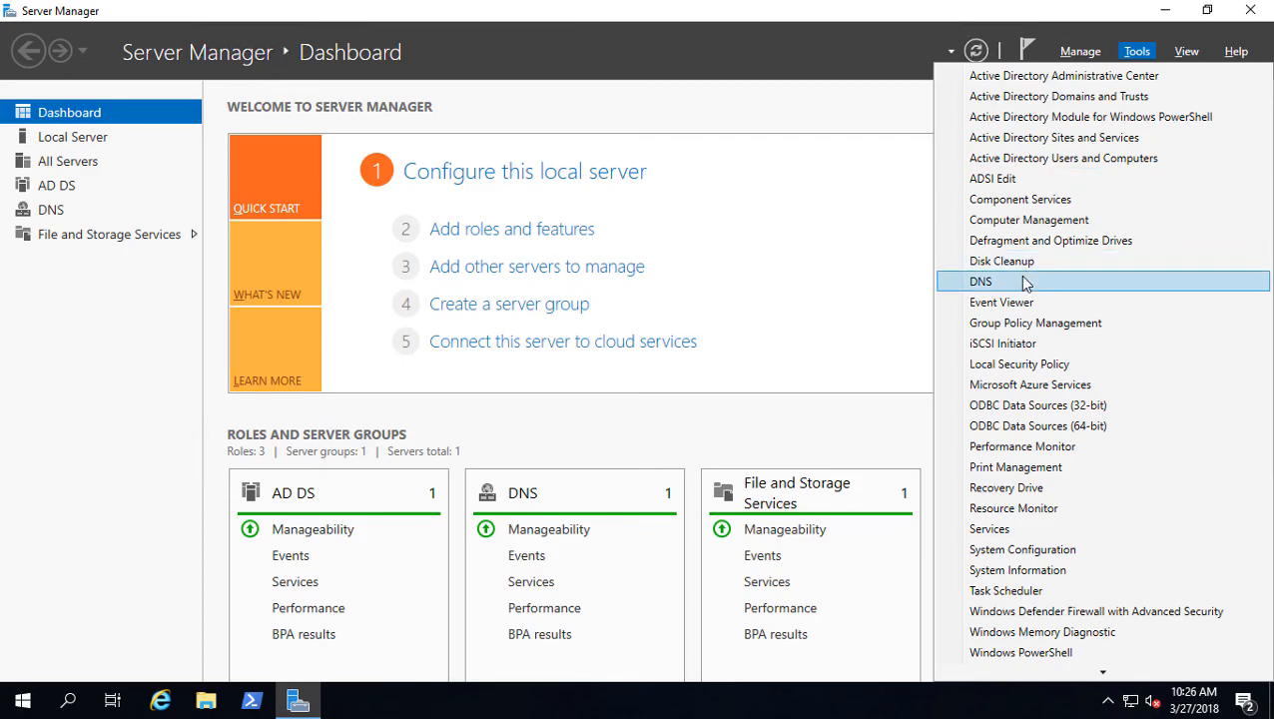
left_click(980, 279)
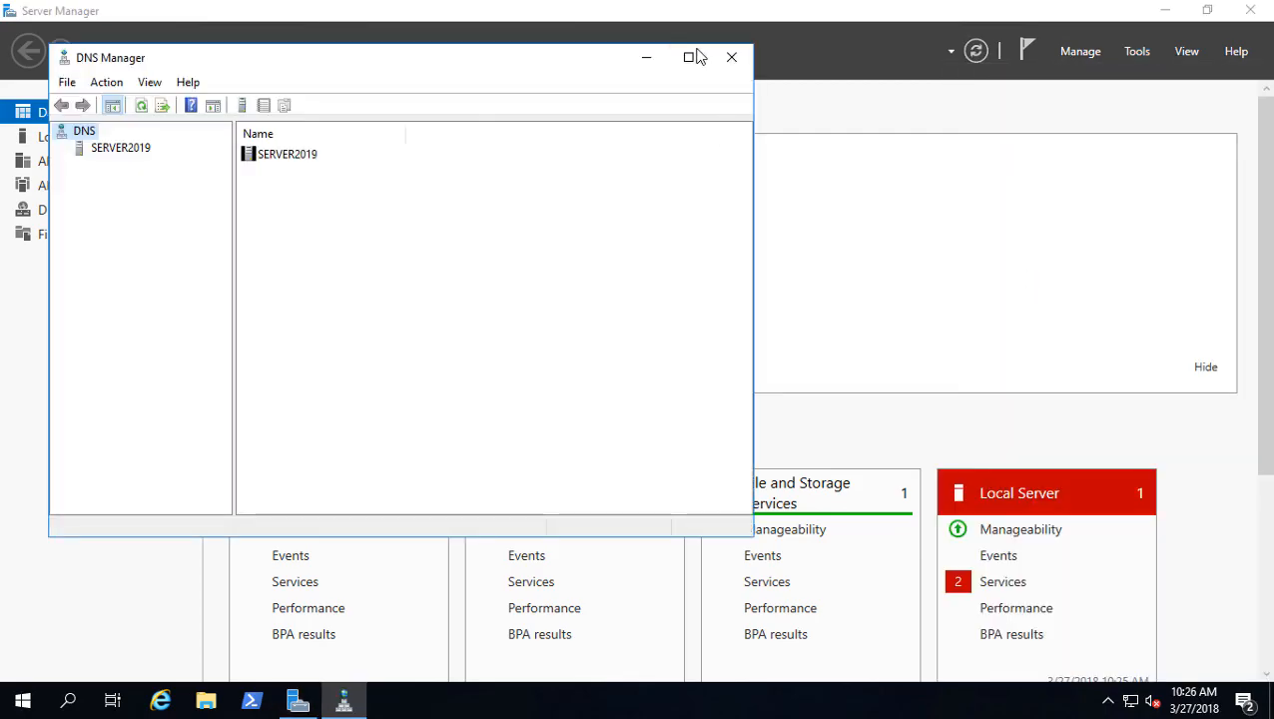
left_click(689, 56)
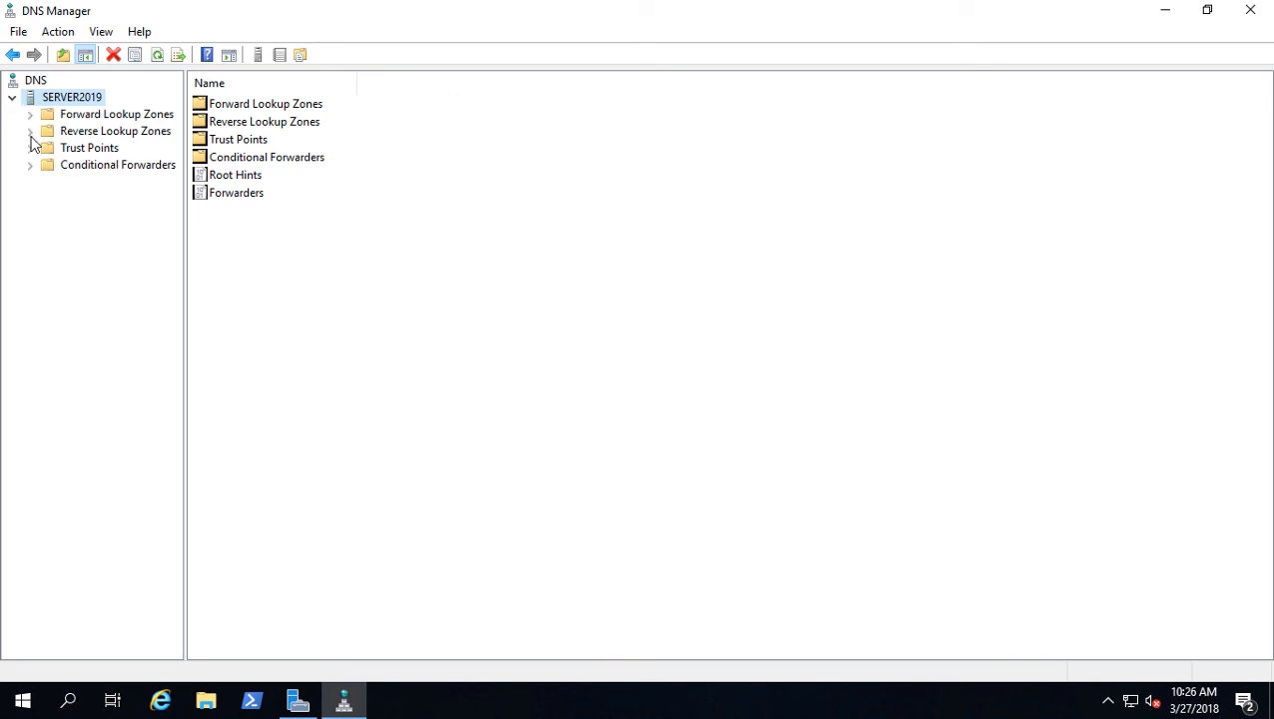
left_click(118, 112)
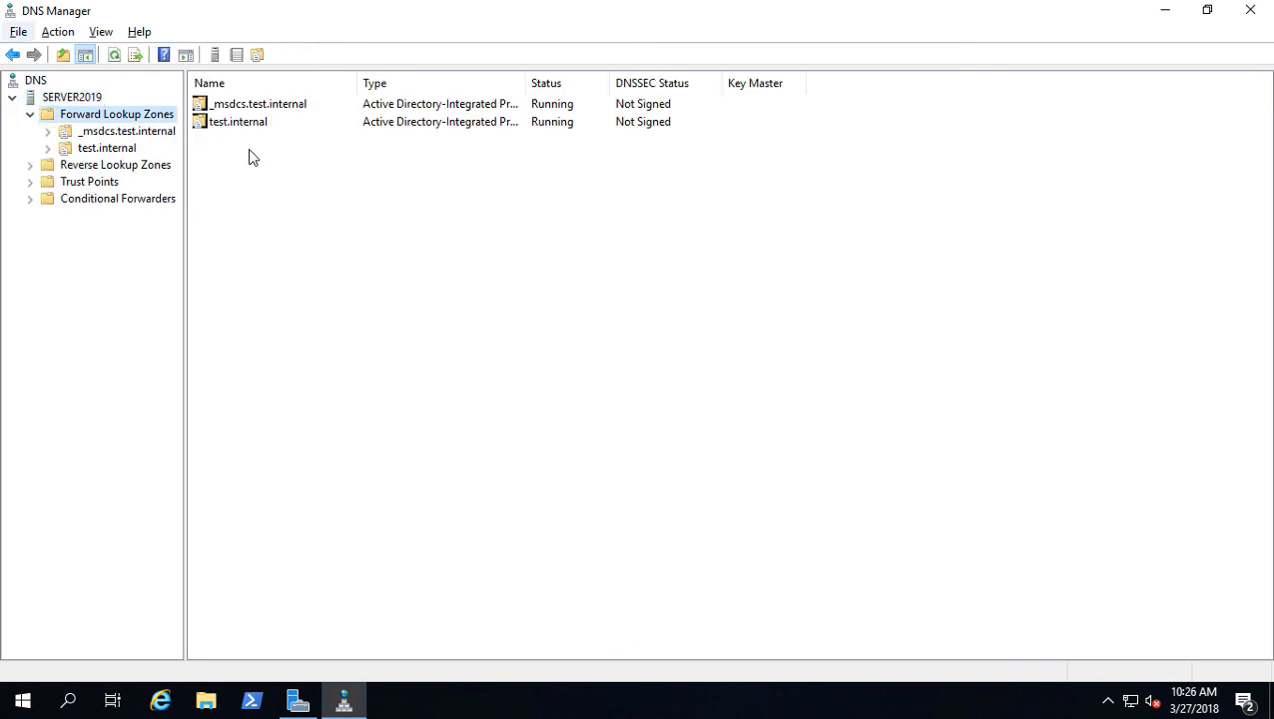
left_click(105, 148)
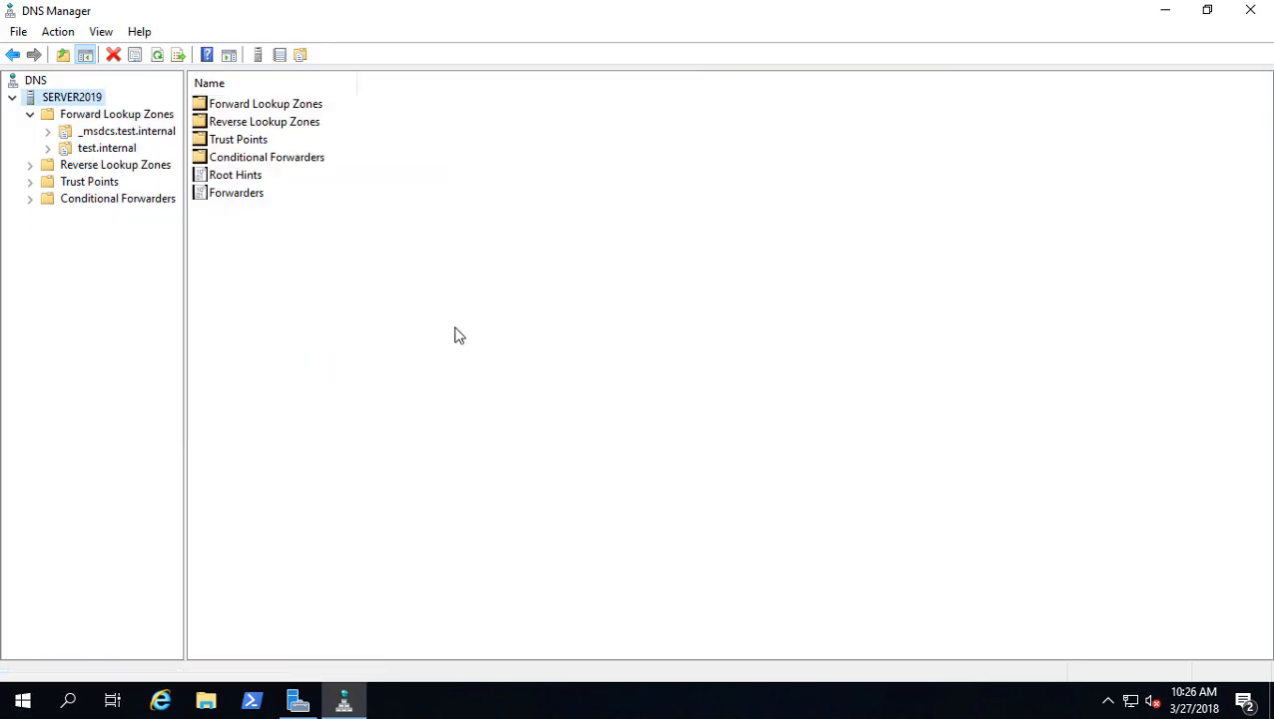
- Add 8.8.8.8 as a DNS forwarder ahead of the two existing IPv6 forwarders
double_click(71, 96)
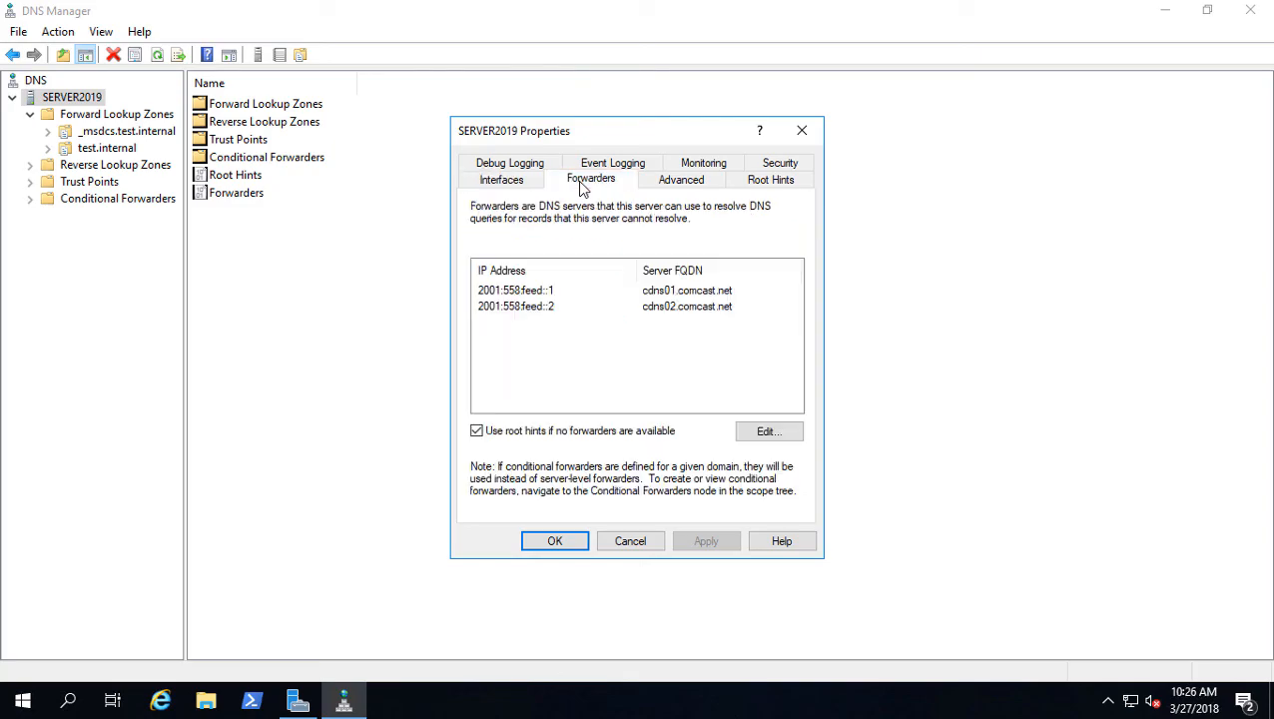
left_click(599, 290)
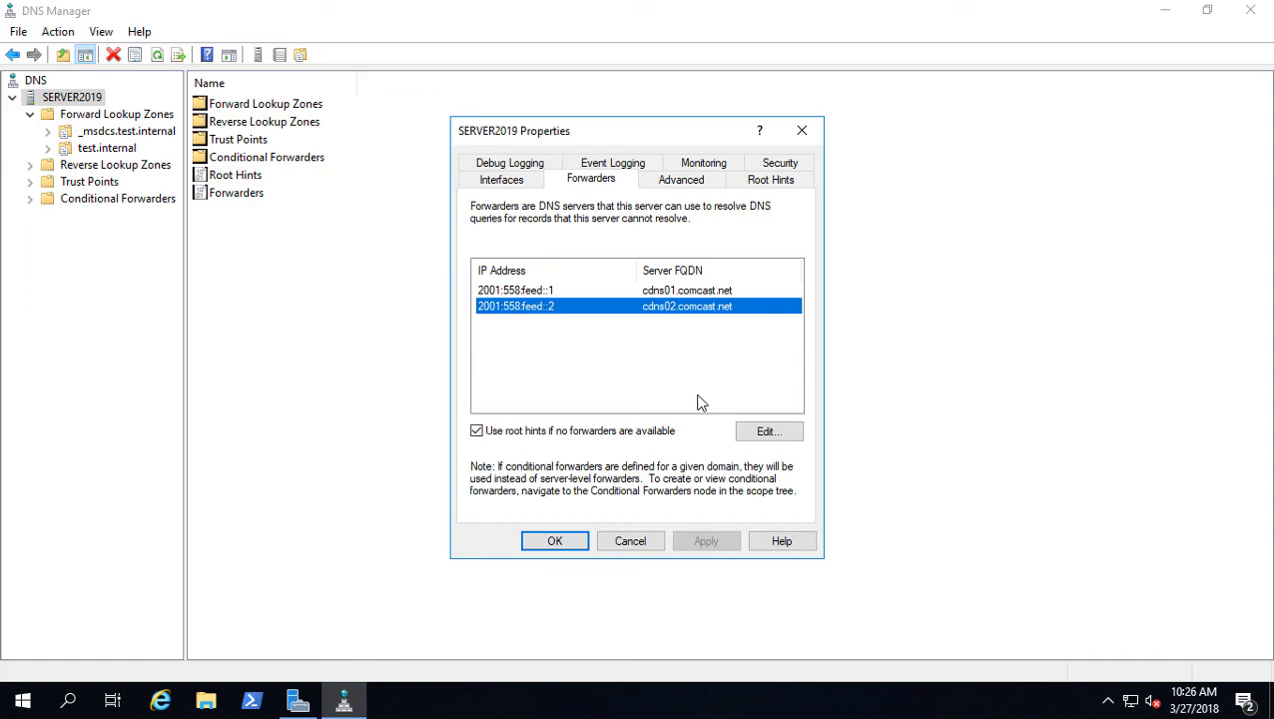
mouse_move(563, 383)
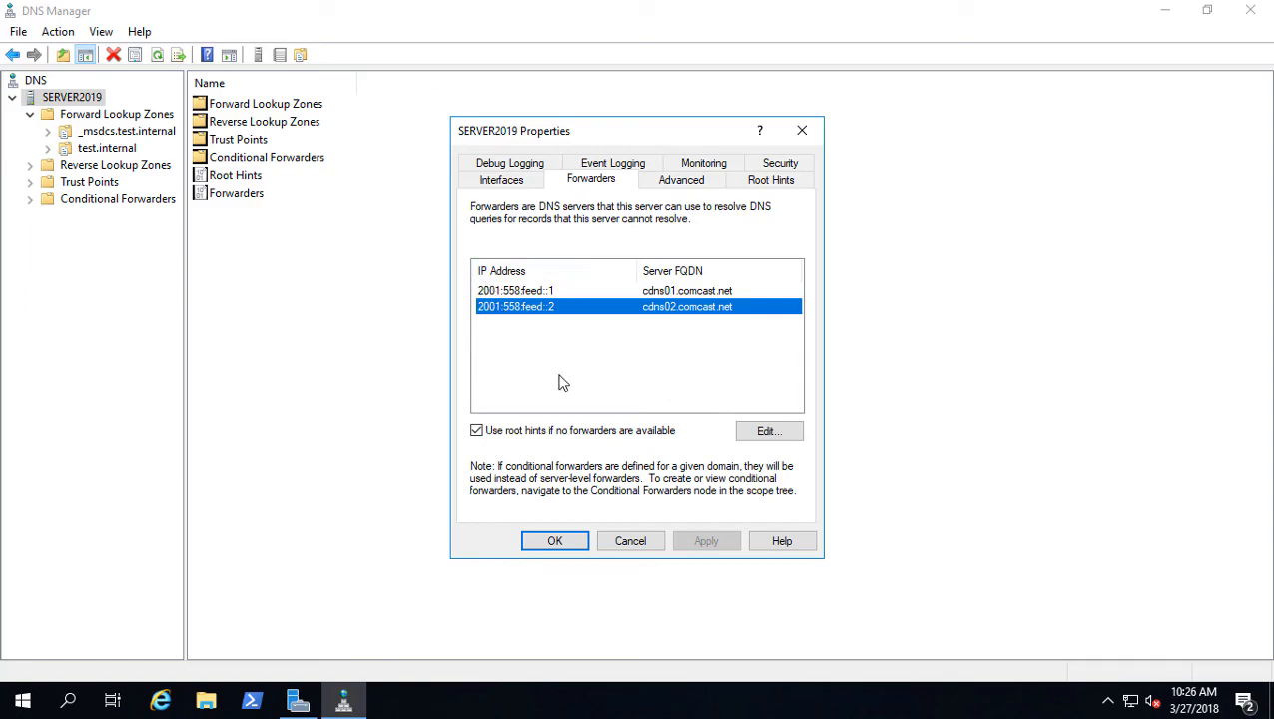
left_click(766, 431)
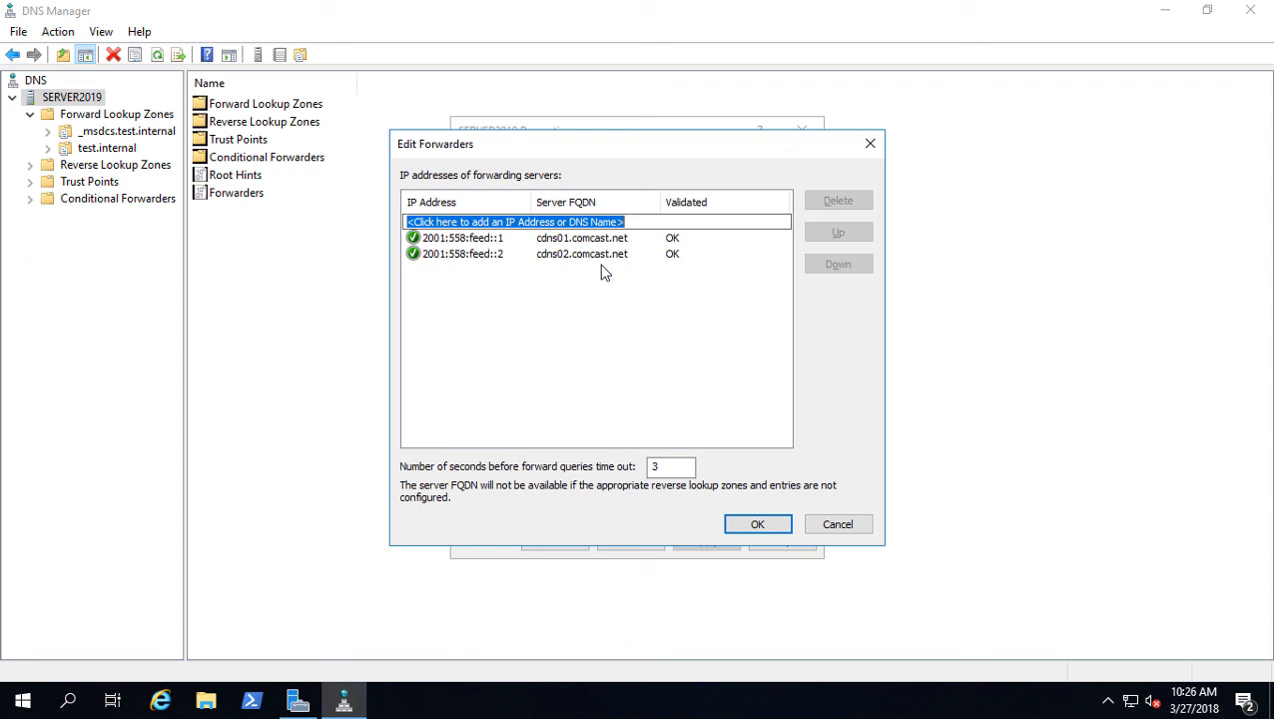
mouse_move(834, 192)
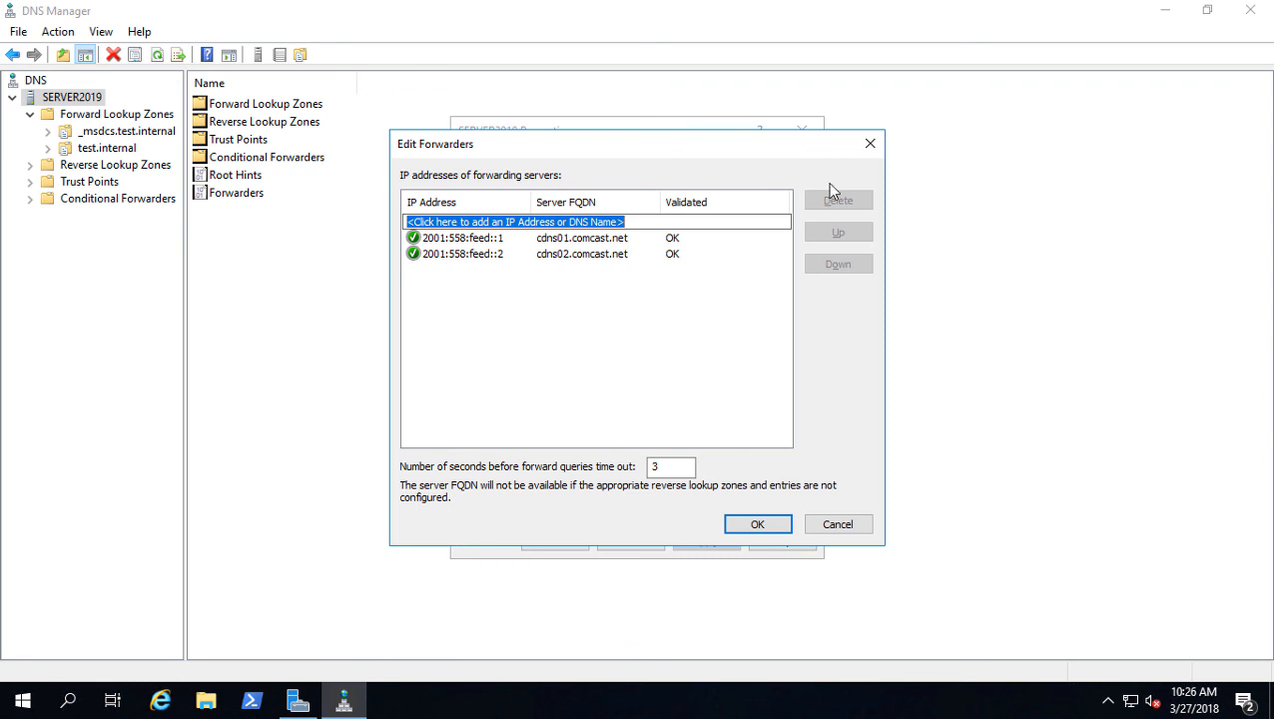
type("8.8.8.8")
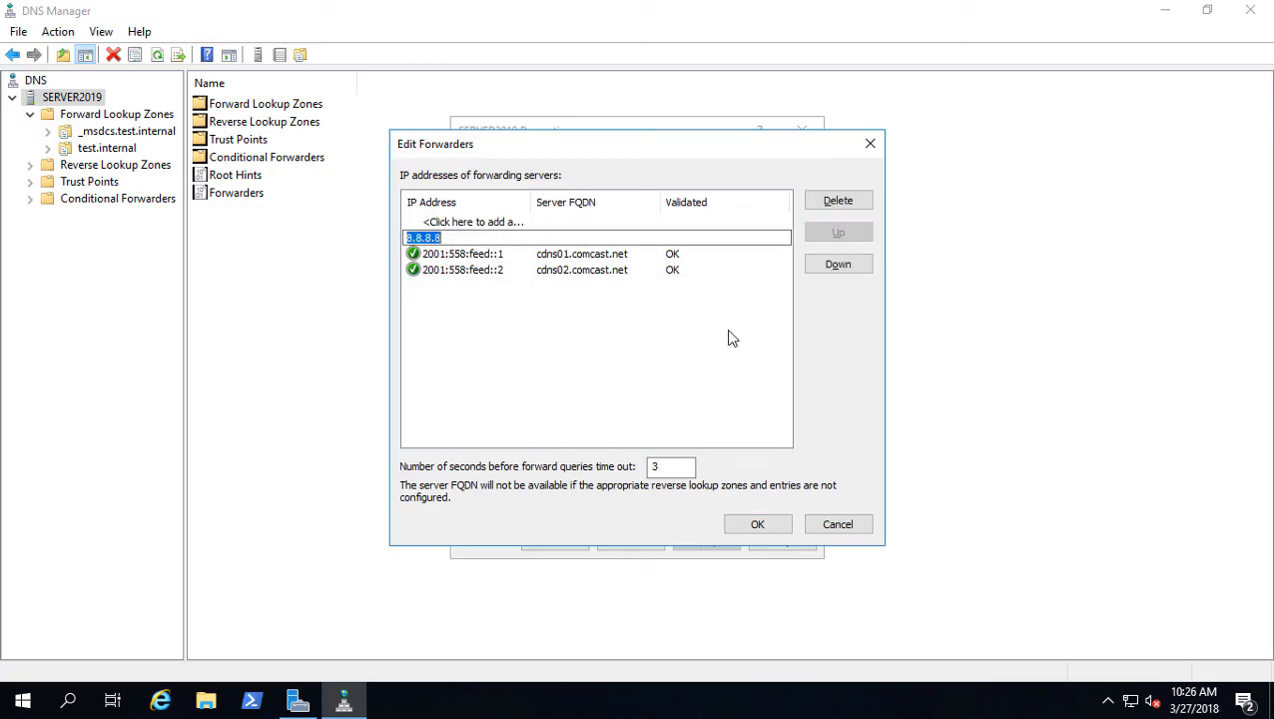
left_click(756, 523)
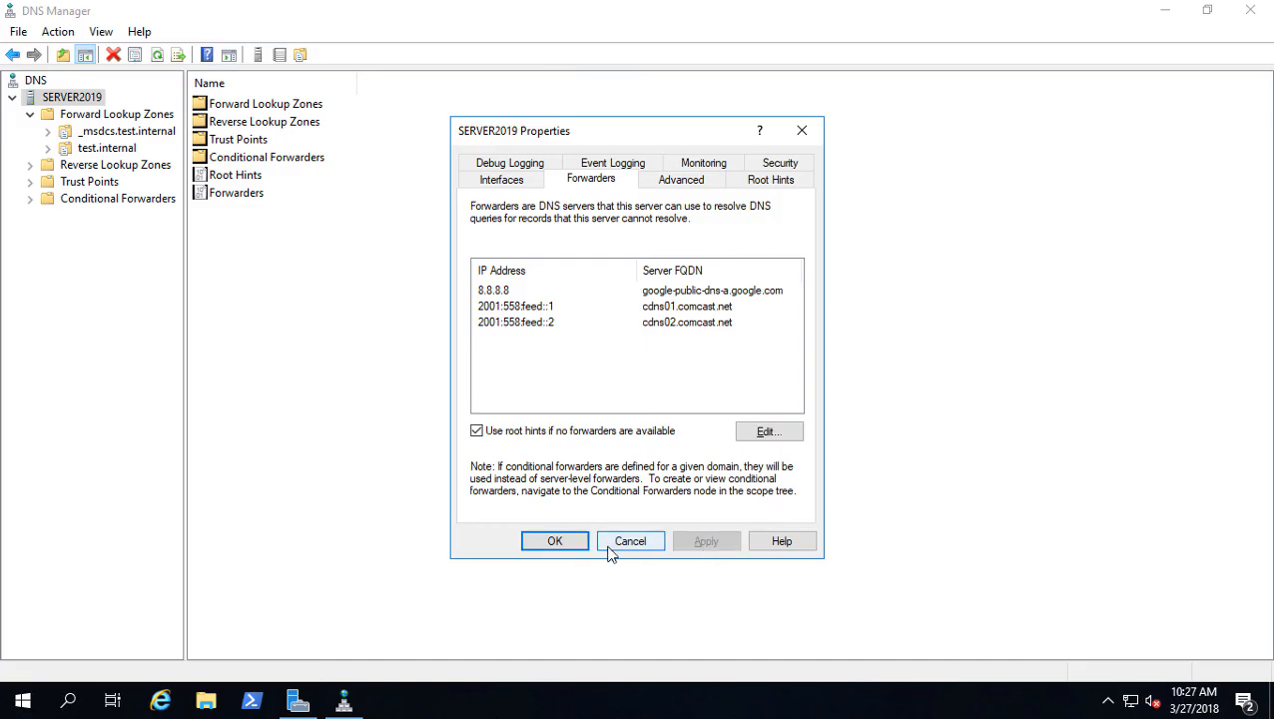
left_click(501, 180)
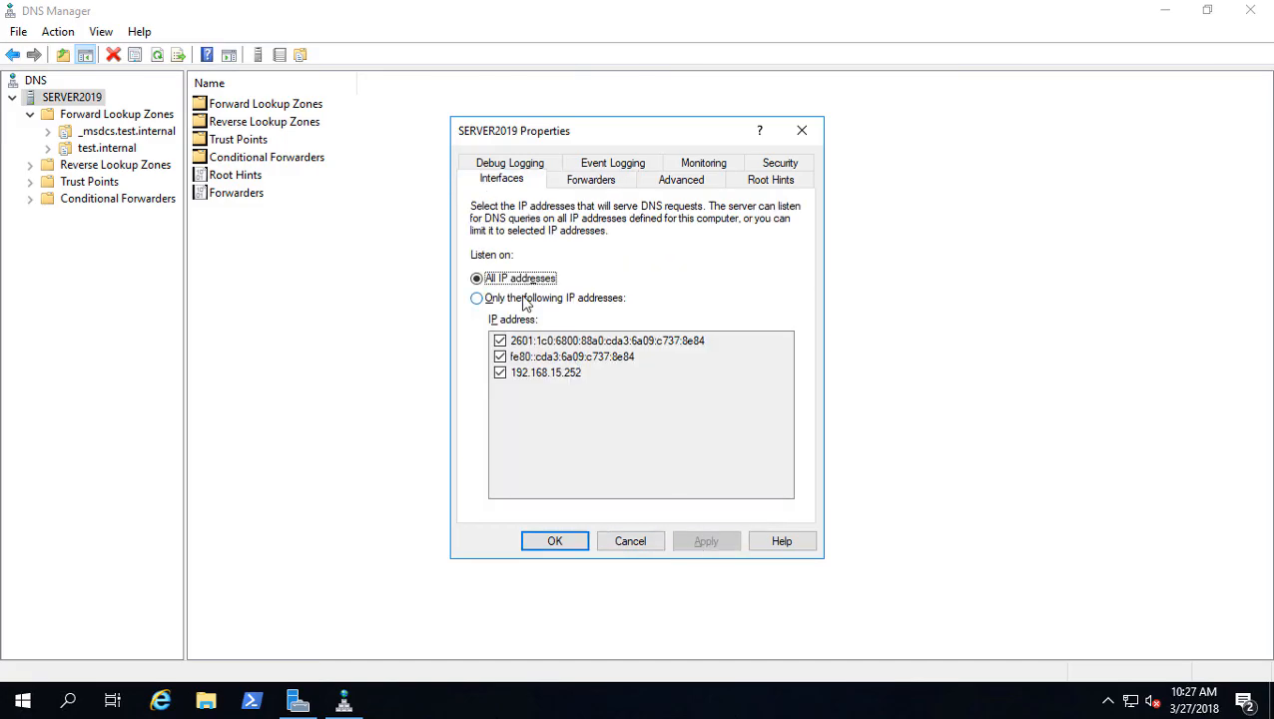
- Restrict DNS listening to 192.168.15.252 only, excluding both IPv6 addresses, and apply
left_click(475, 297)
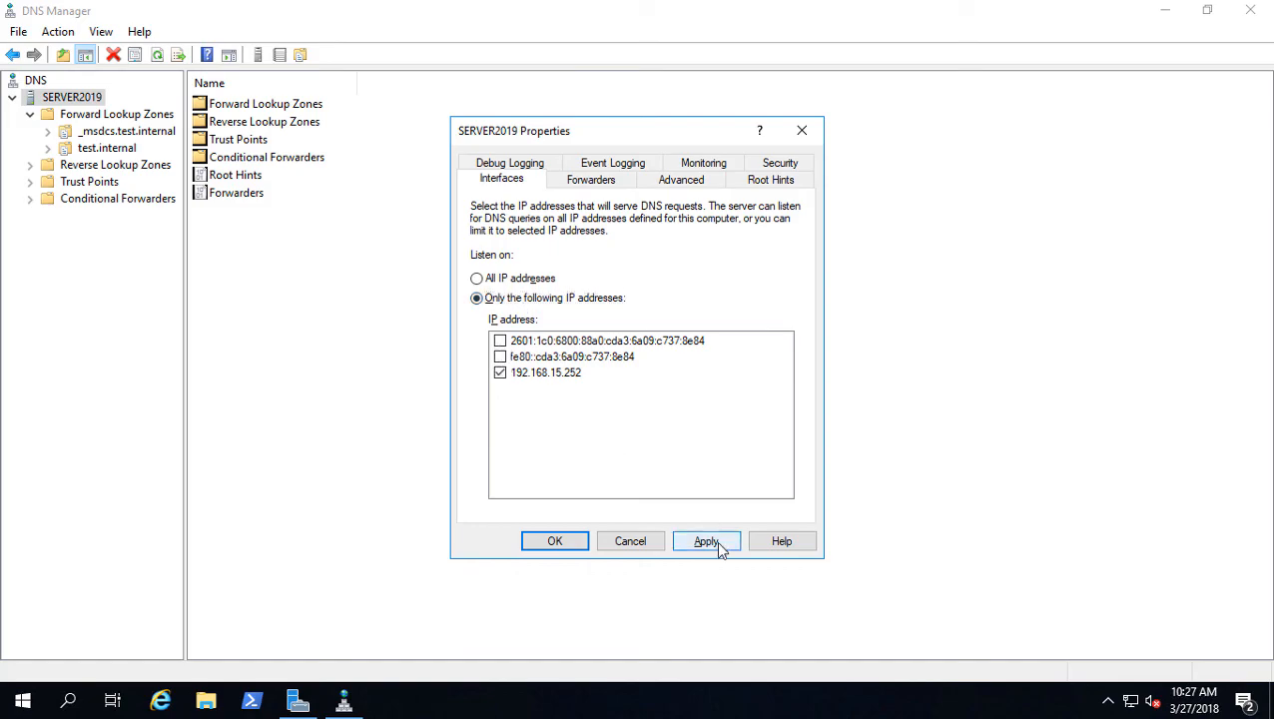
left_click(706, 539)
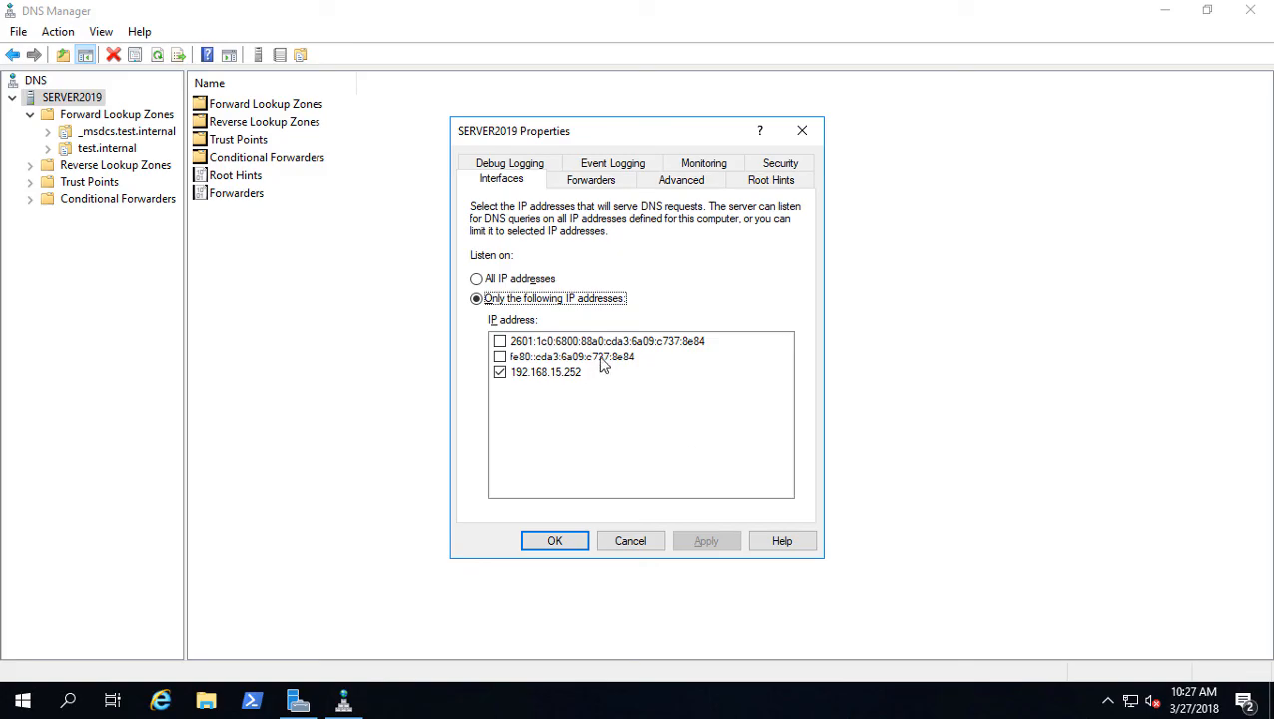
left_click(571, 355)
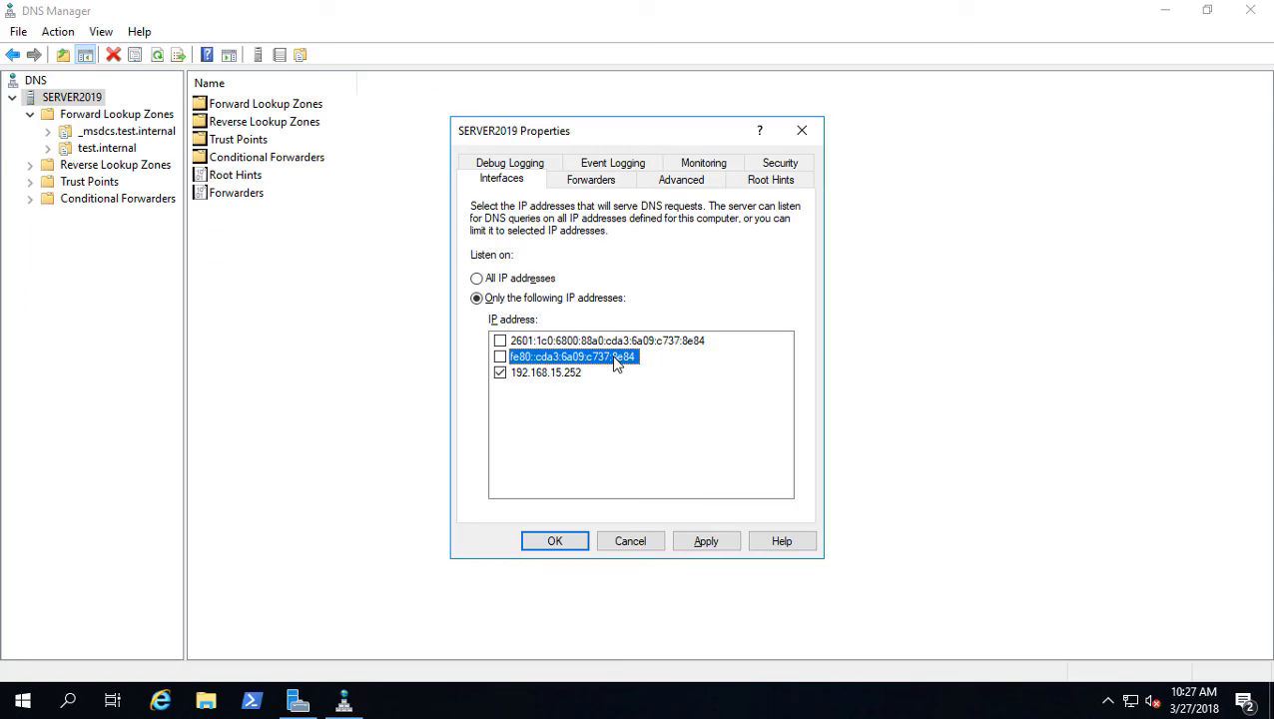
mouse_move(589, 429)
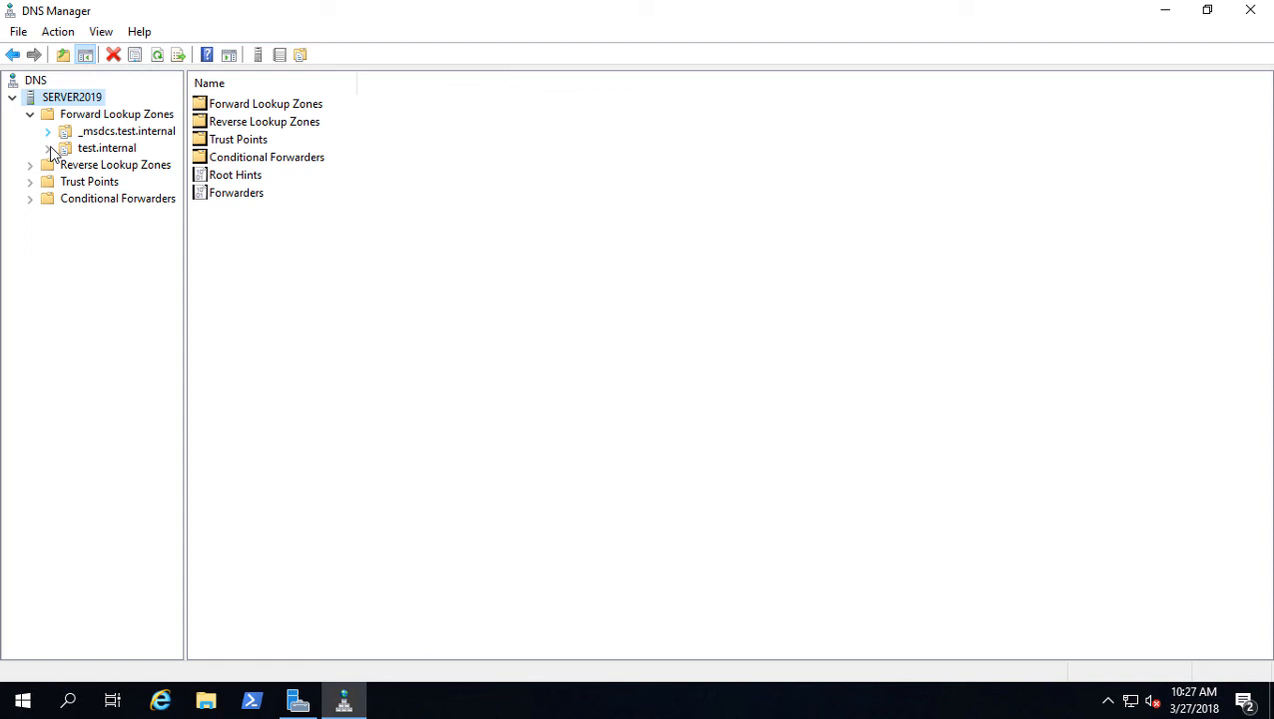
- Delete the parent-folder and server2019 IPv6 AAAA records from test.internal, then view _msdcs.test.internal
left_click(106, 147)
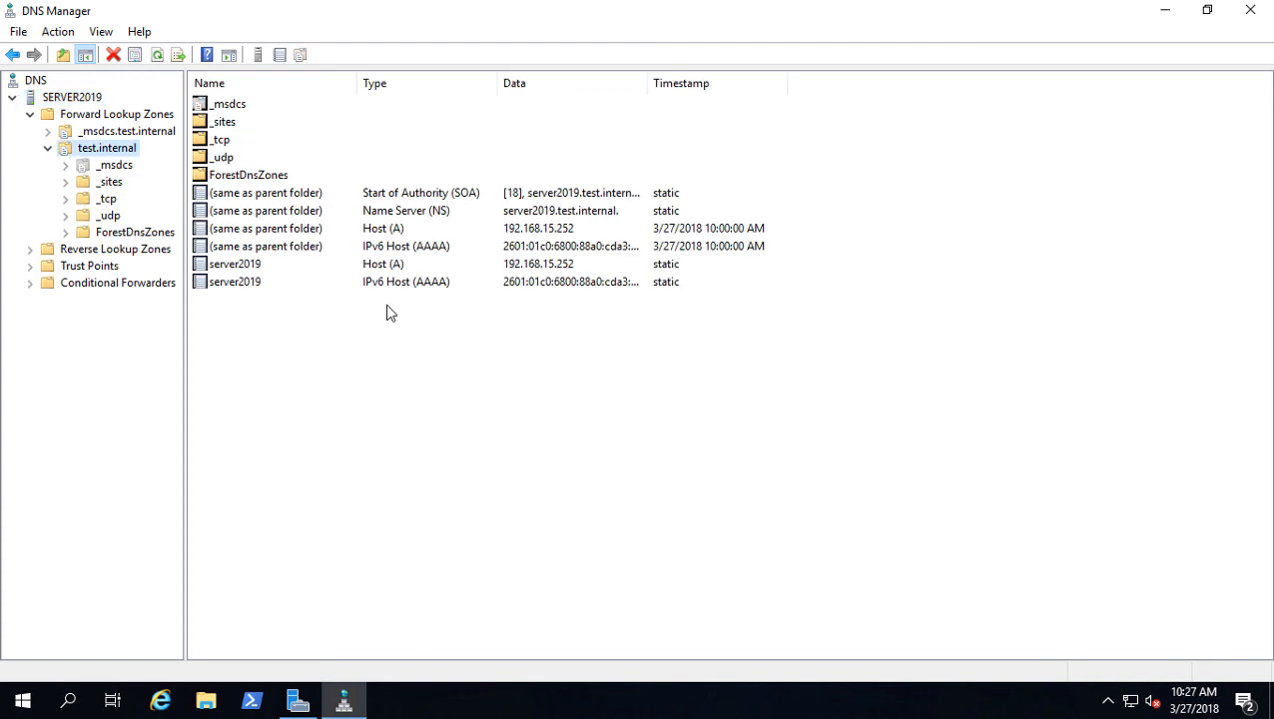
mouse_move(276, 280)
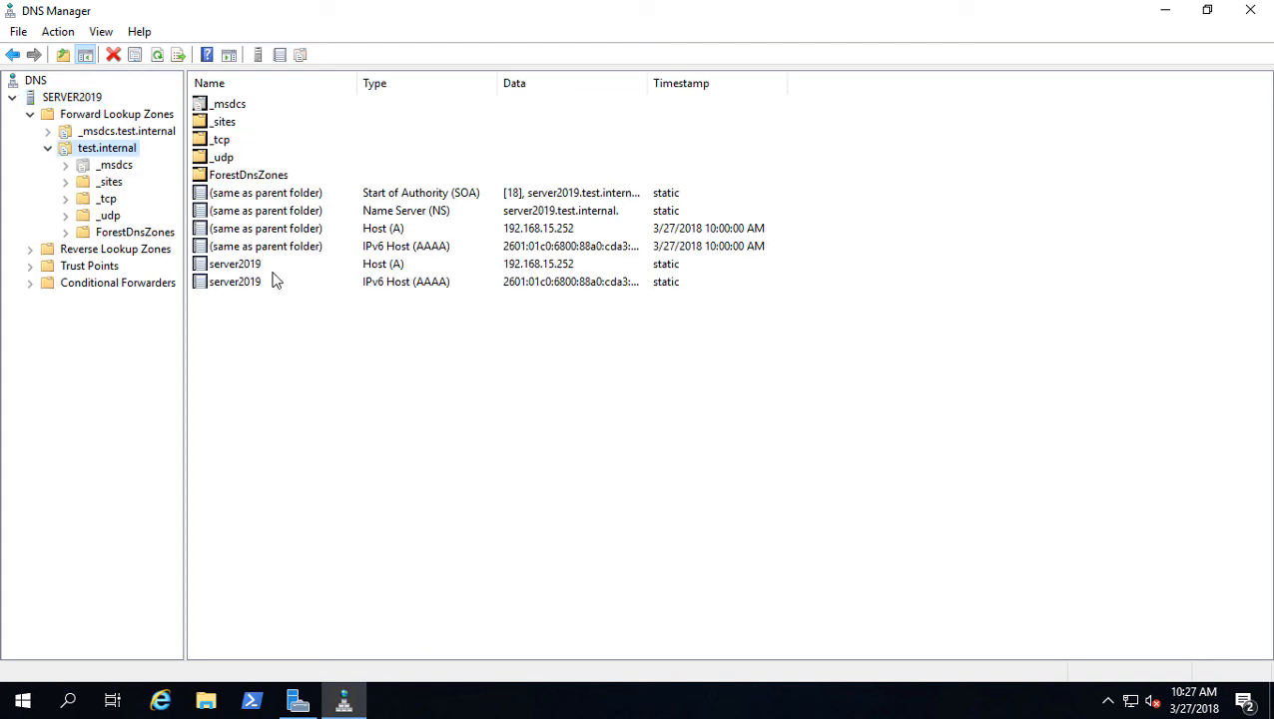
left_click(280, 246)
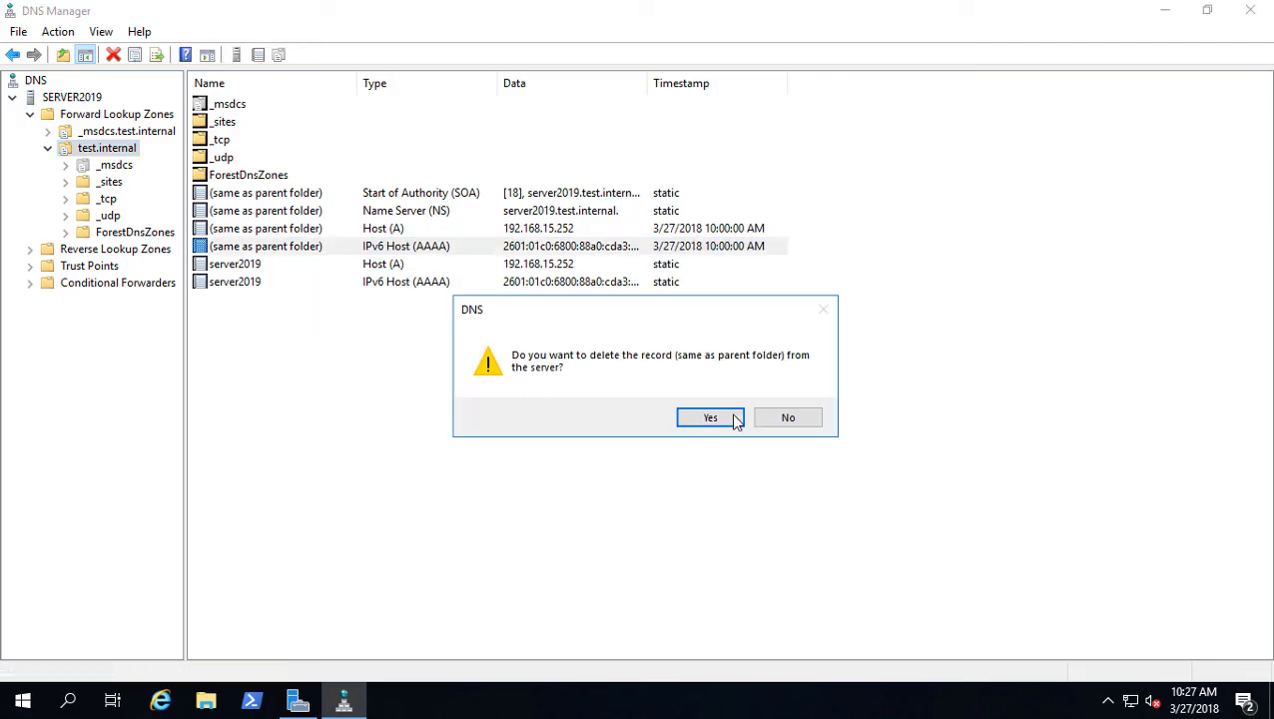
left_click(711, 417)
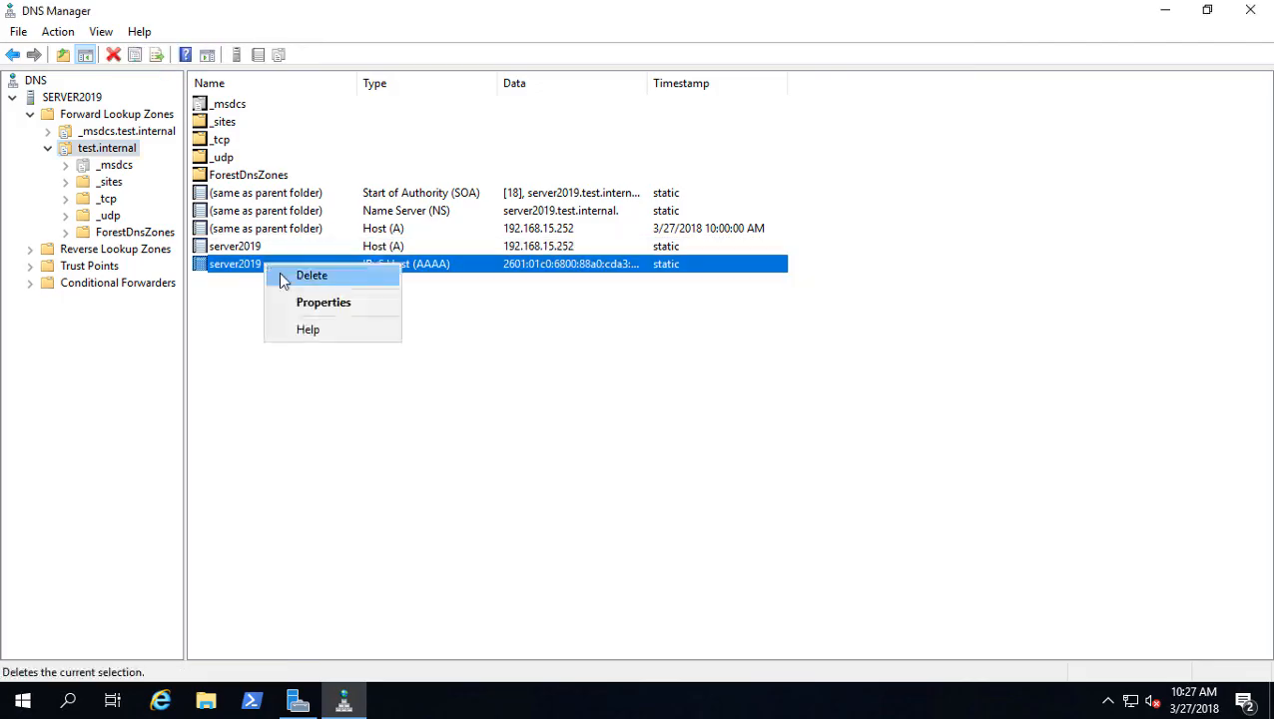
left_click(311, 275)
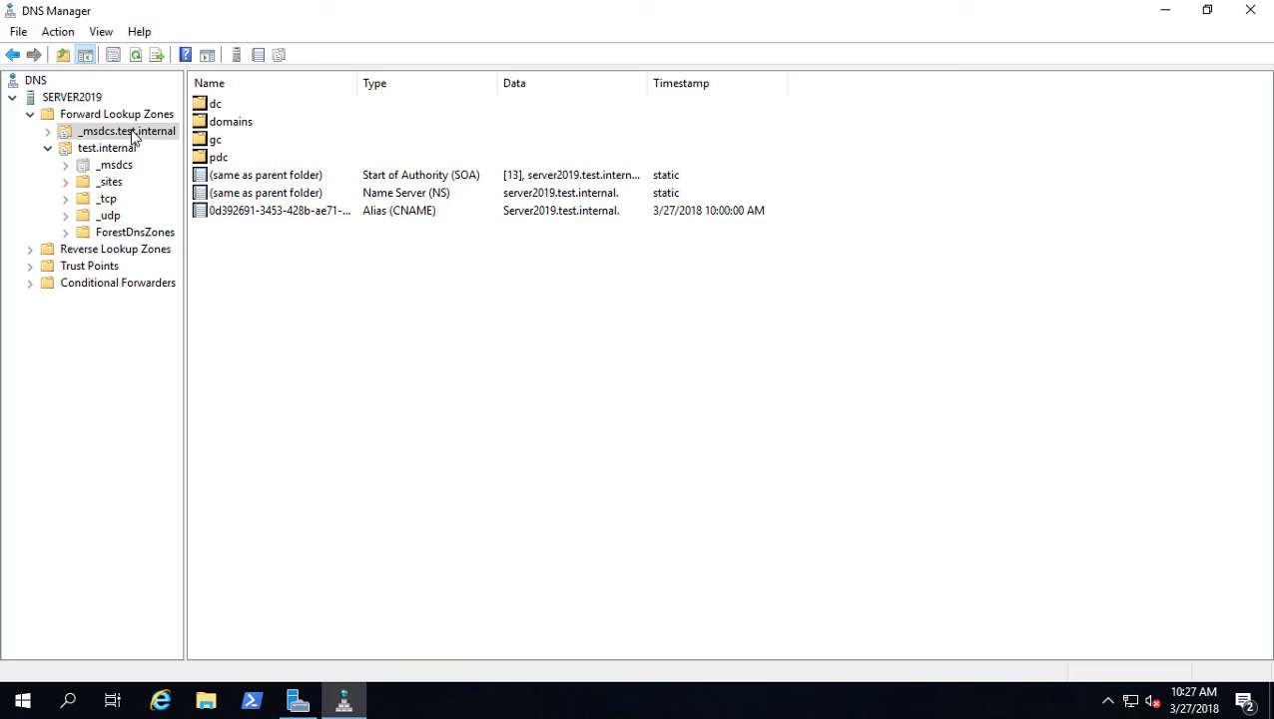
mouse_move(264, 228)
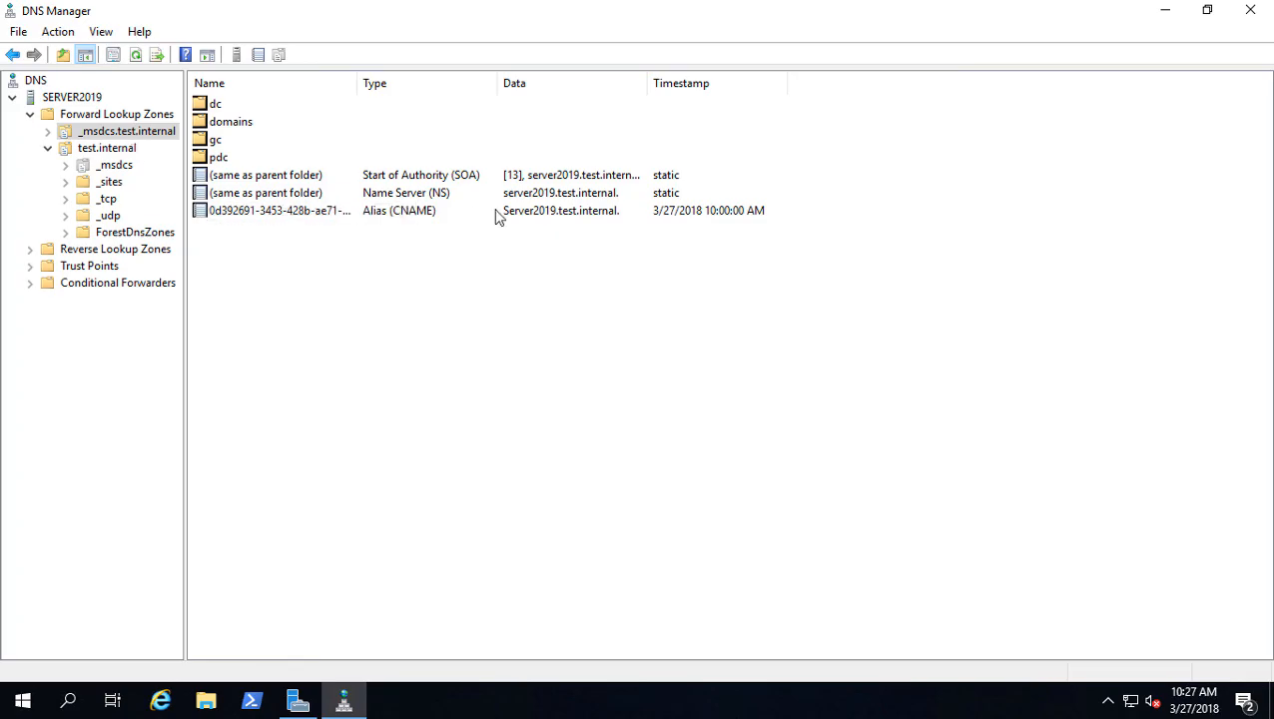
left_click(106, 148)
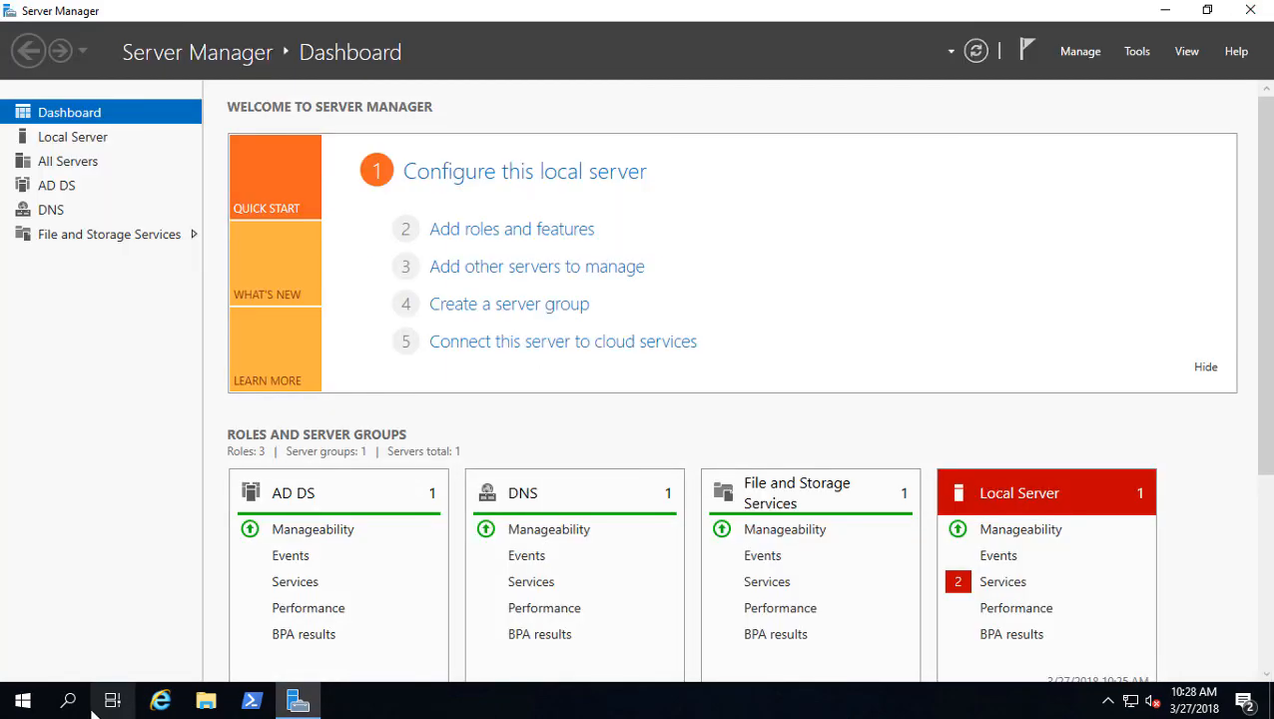
- Start an administrator PowerShell from the Start button menu and begin typing a ping command
right_click(22, 698)
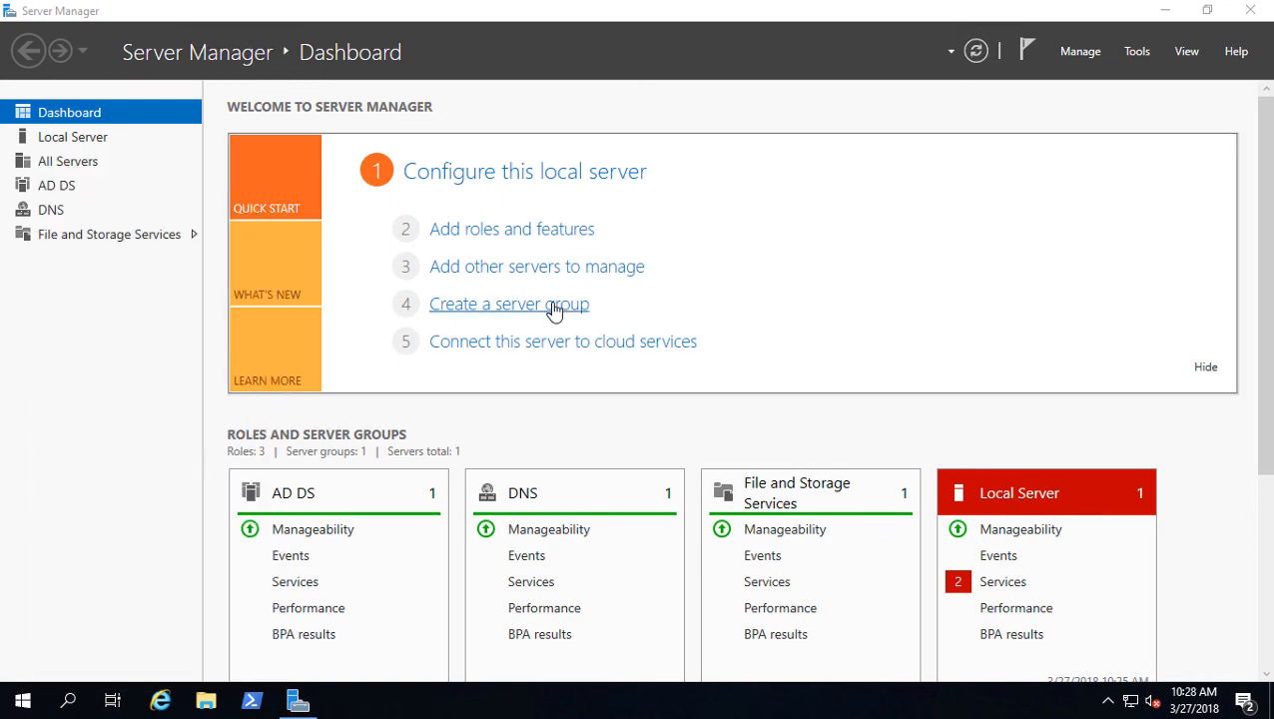
left_click(251, 698)
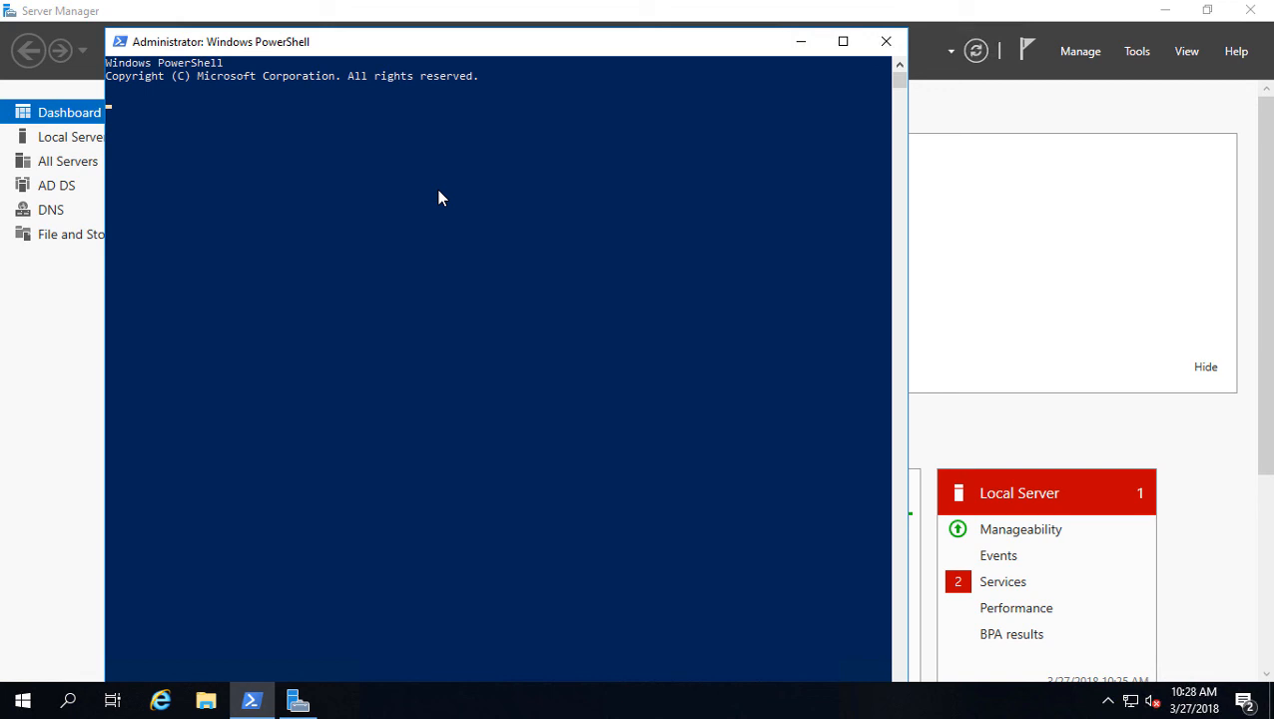
type("pi")
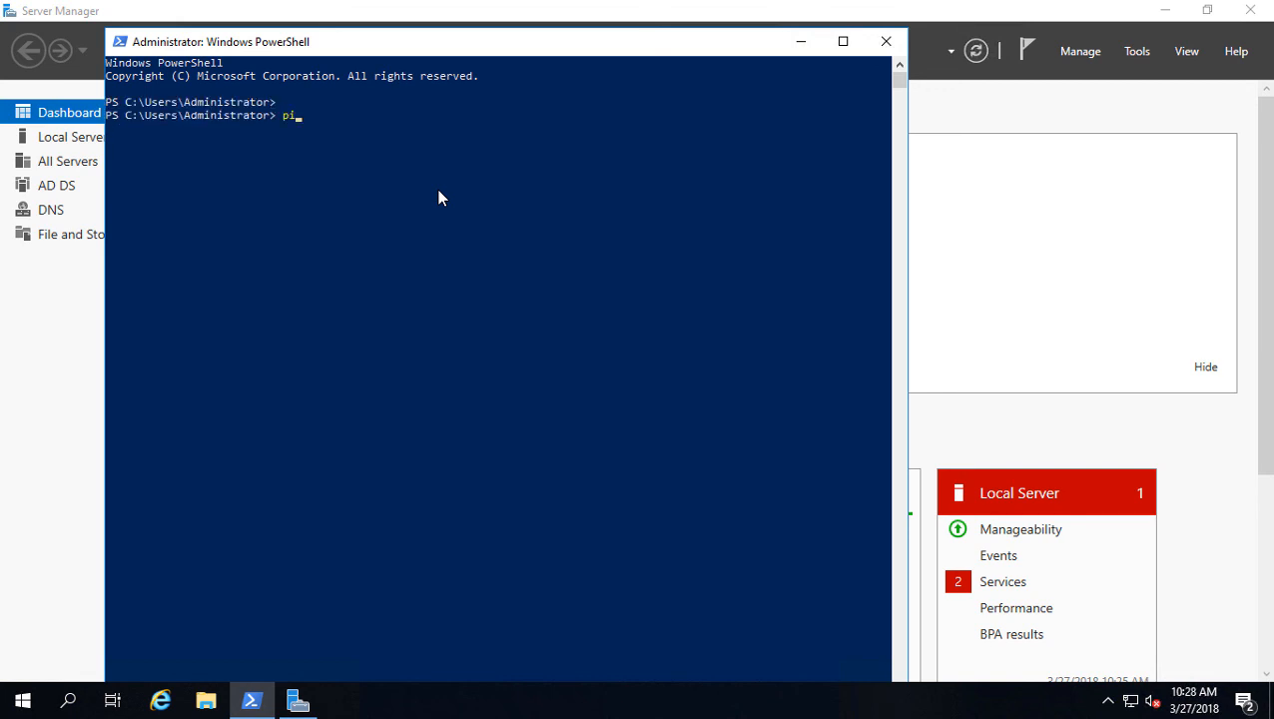